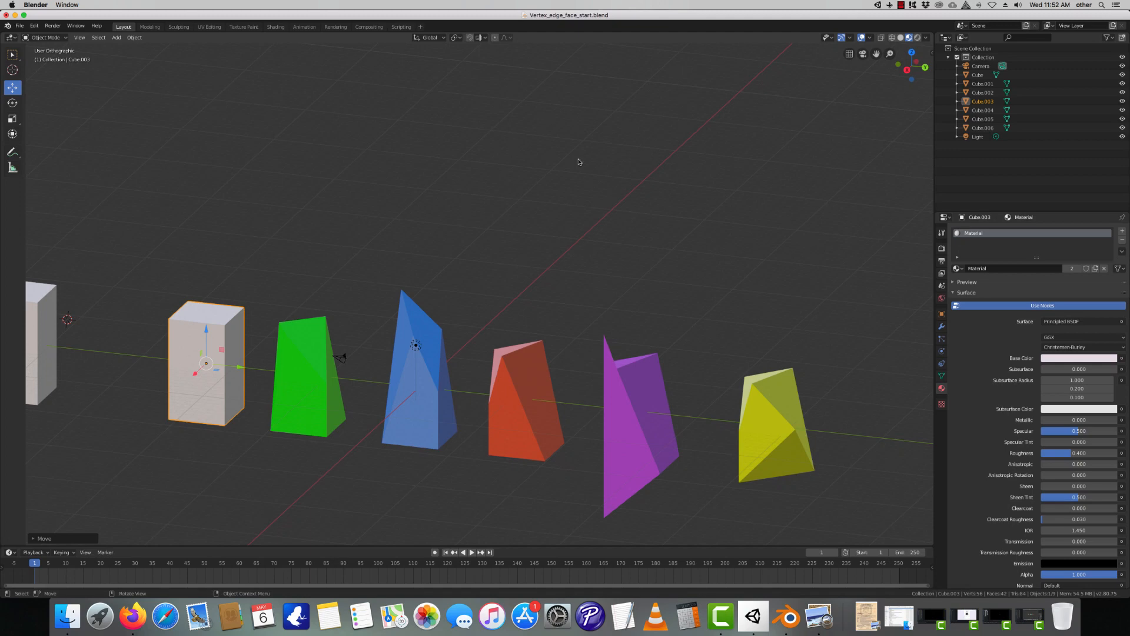
Briefly enter Edit Mode on the box, select a top corner vertex, and return to Object Mode
{"action": "scroll", "scroll_direction": "down", "scroll_amount": 3}
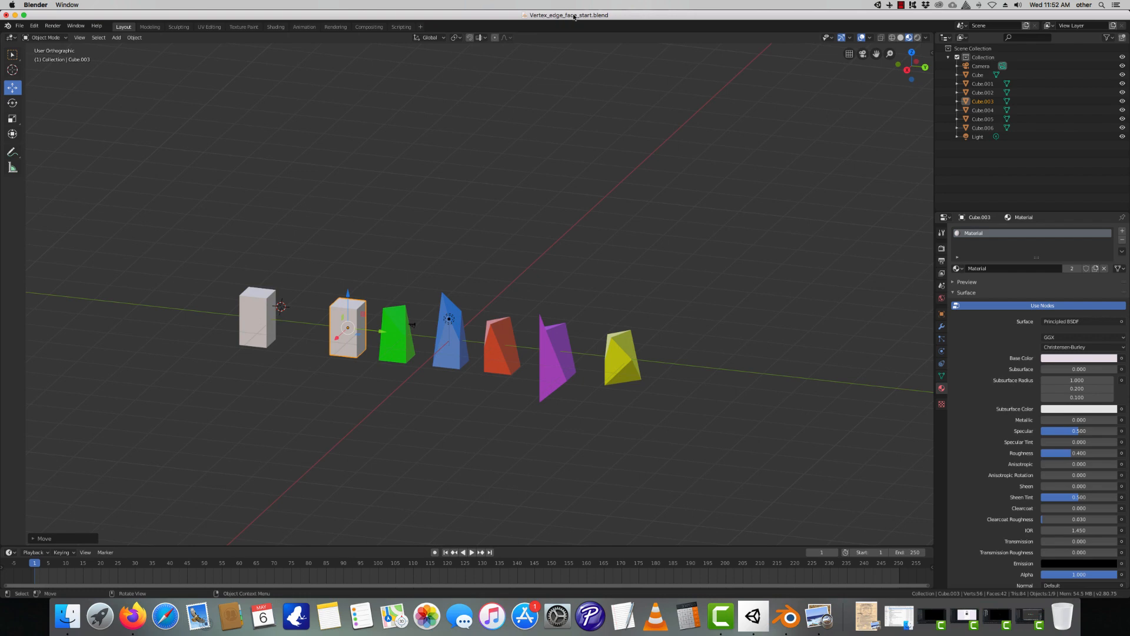
{"action": "mouse_move", "coordinate": [544, 22]}
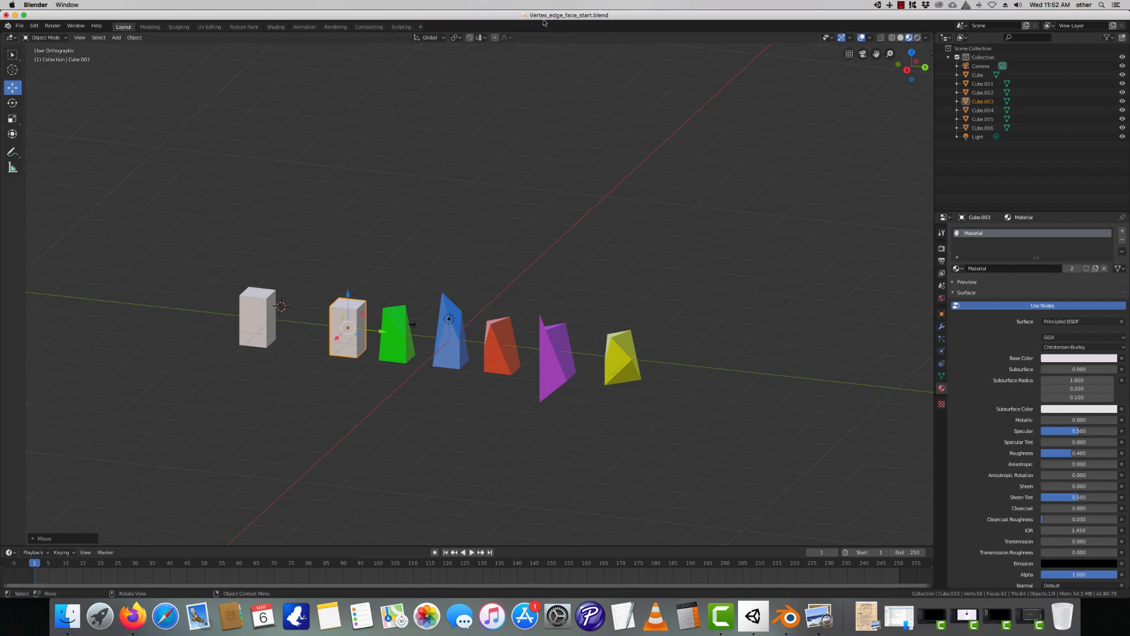
{"action": "mouse_move", "coordinate": [542, 70]}
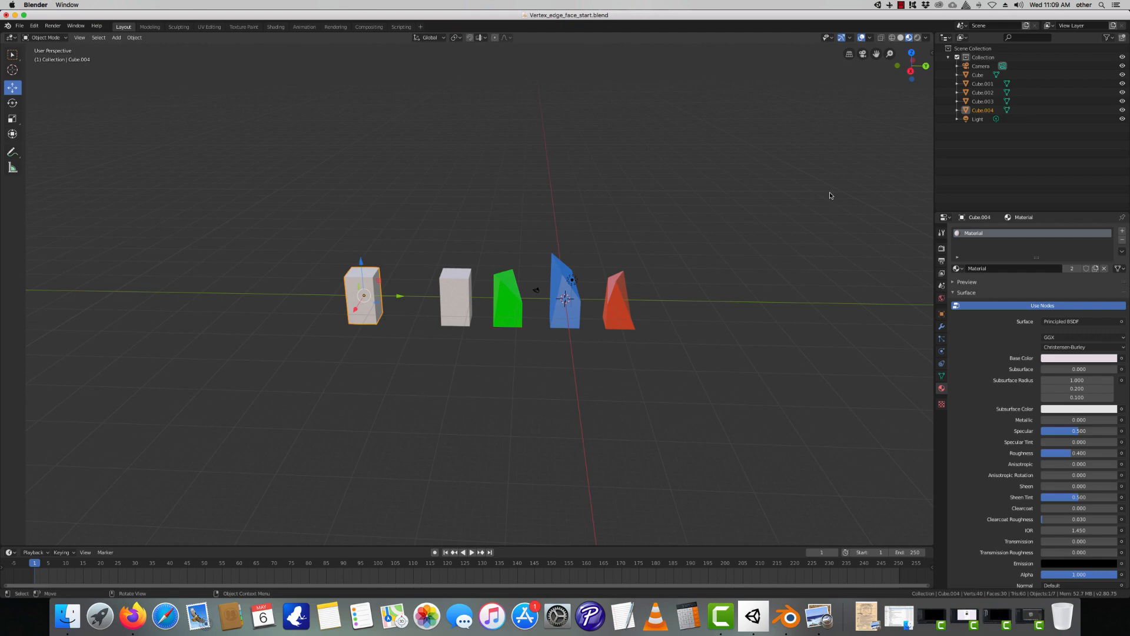
{"action": "mouse_move", "coordinate": [815, 196]}
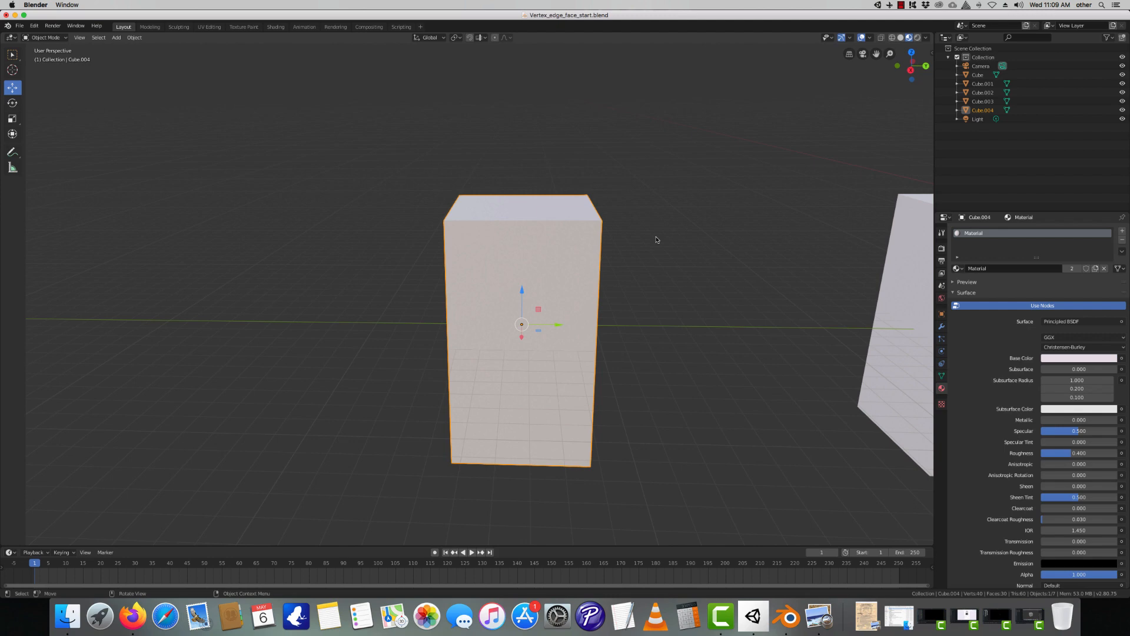
{"action": "mouse_move", "coordinate": [651, 238]}
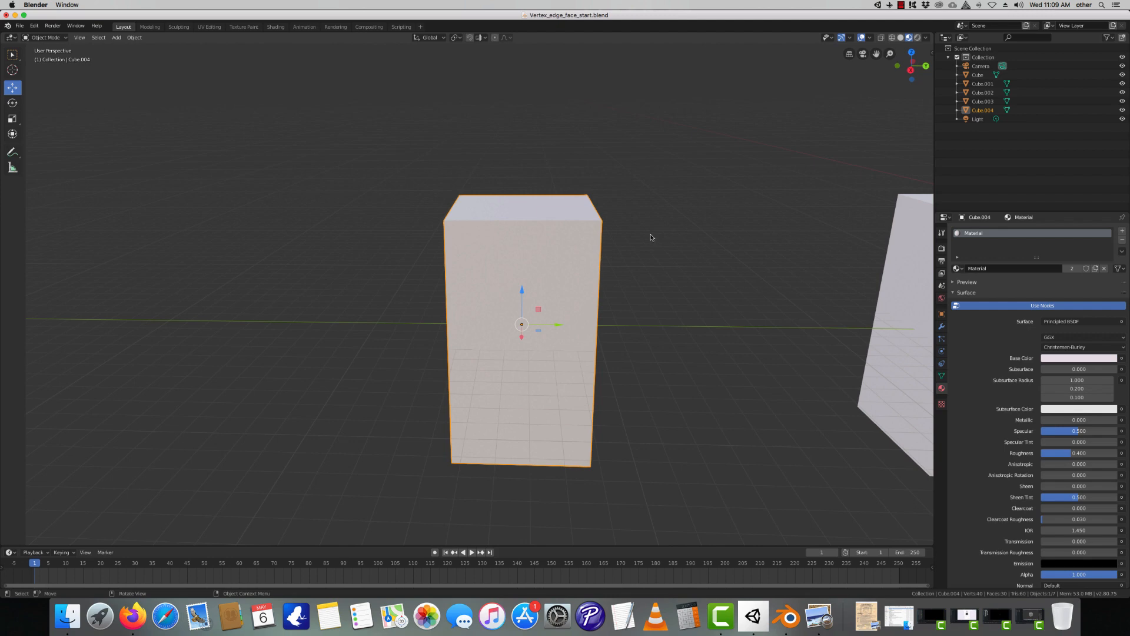
{"action": "mouse_move", "coordinate": [288, 171]}
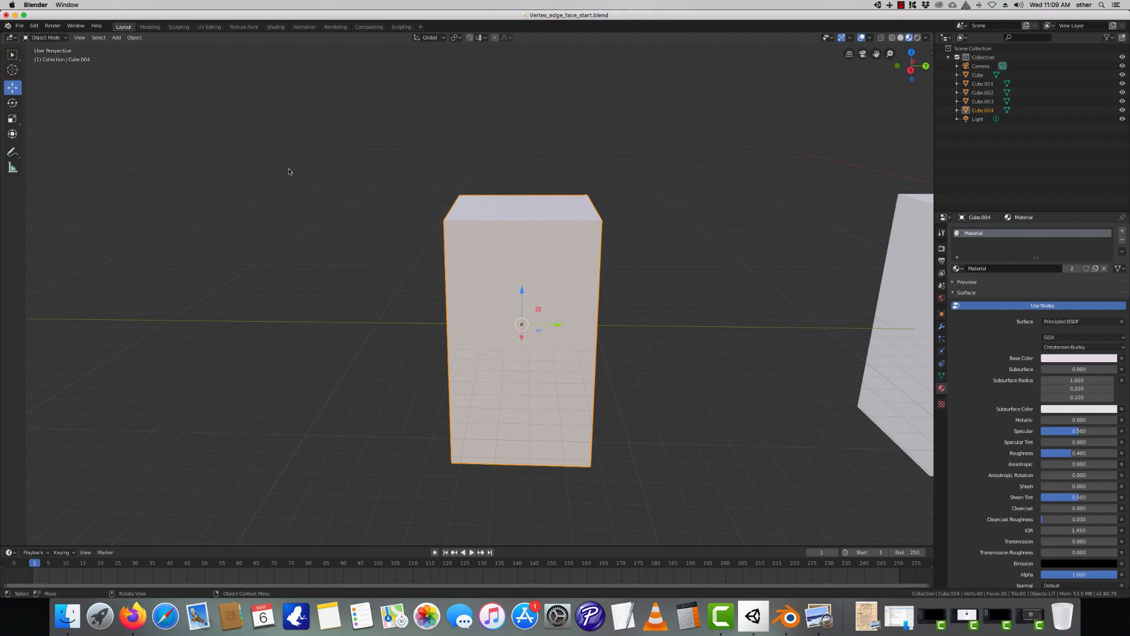
{"action": "left_click", "coordinate": [45, 37]}
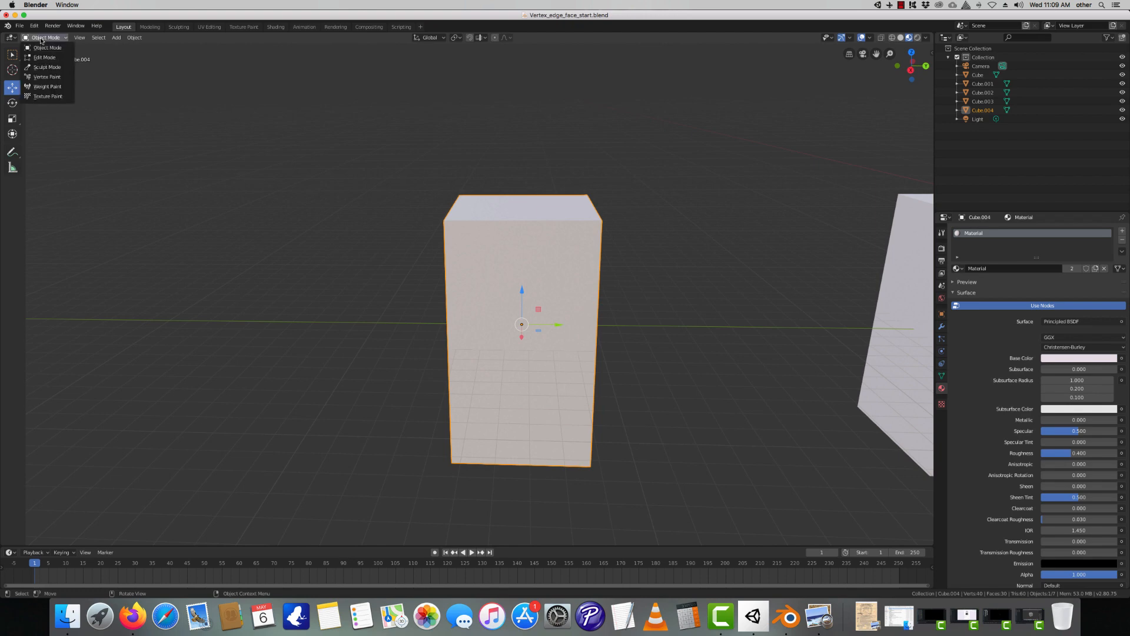
{"action": "left_click", "coordinate": [44, 57]}
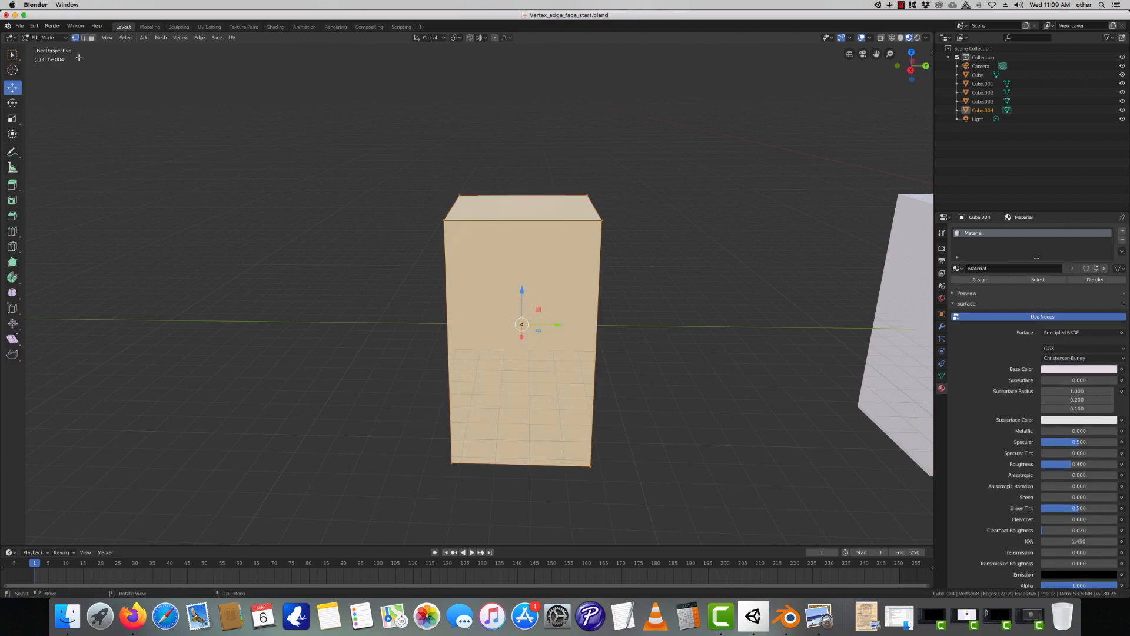
{"action": "left_click", "coordinate": [445, 220]}
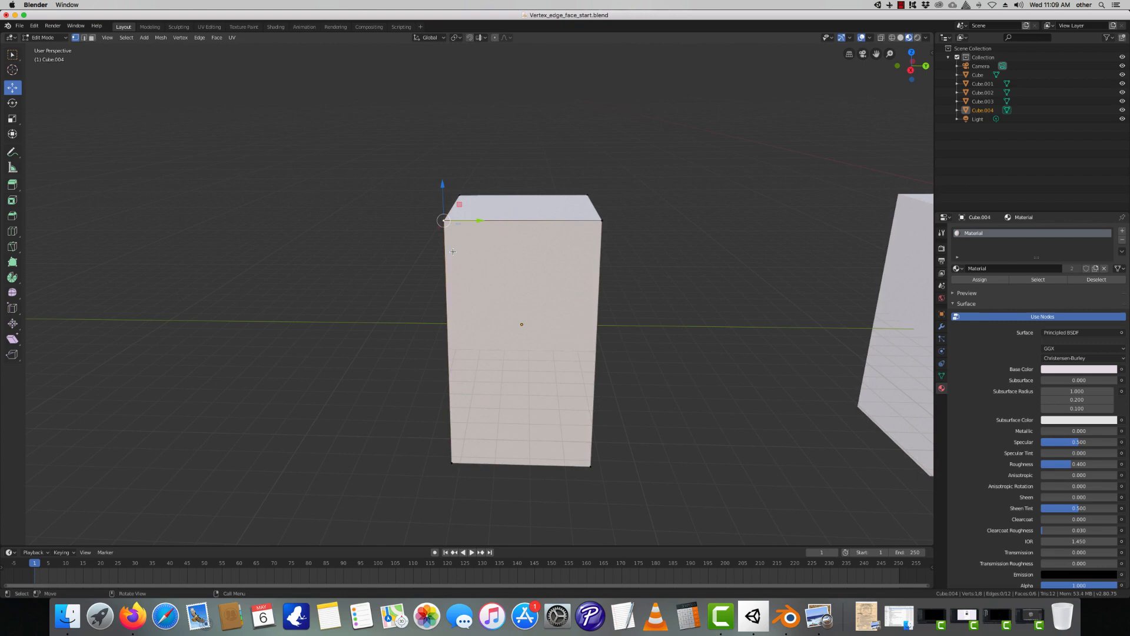
{"action": "mouse_move", "coordinate": [372, 239]}
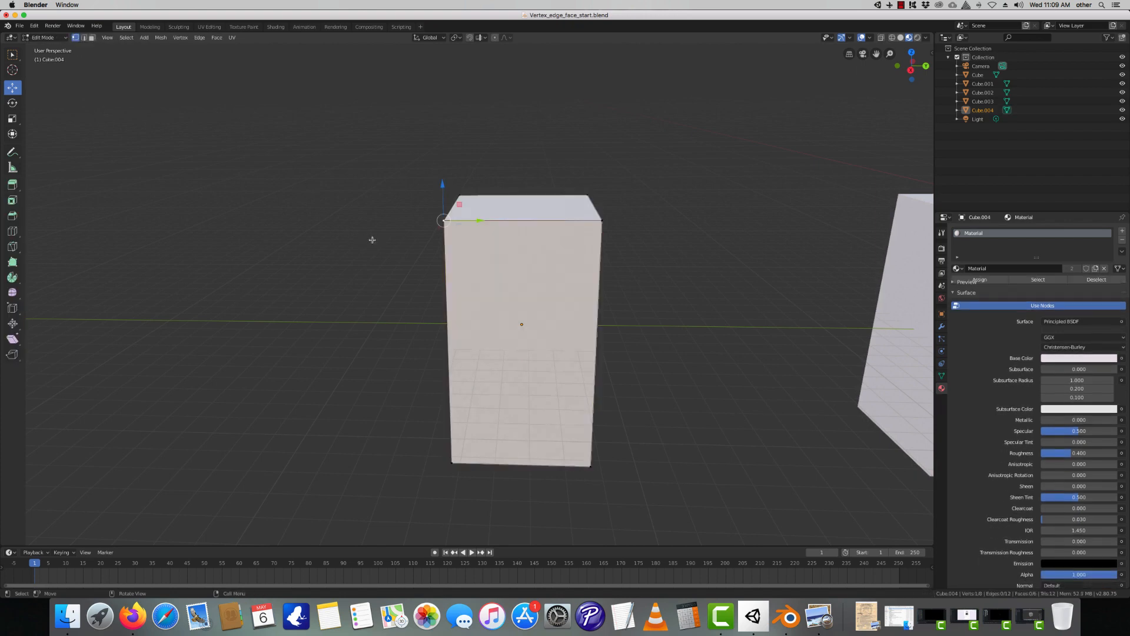
{"action": "left_click", "coordinate": [965, 280]}
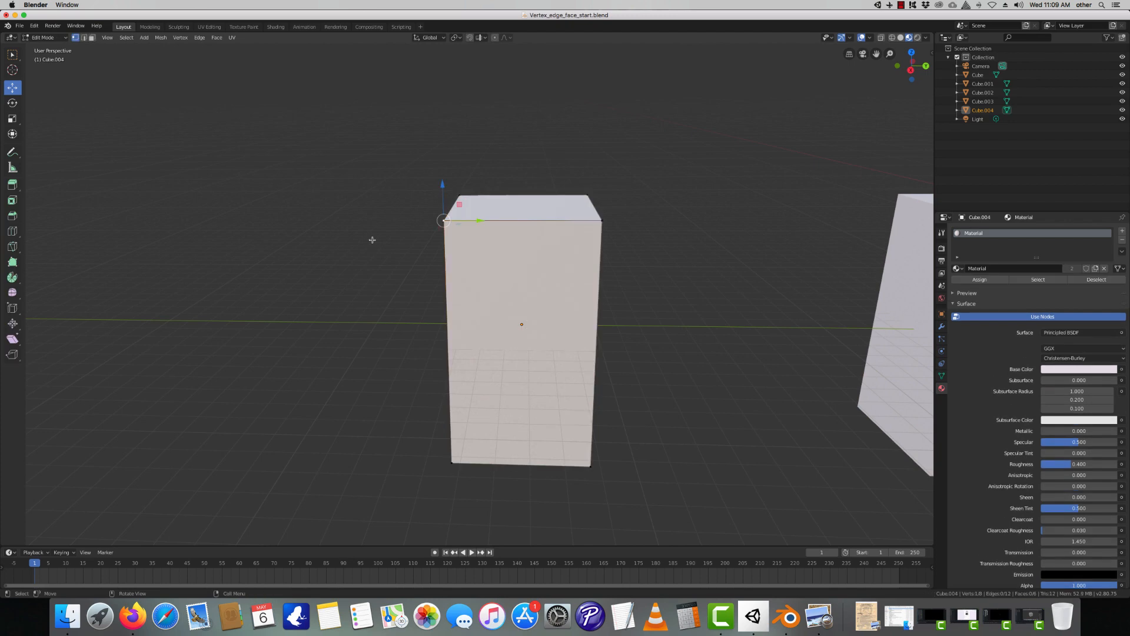
{"action": "key", "text": "Tab"}
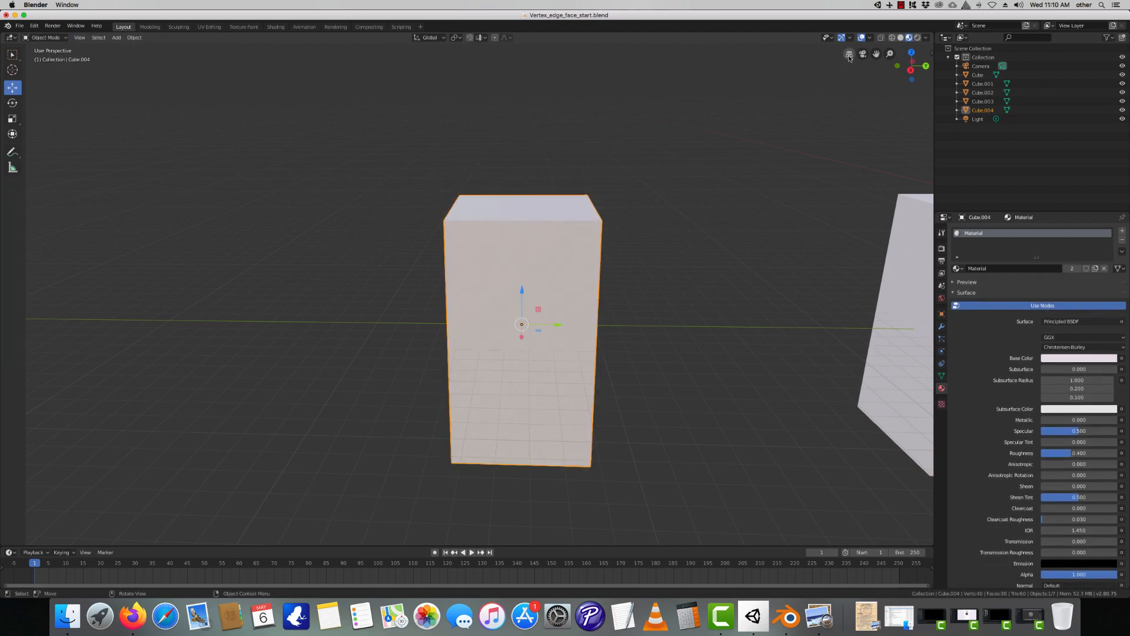
{"action": "mouse_move", "coordinate": [849, 53]}
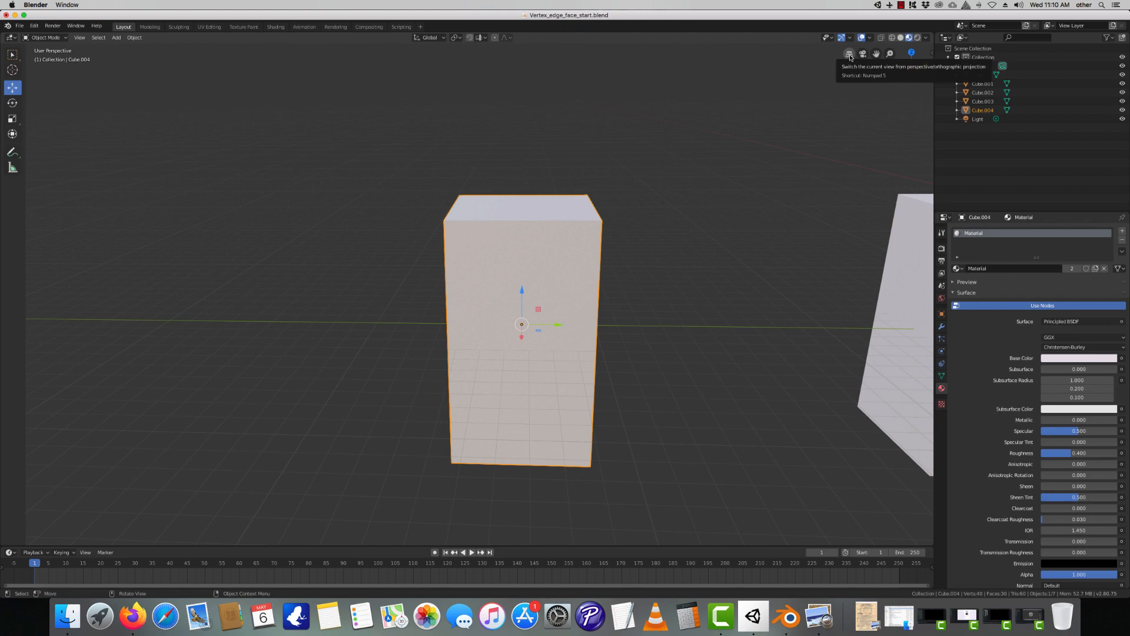
Switch the viewport from perspective to orthographic projection
{"action": "left_click", "coordinate": [849, 54]}
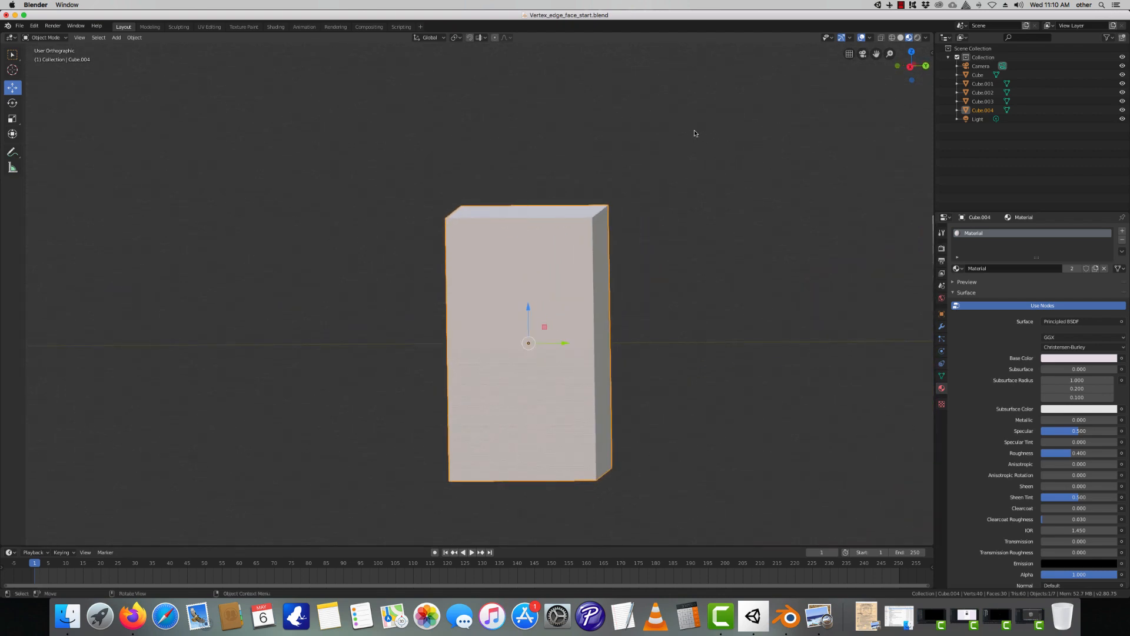
{"action": "mouse_move", "coordinate": [522, 209]}
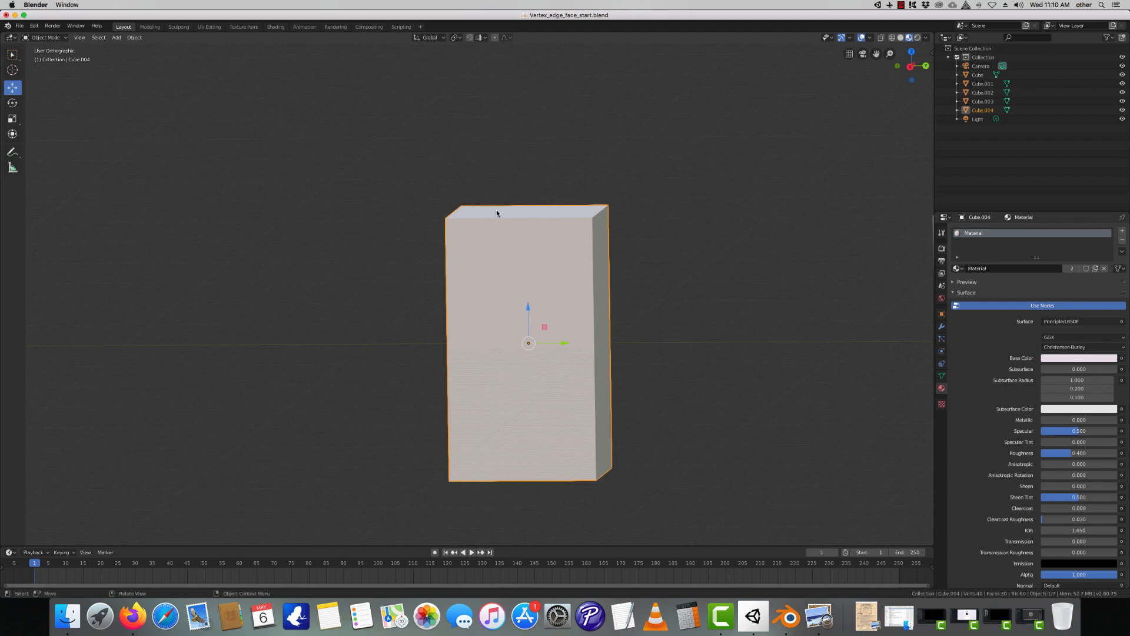
Switch Cube.004 into Edit Mode from the viewport mode dropdown
{"action": "left_click", "coordinate": [44, 38]}
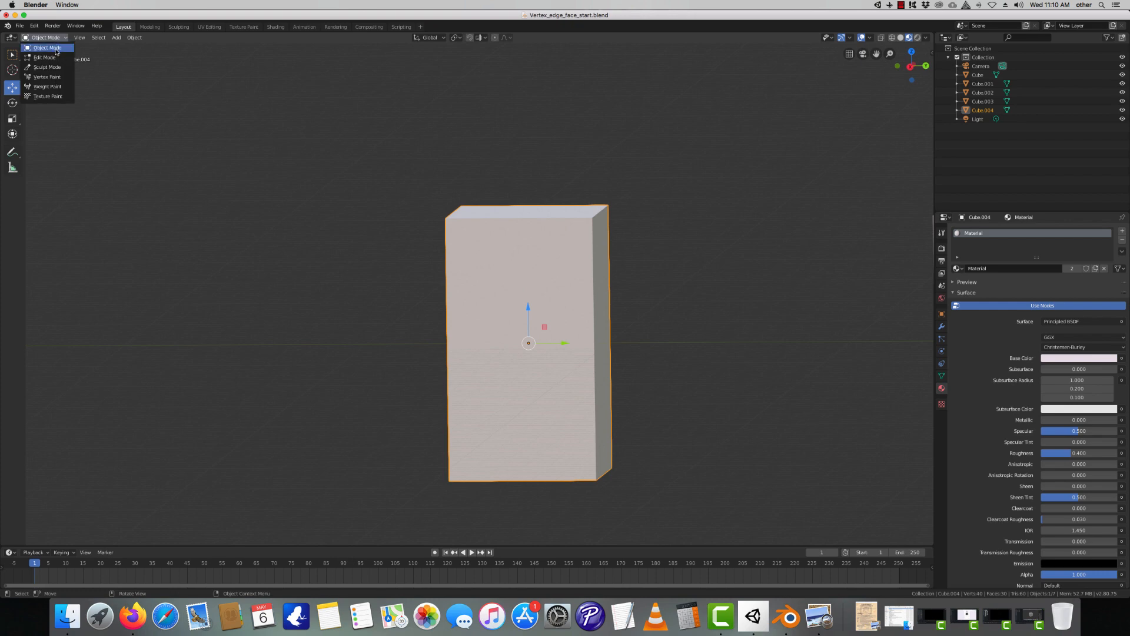
{"action": "left_click", "coordinate": [44, 56]}
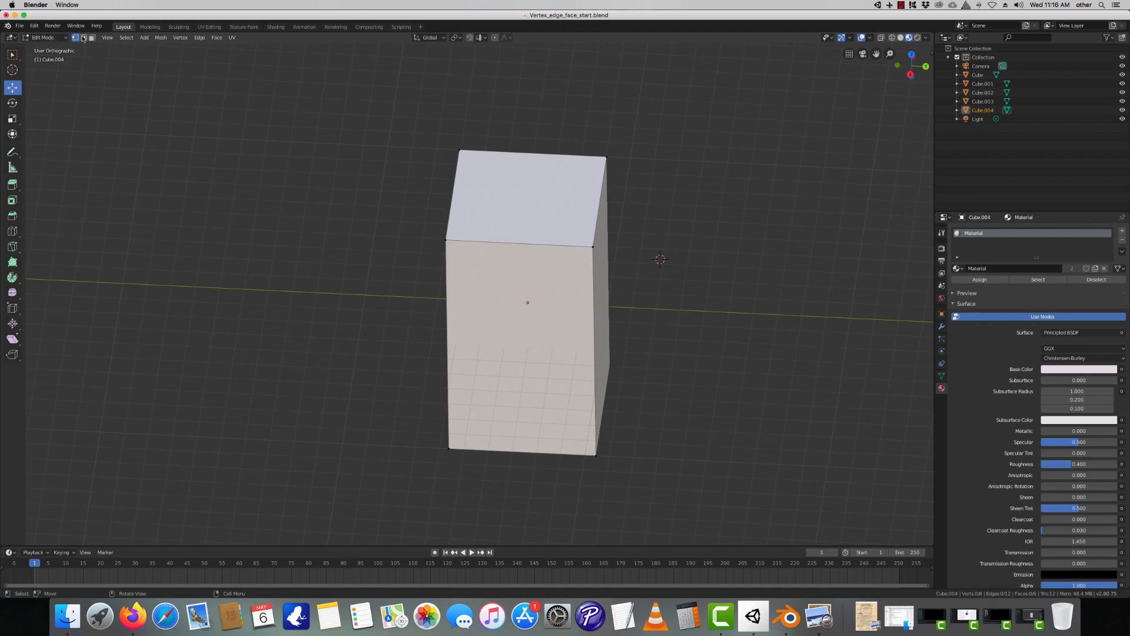
{"action": "mouse_move", "coordinate": [85, 40]}
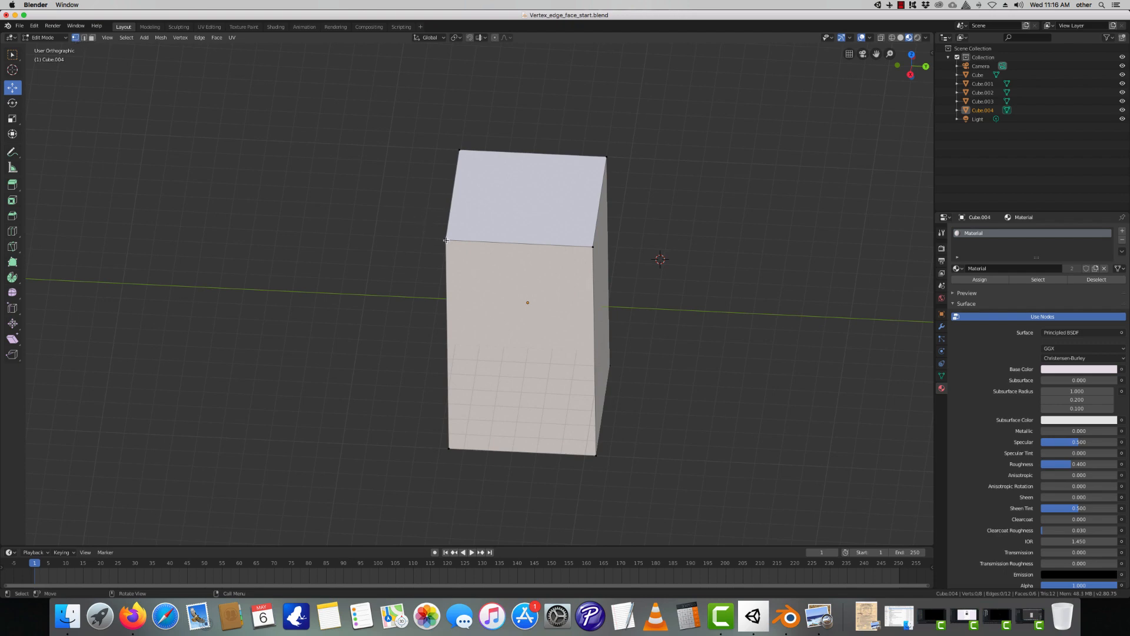
Select and deselect individual top corner vertices and the back top edge of the block
{"action": "left_click", "coordinate": [445, 239]}
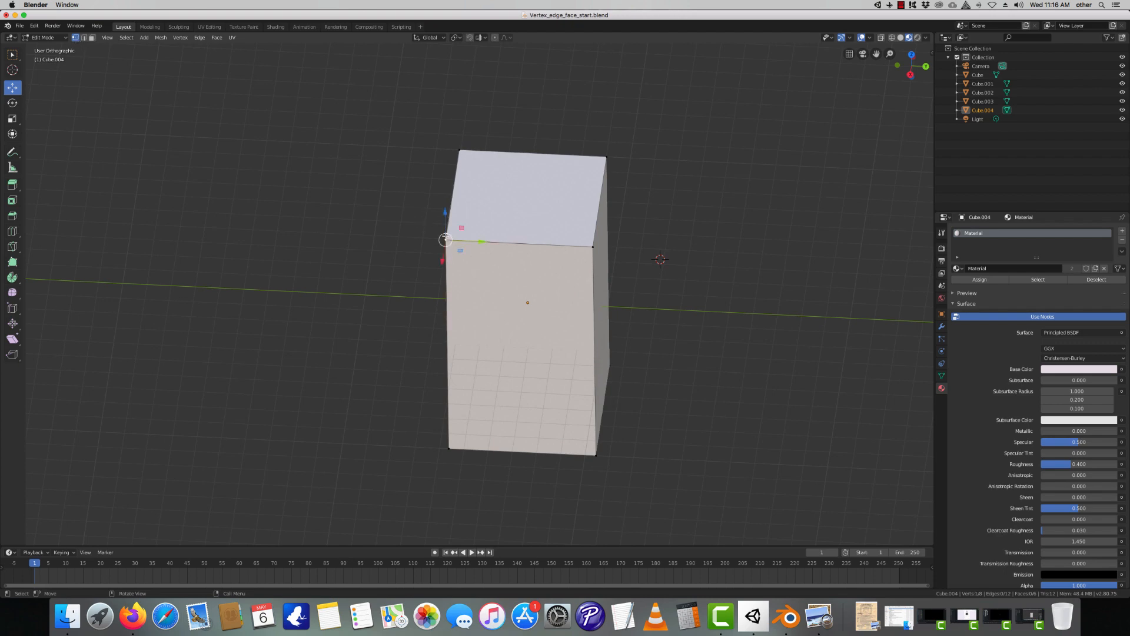
{"action": "left_click", "coordinate": [82, 38]}
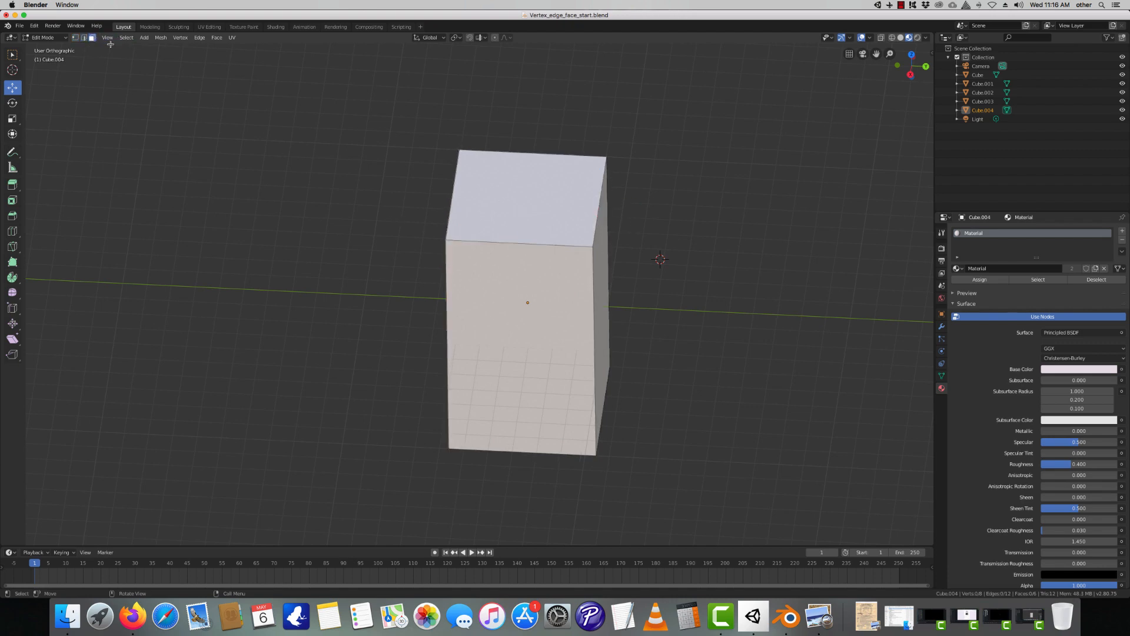
{"action": "left_click", "coordinate": [523, 190]}
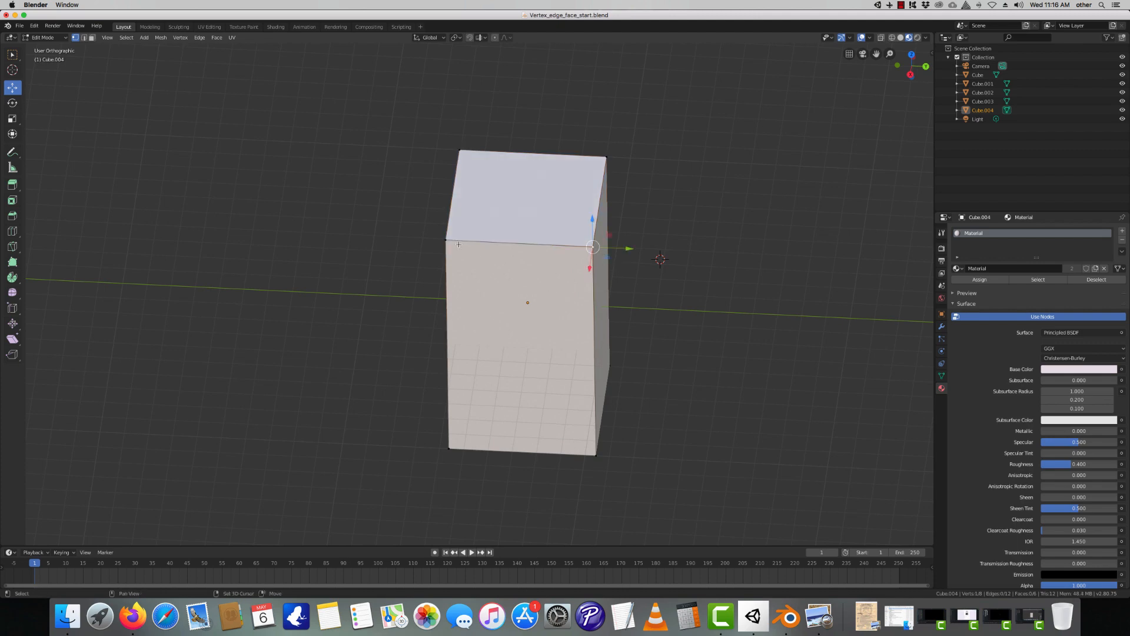
{"action": "left_click", "coordinate": [527, 194]}
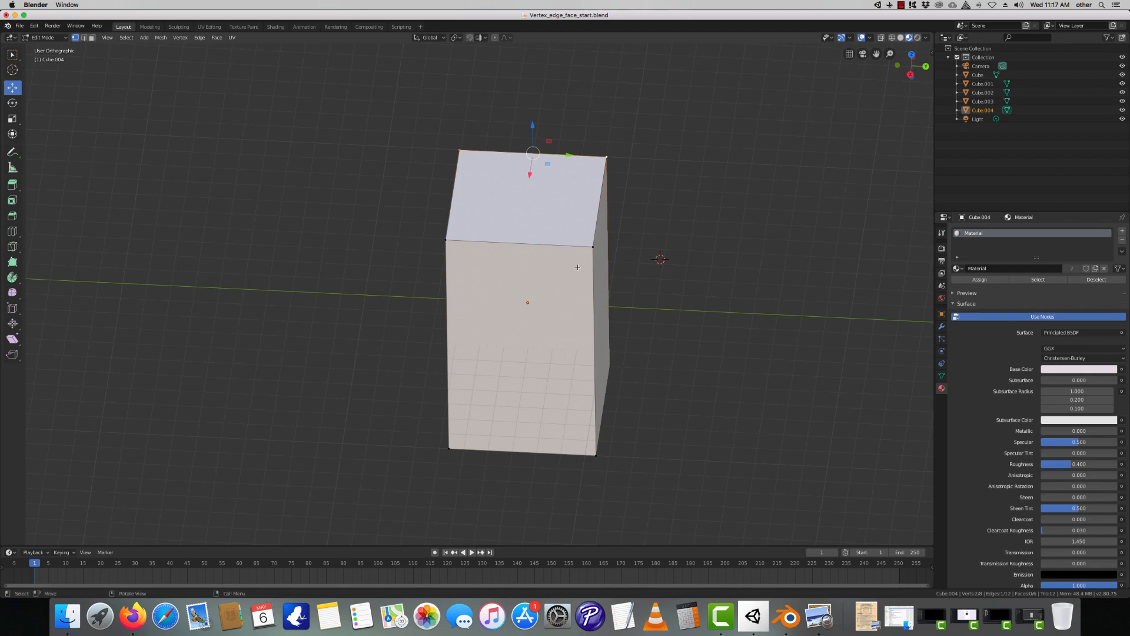
Switch to face select mode and select the block's top face
{"action": "left_click", "coordinate": [472, 214]}
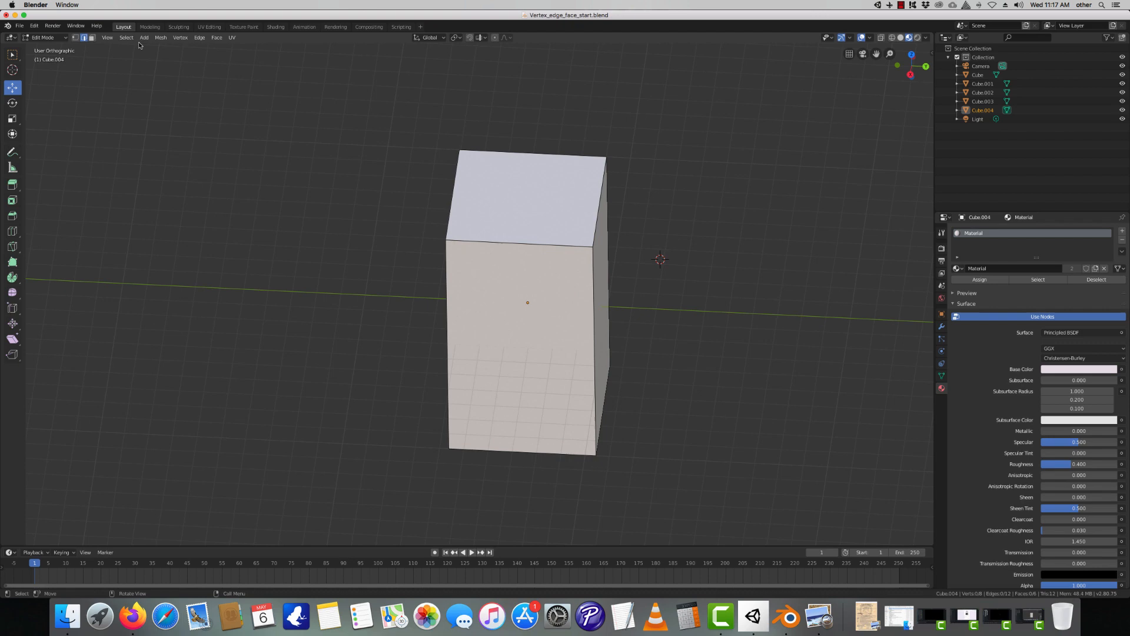
{"action": "left_click", "coordinate": [527, 194]}
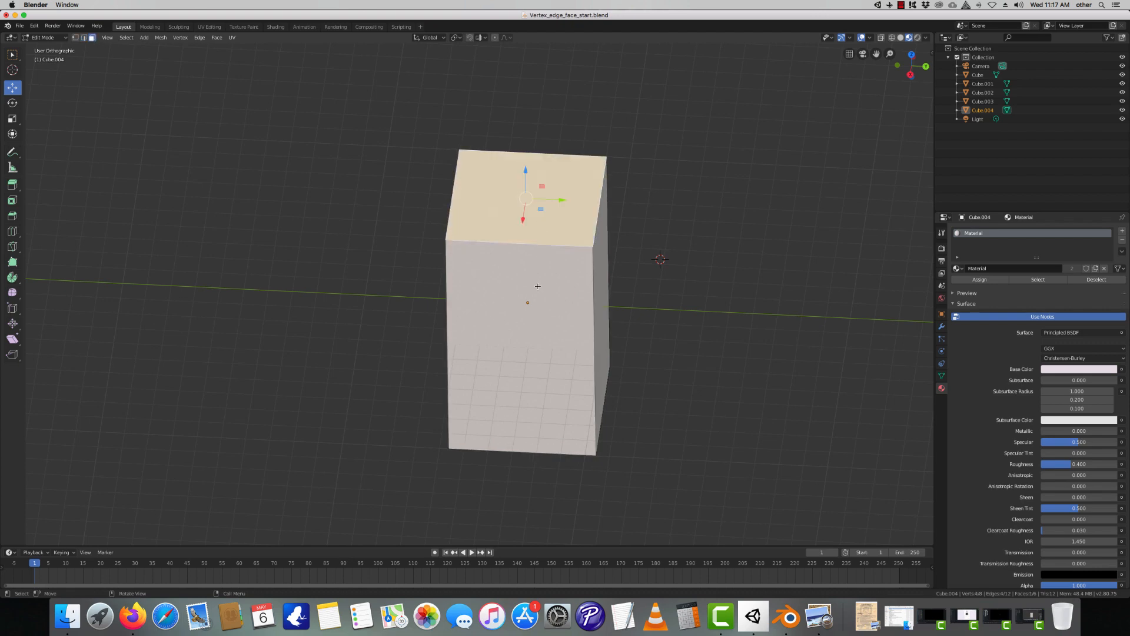
{"action": "left_click", "coordinate": [537, 316]}
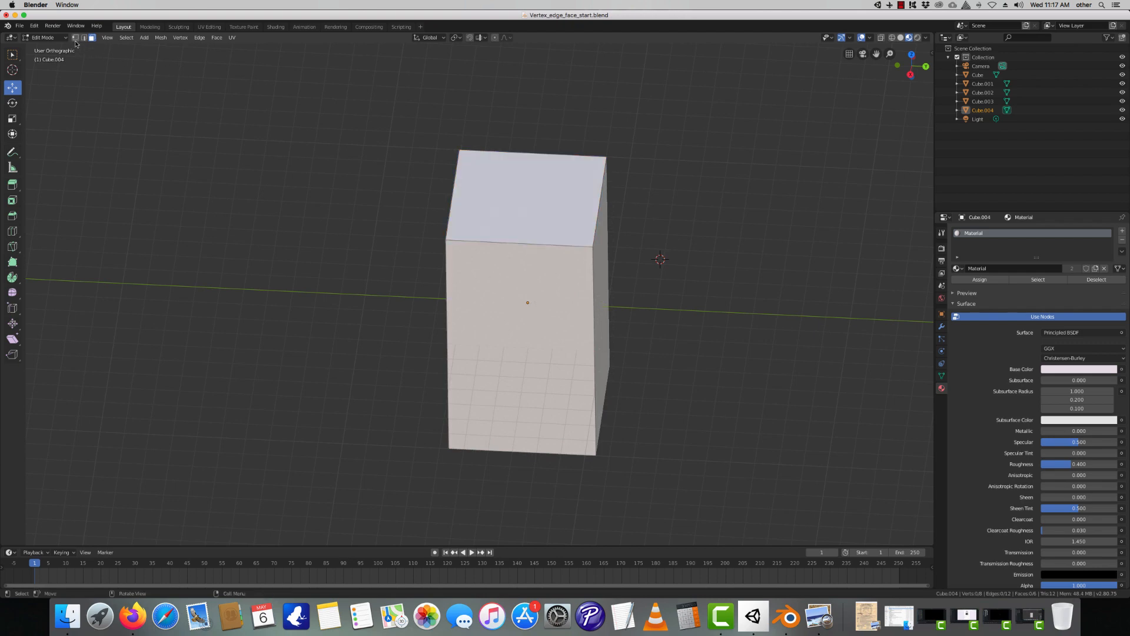
{"action": "mouse_move", "coordinate": [114, 76]}
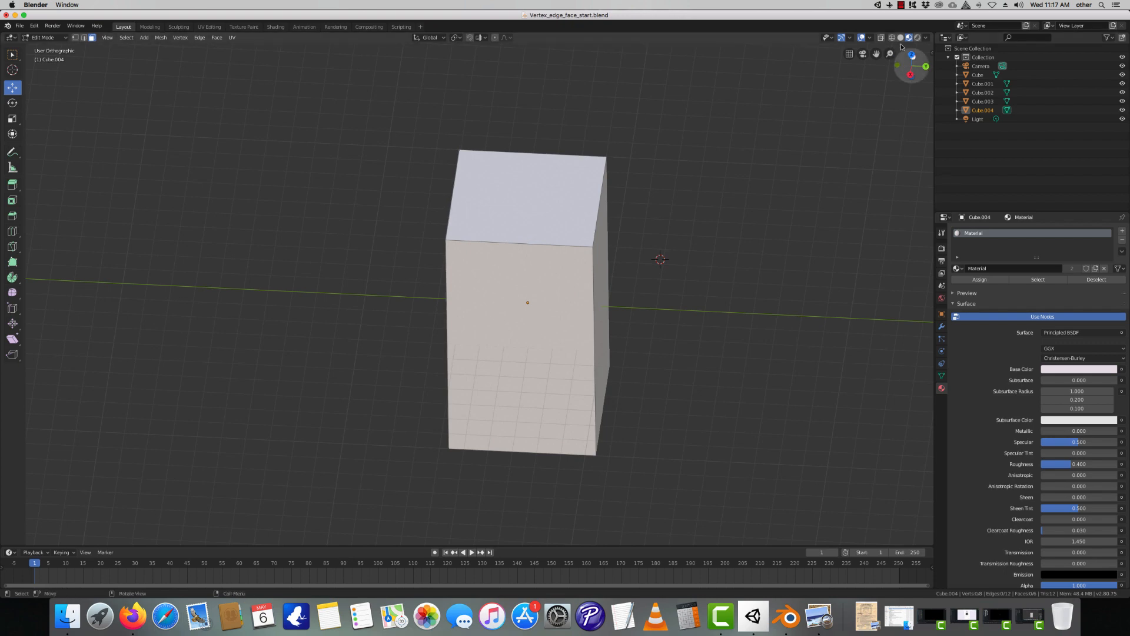
{"action": "mouse_move", "coordinate": [620, 250]}
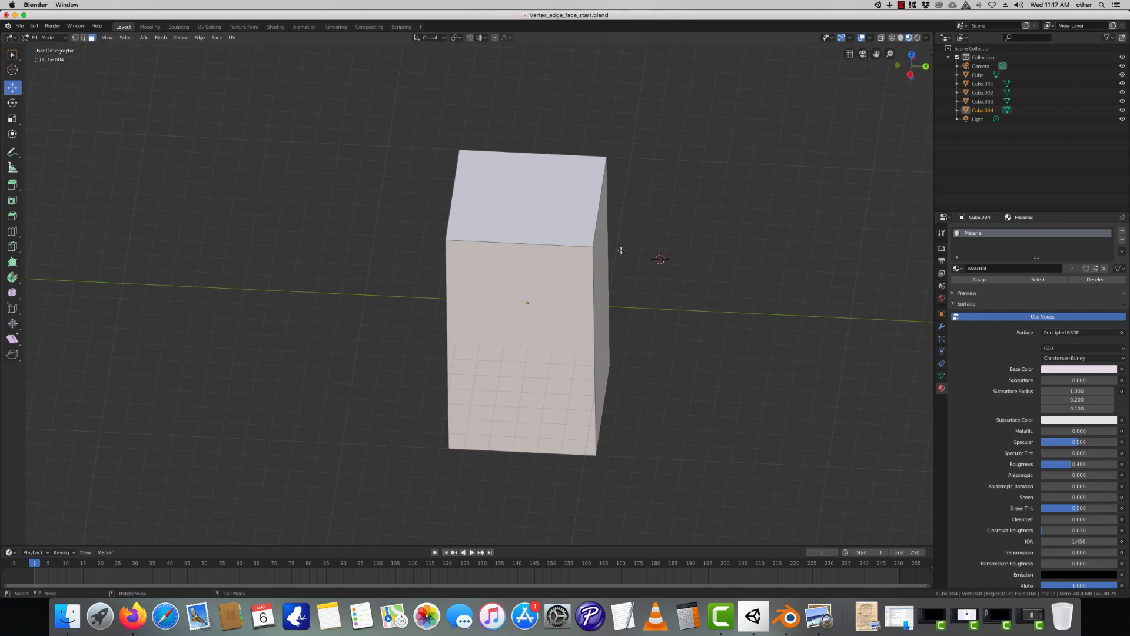
{"action": "left_click", "coordinate": [901, 4]}
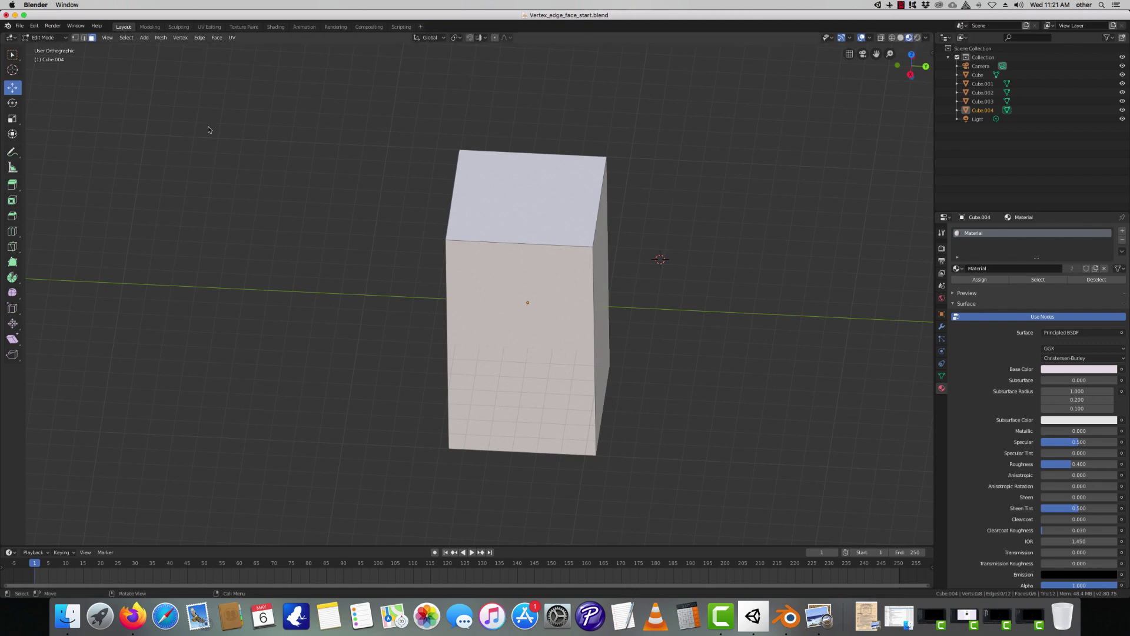
{"action": "mouse_move", "coordinate": [616, 289]}
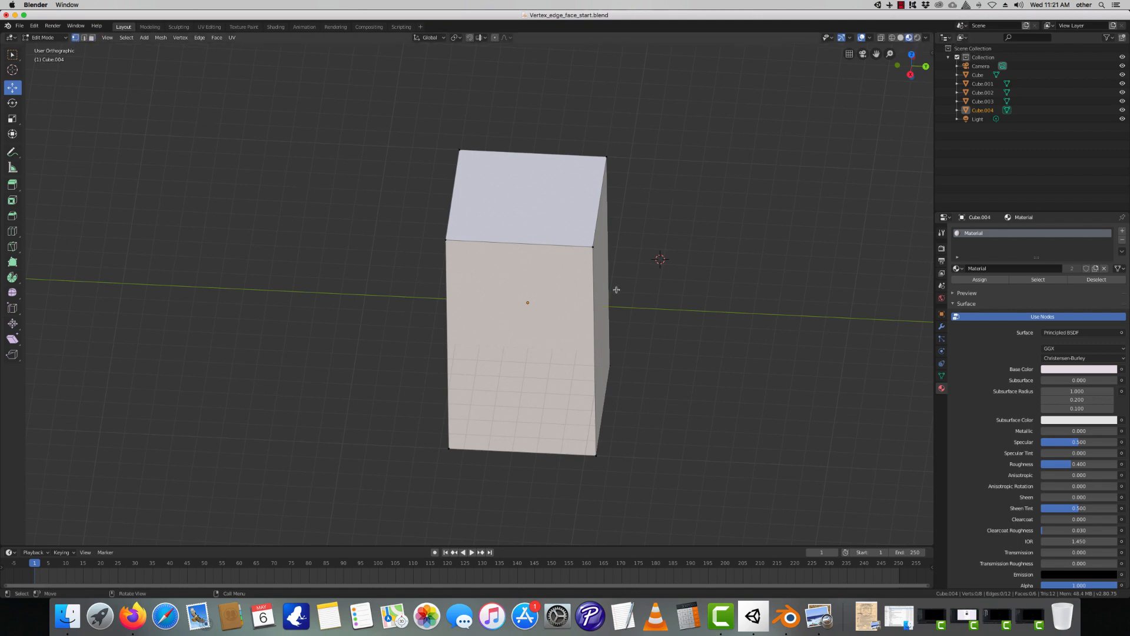
Move the block's top-right corner vertex downward with G, slanting the top face
{"action": "left_click", "coordinate": [591, 246]}
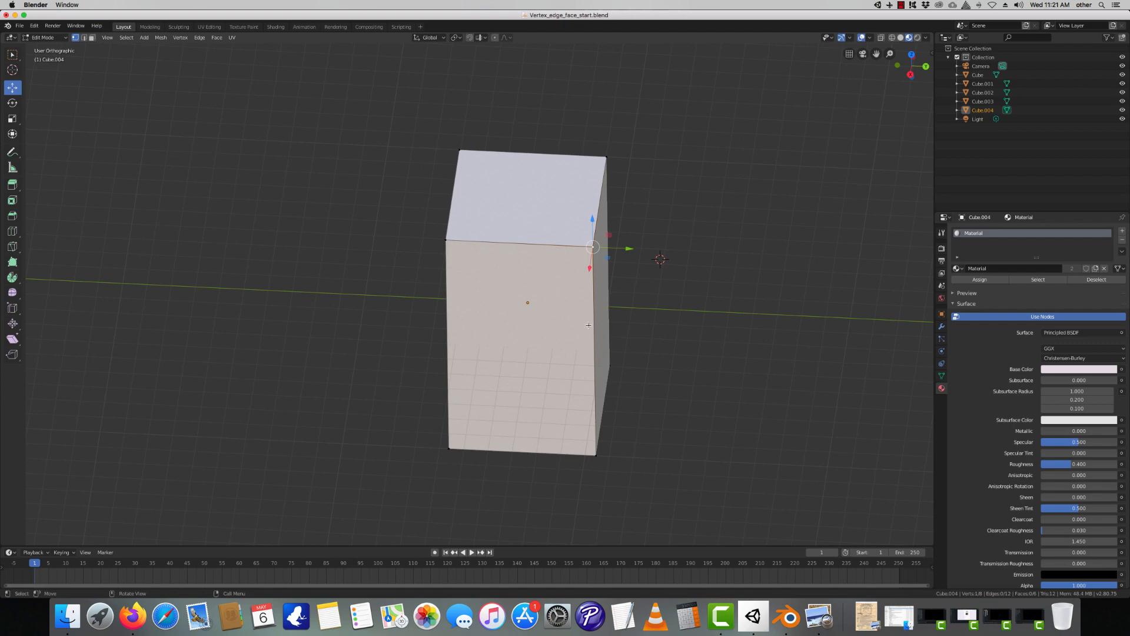
{"action": "key", "text": "g"}
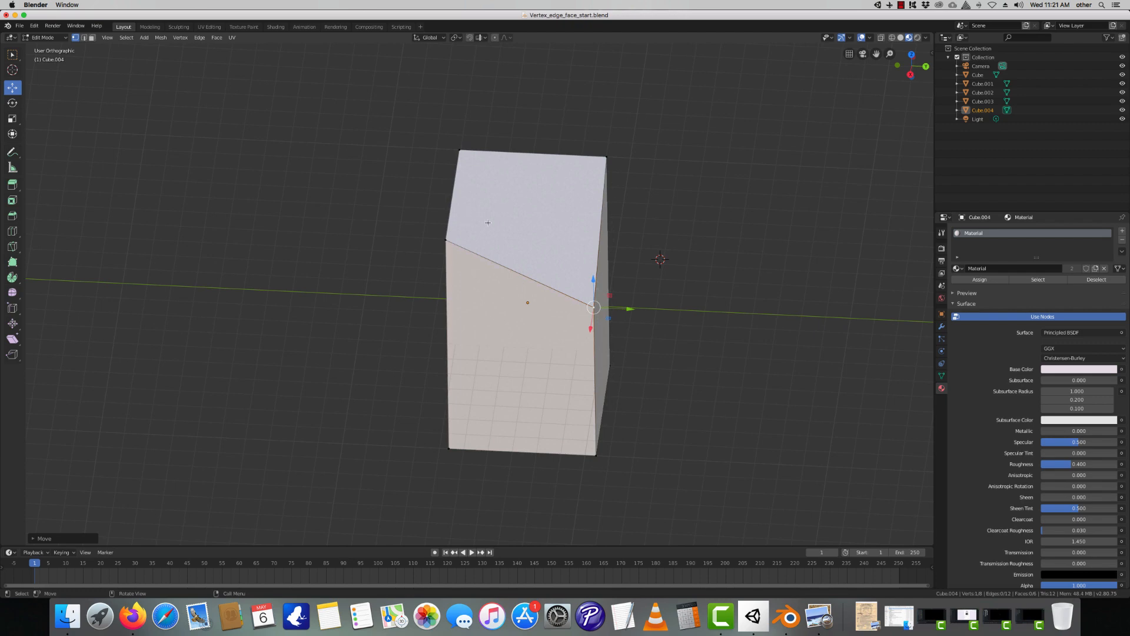
{"action": "mouse_move", "coordinate": [525, 261]}
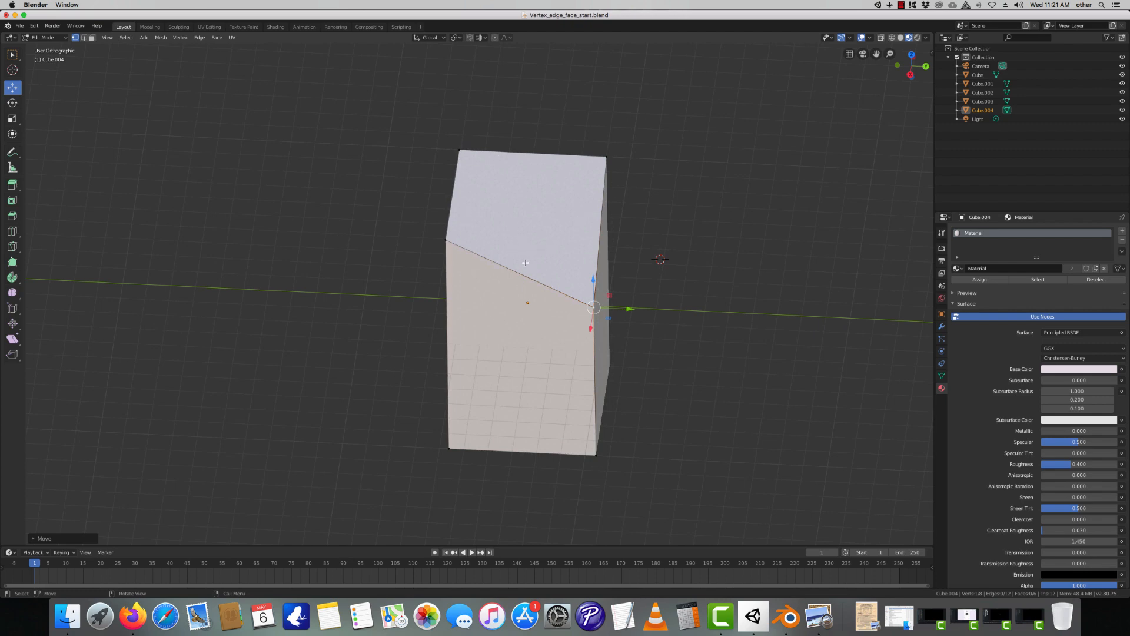
{"action": "mouse_move", "coordinate": [531, 262]}
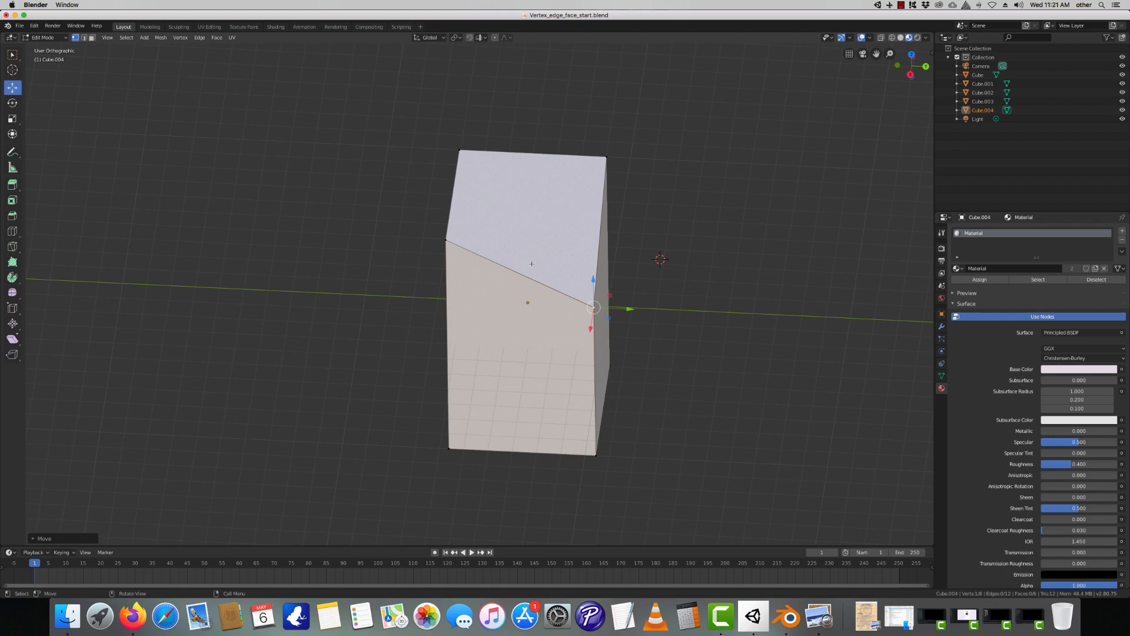
{"action": "mouse_move", "coordinate": [549, 315]}
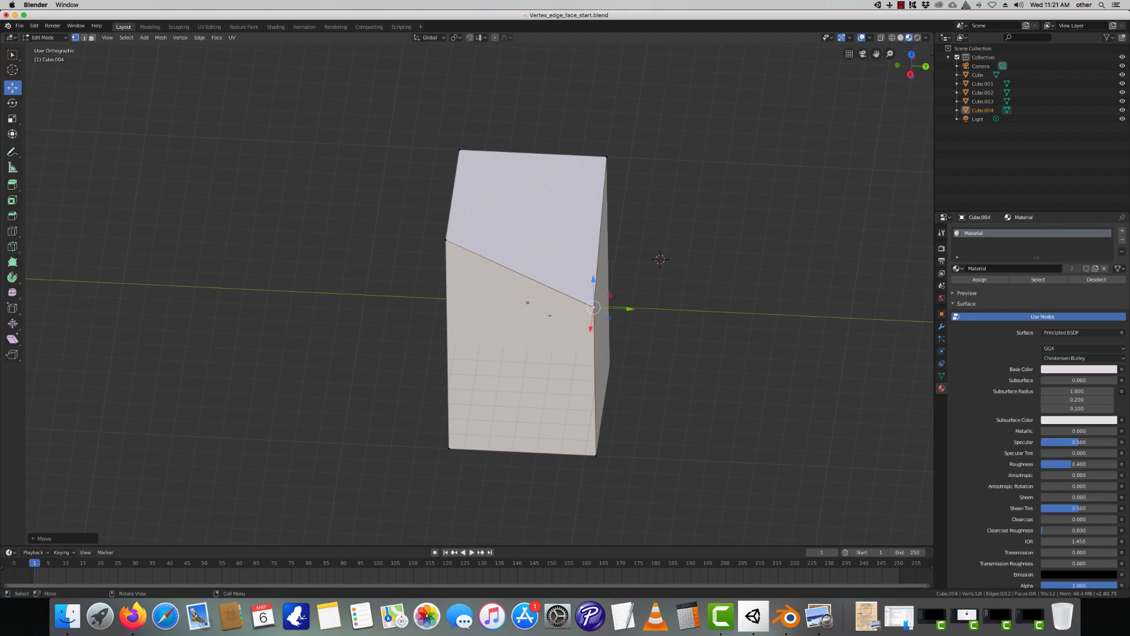
{"action": "mouse_move", "coordinate": [631, 445]}
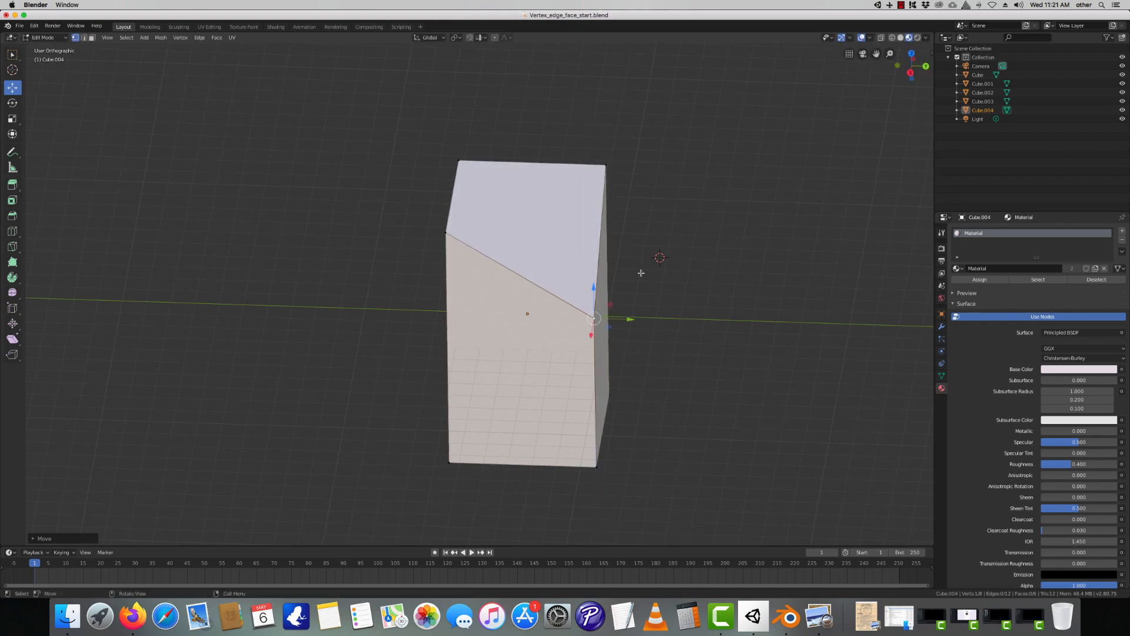
{"action": "mouse_move", "coordinate": [629, 248]}
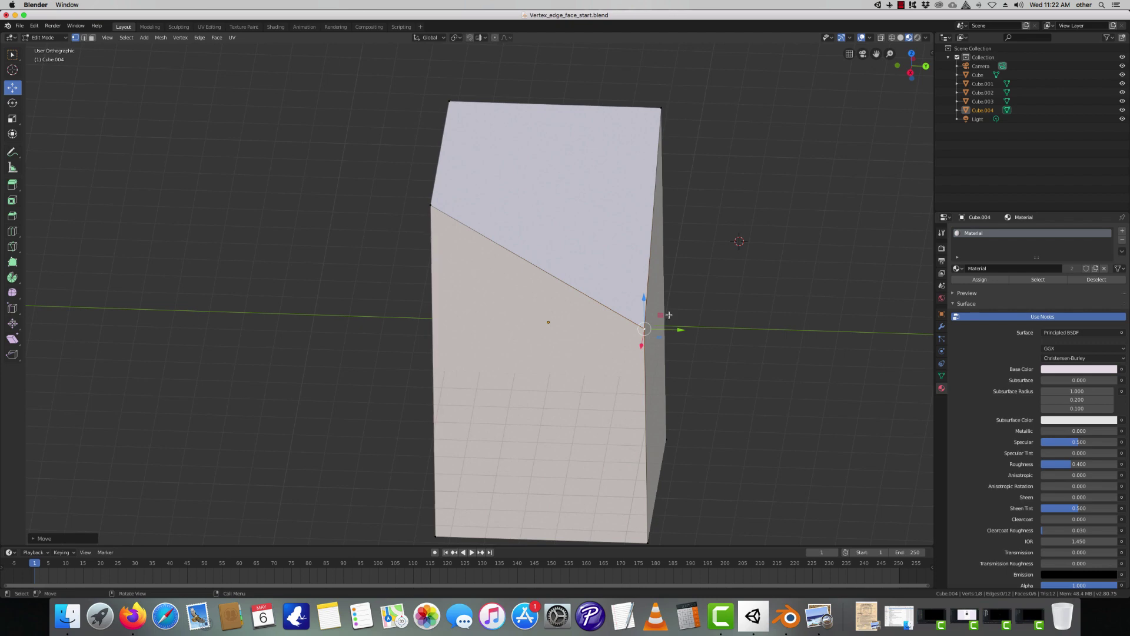
{"action": "mouse_move", "coordinate": [224, 389]}
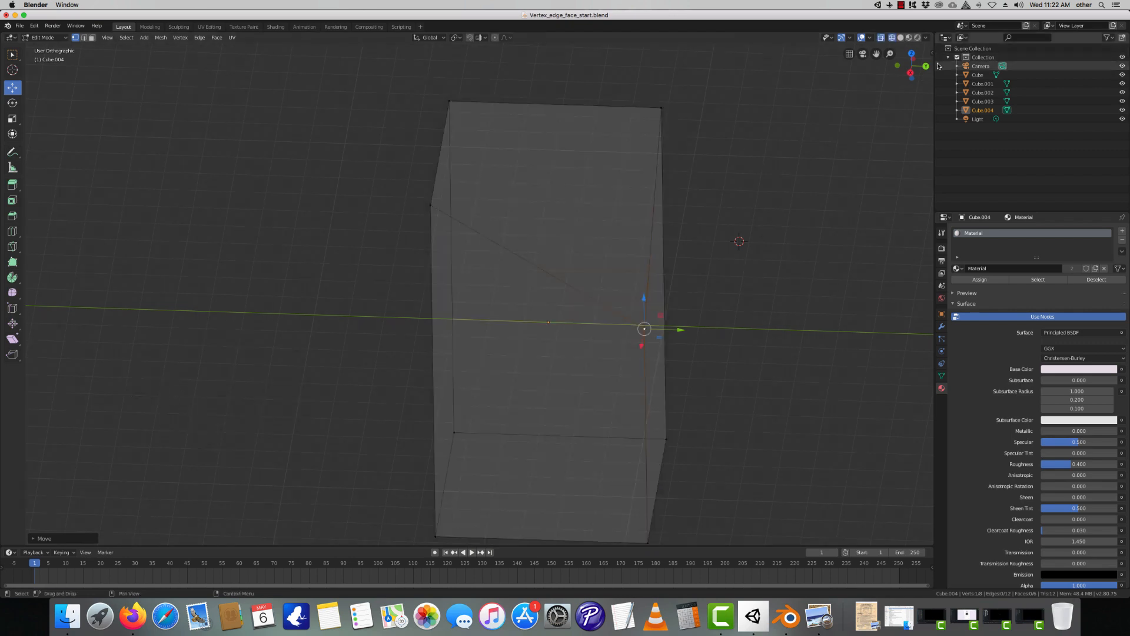
View the see-through block from behind, then from the right side in orthographic view
{"action": "left_click", "coordinate": [898, 66]}
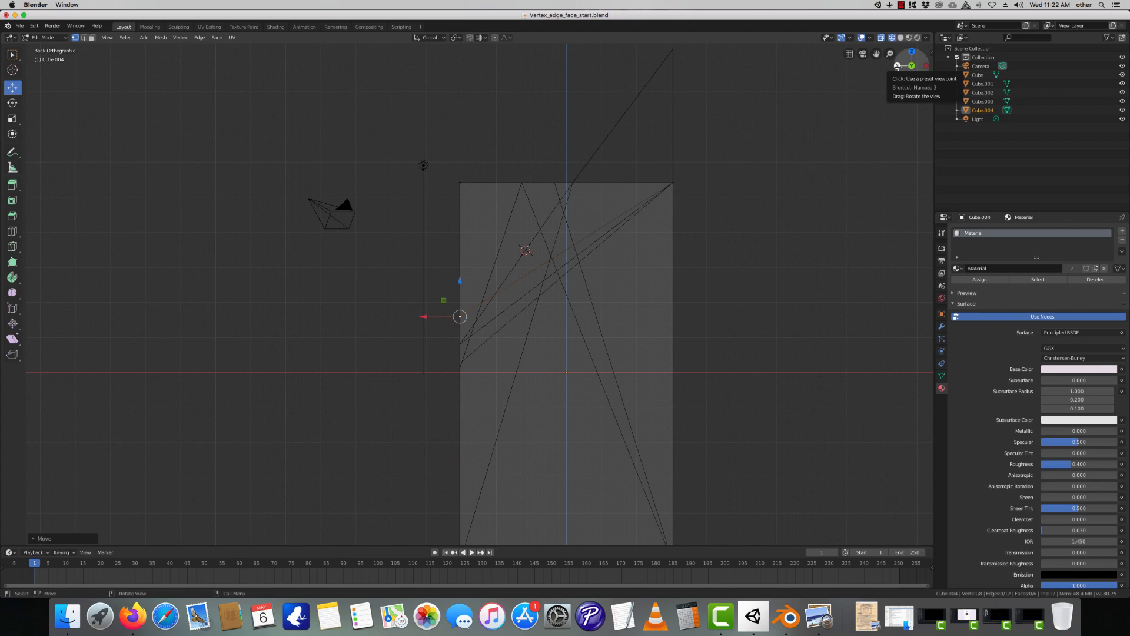
{"action": "left_click", "coordinate": [925, 66]}
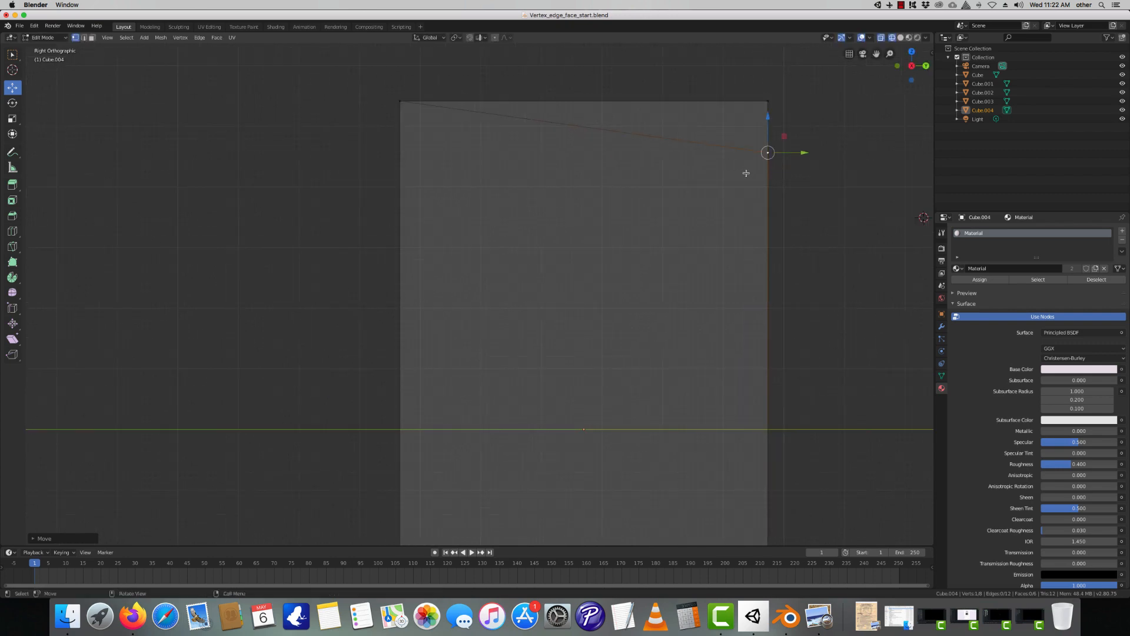
{"action": "mouse_move", "coordinate": [789, 186]}
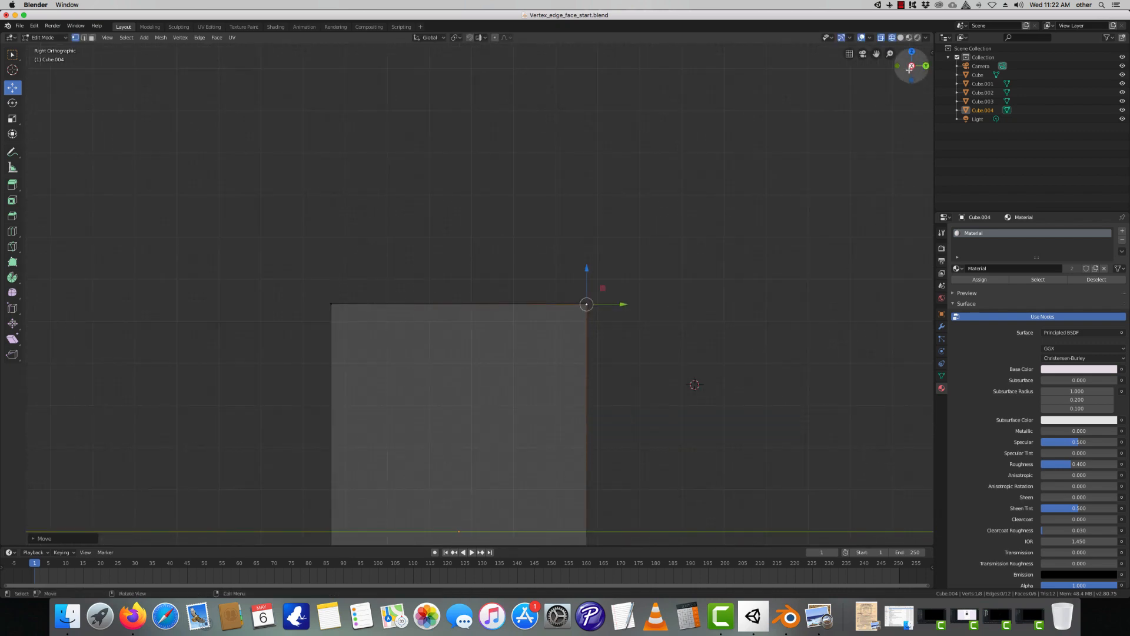
View the block from directly above via the gizmo's Z axis
{"action": "left_click", "coordinate": [911, 52]}
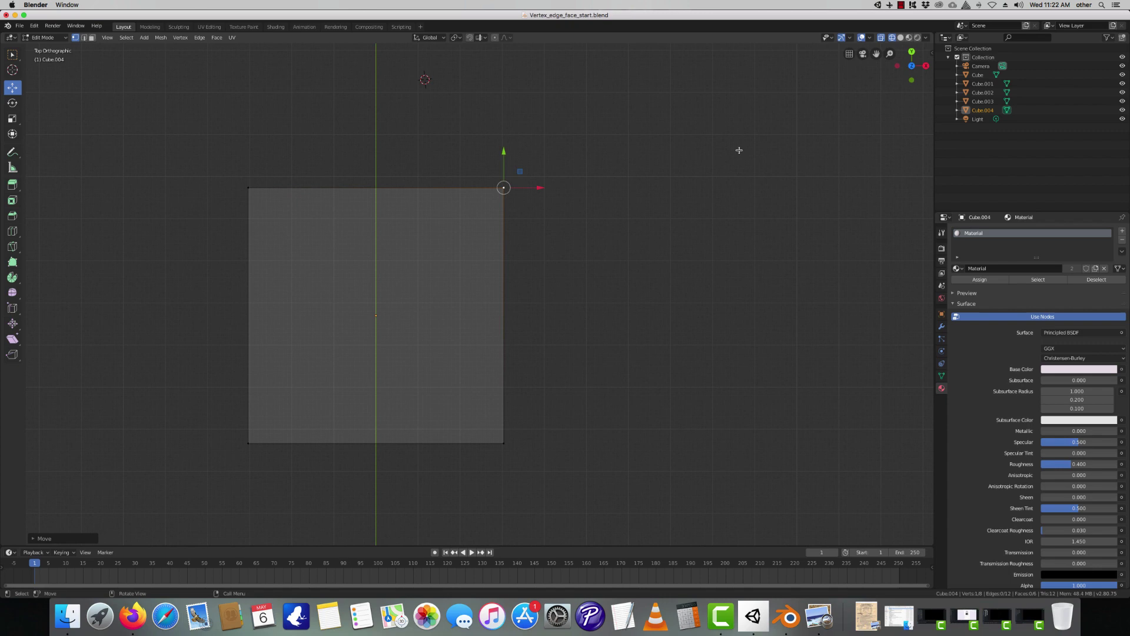
{"action": "mouse_move", "coordinate": [390, 218]}
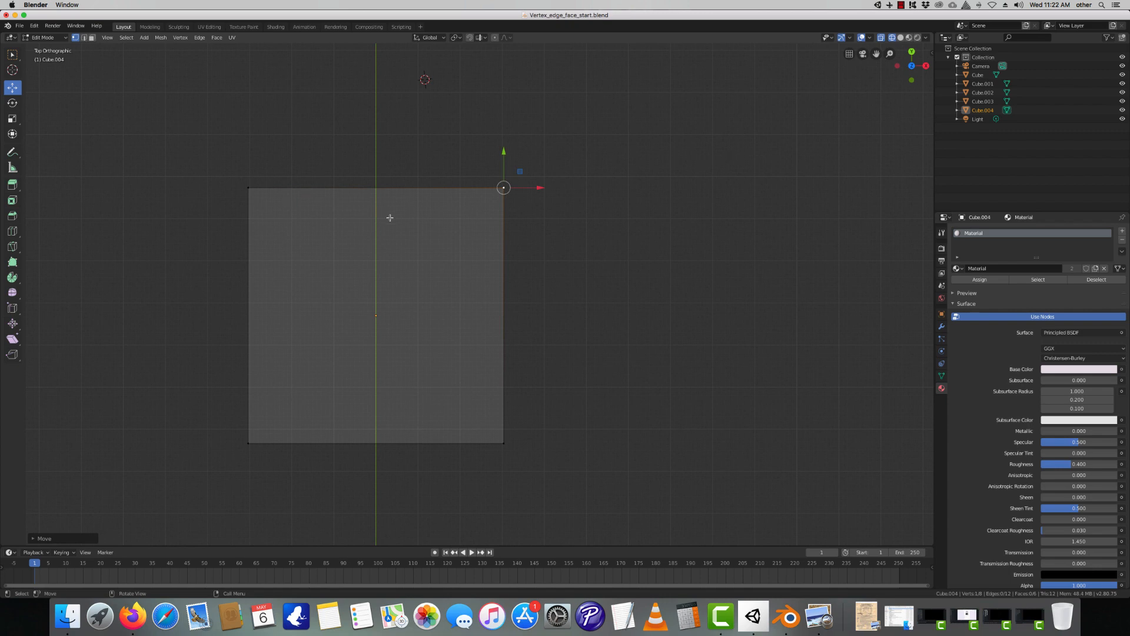
{"action": "mouse_move", "coordinate": [417, 227]}
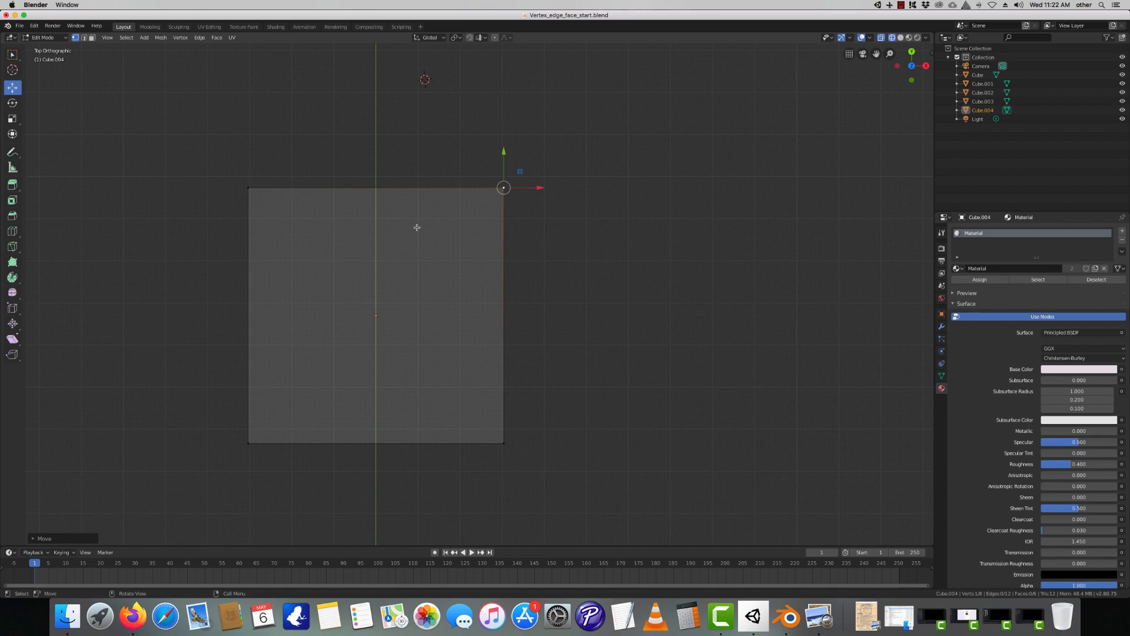
{"action": "mouse_move", "coordinate": [567, 378]}
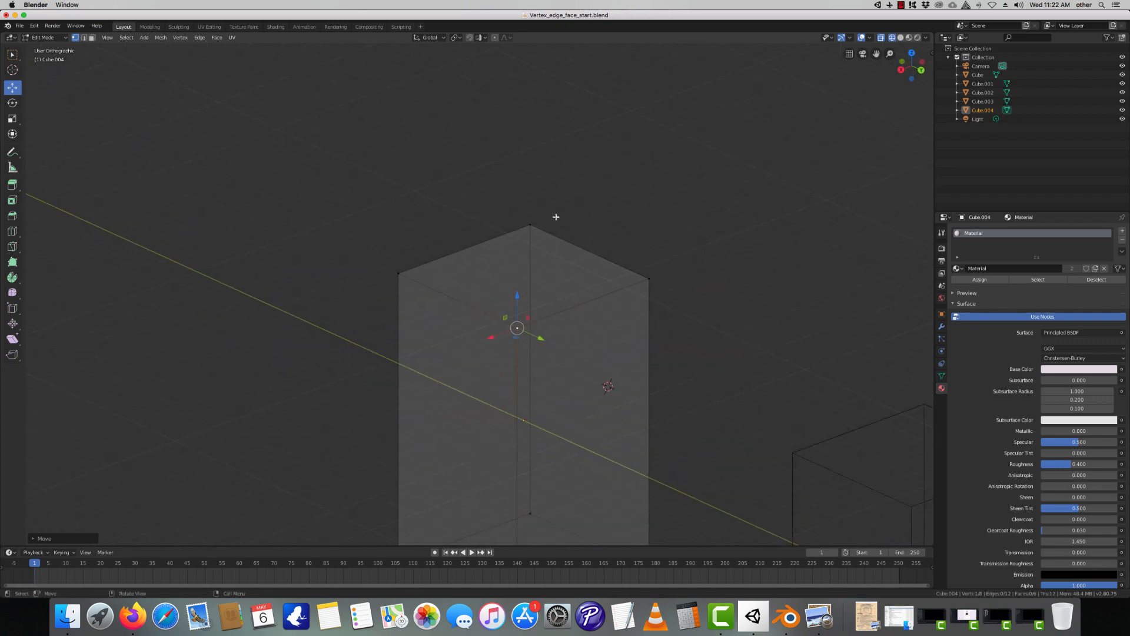
Move the selected top corner vertex outward along one axis, skewing that side
{"action": "key", "text": "g"}
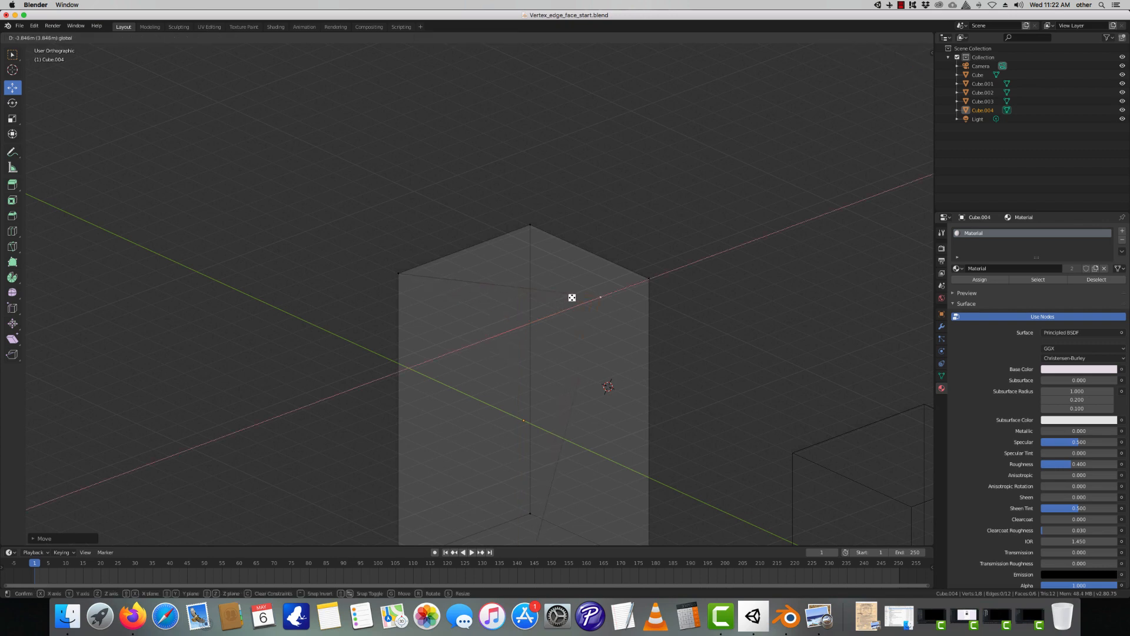
{"action": "key", "text": "Tab"}
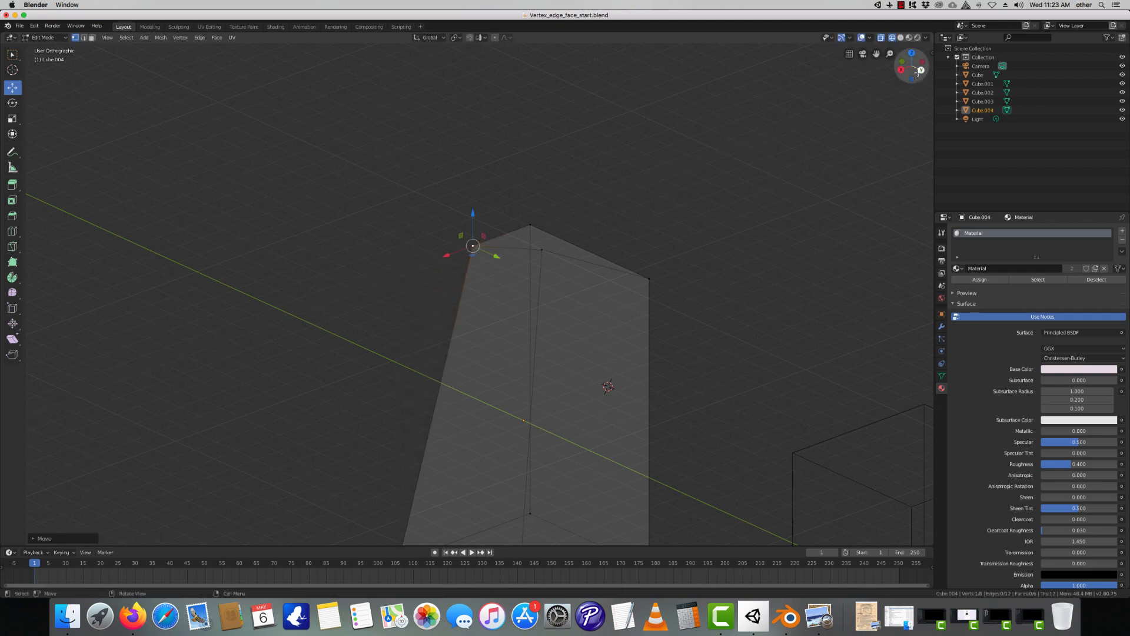
{"action": "mouse_move", "coordinate": [911, 53]}
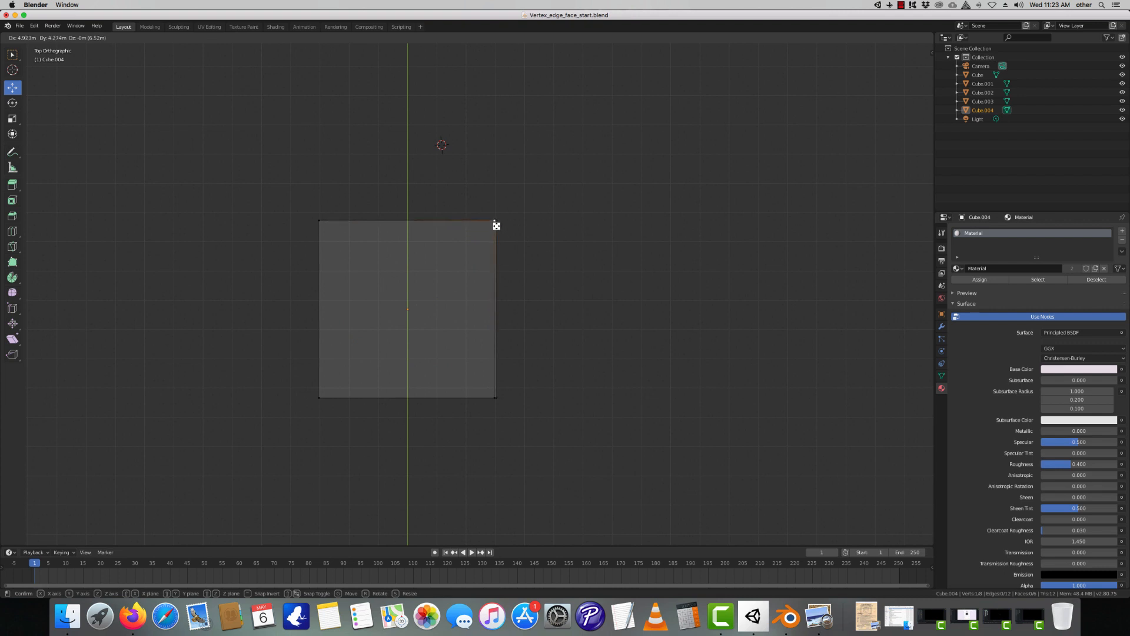
Confirm the vertex's new position, view the block from the left, and move the corner again with G
{"action": "left_click", "coordinate": [495, 220]}
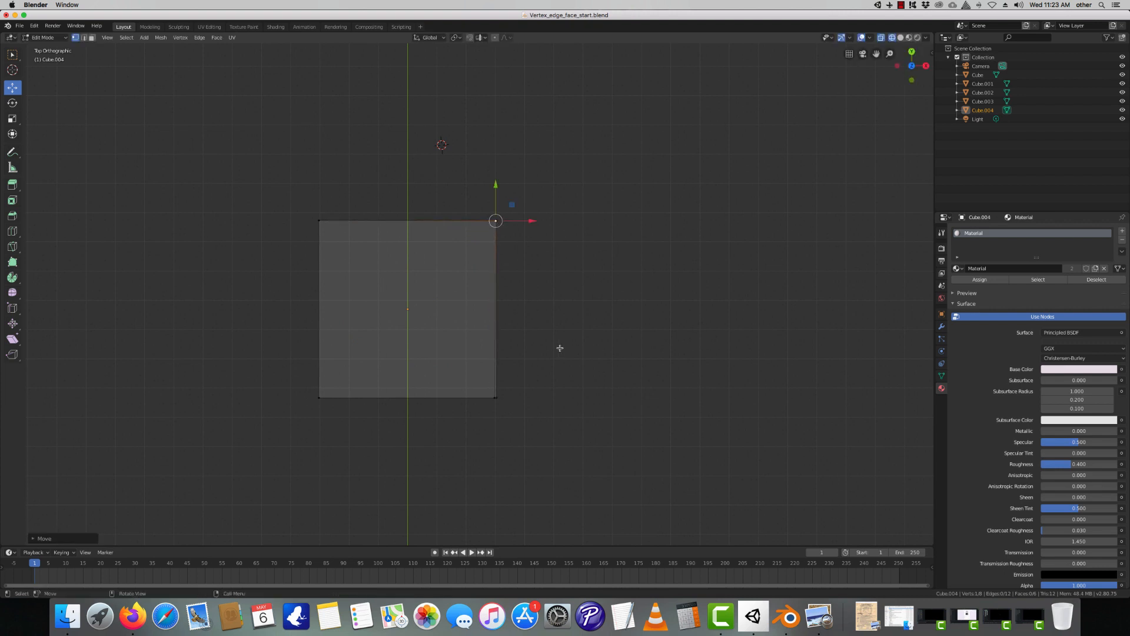
{"action": "left_click", "coordinate": [899, 66]}
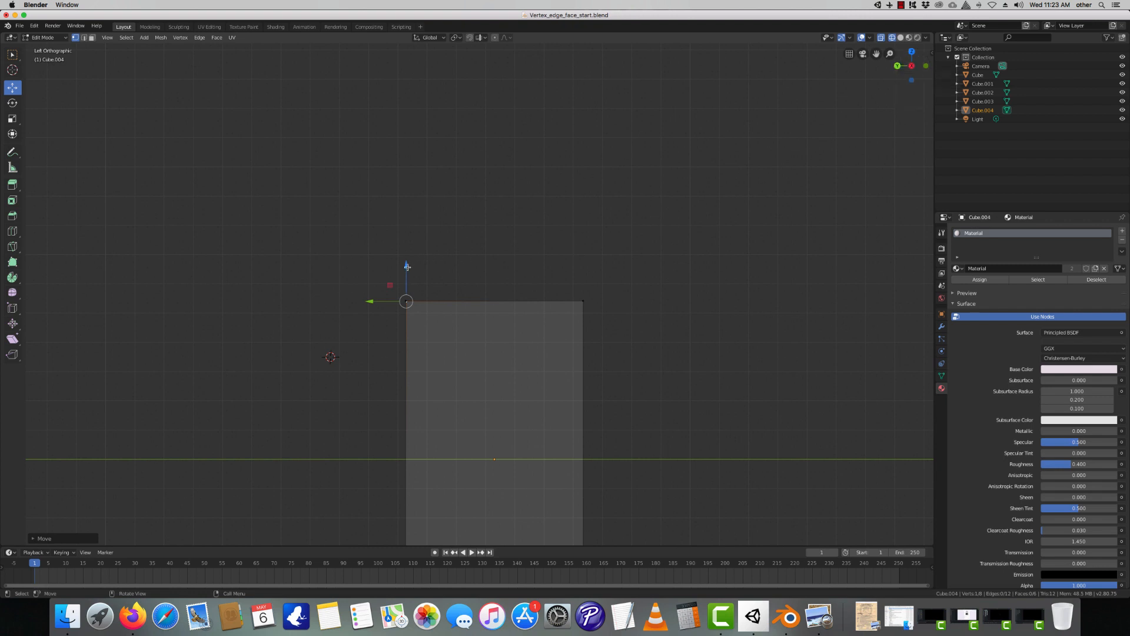
{"action": "mouse_move", "coordinate": [448, 276]}
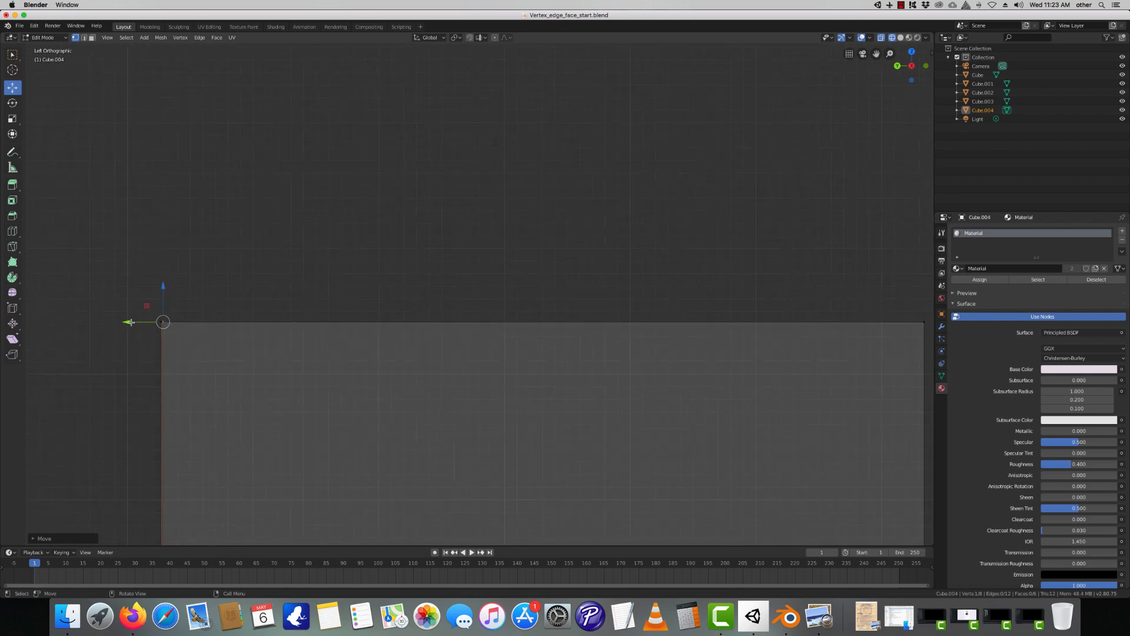
{"action": "key", "text": "g"}
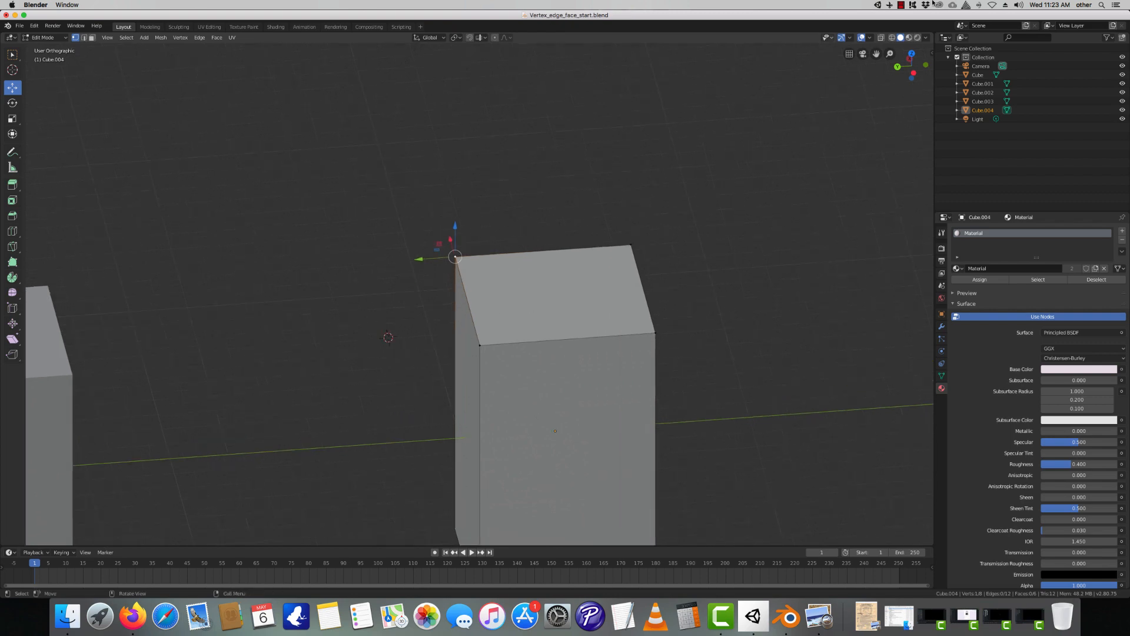
Shift-select all four corner vertices of the block's top face
{"action": "left_click", "coordinate": [899, 5]}
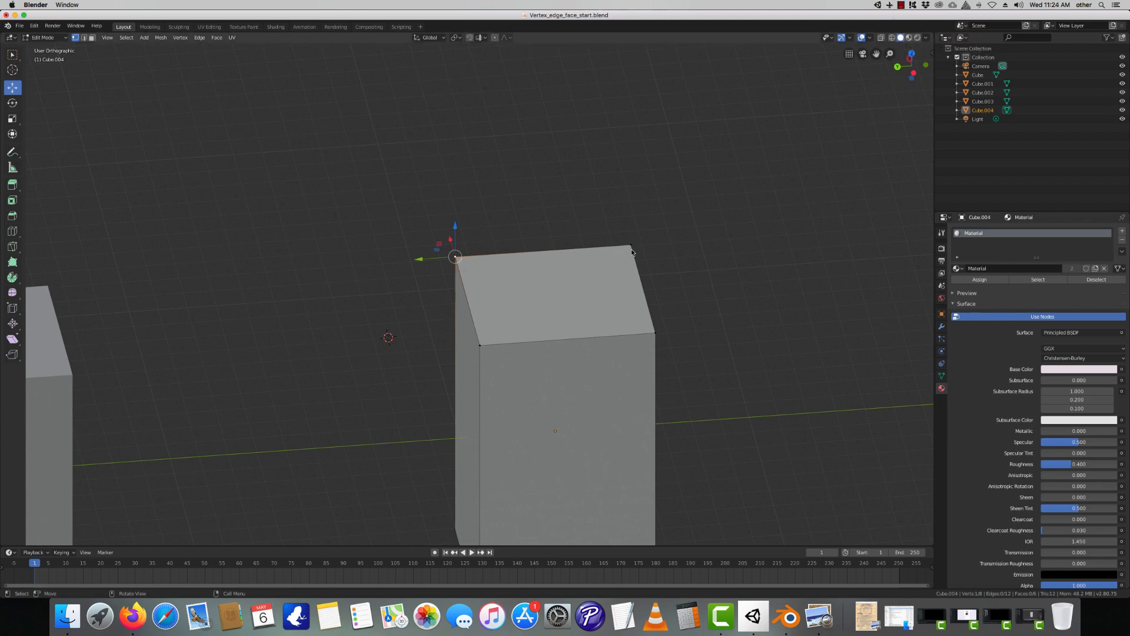
{"action": "mouse_move", "coordinate": [572, 236]}
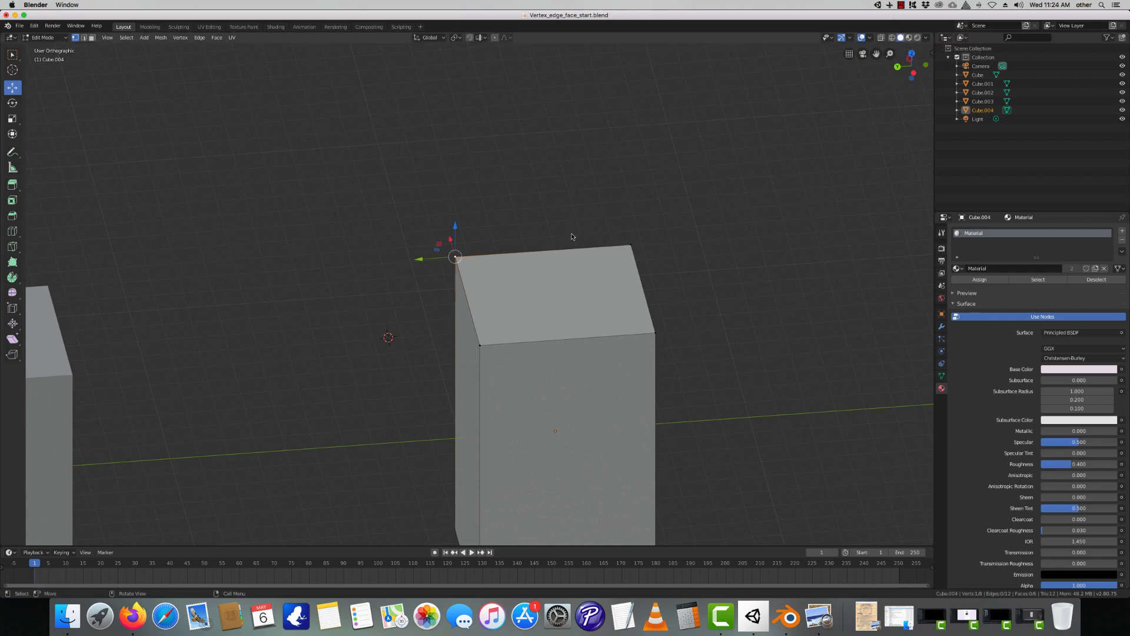
{"action": "mouse_move", "coordinate": [555, 269]}
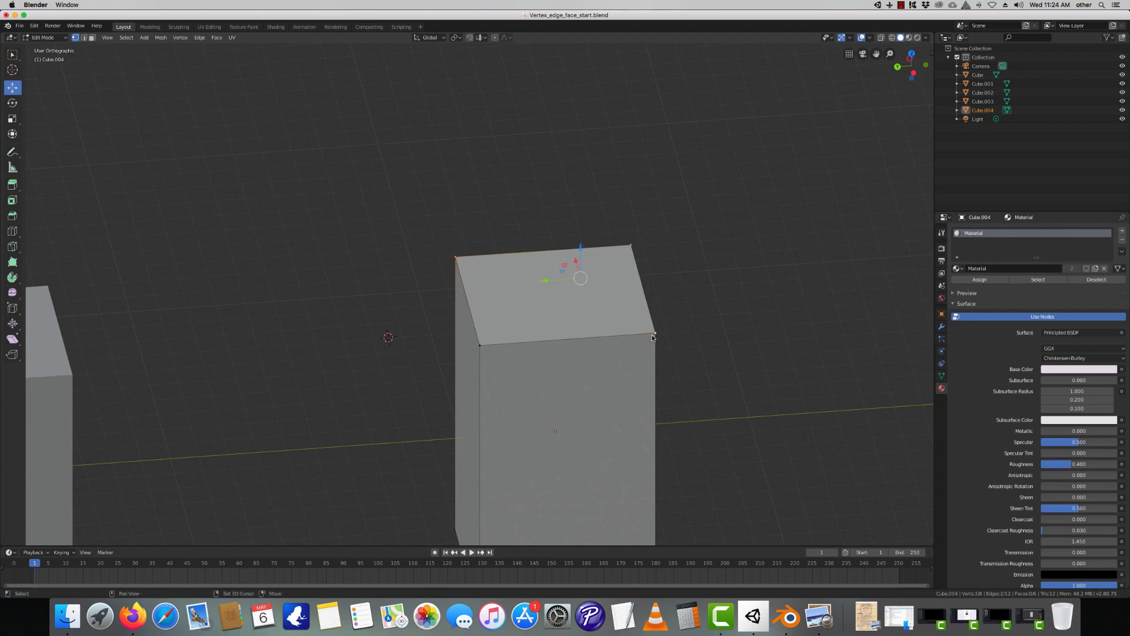
{"action": "left_click", "coordinate": [577, 289]}
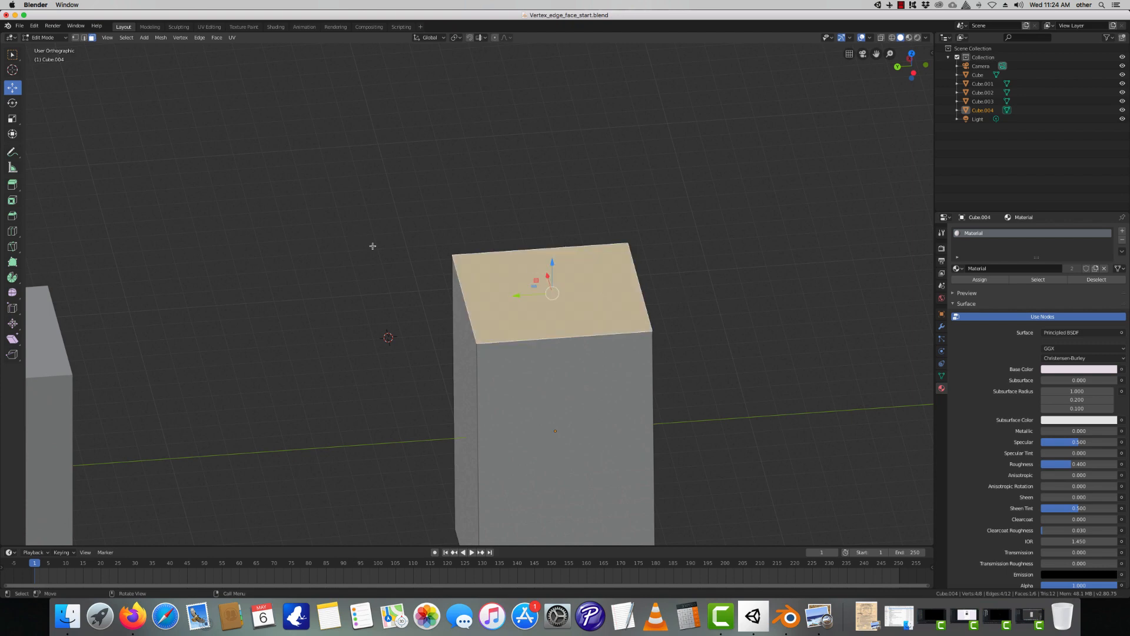
{"action": "mouse_move", "coordinate": [12, 119]}
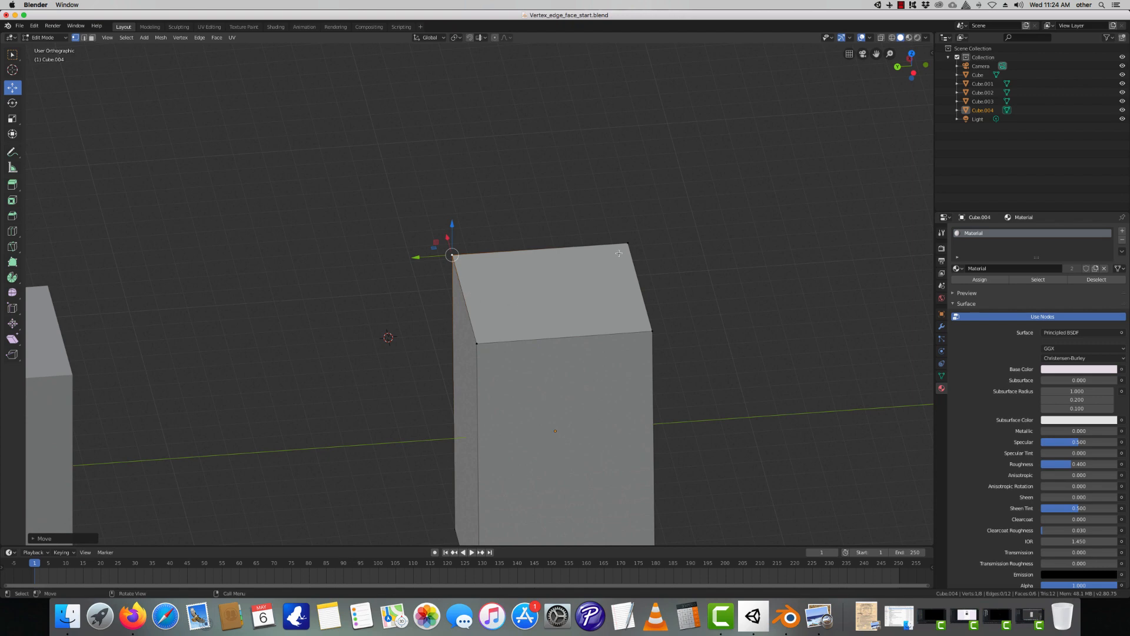
{"action": "left_click", "coordinate": [619, 252]}
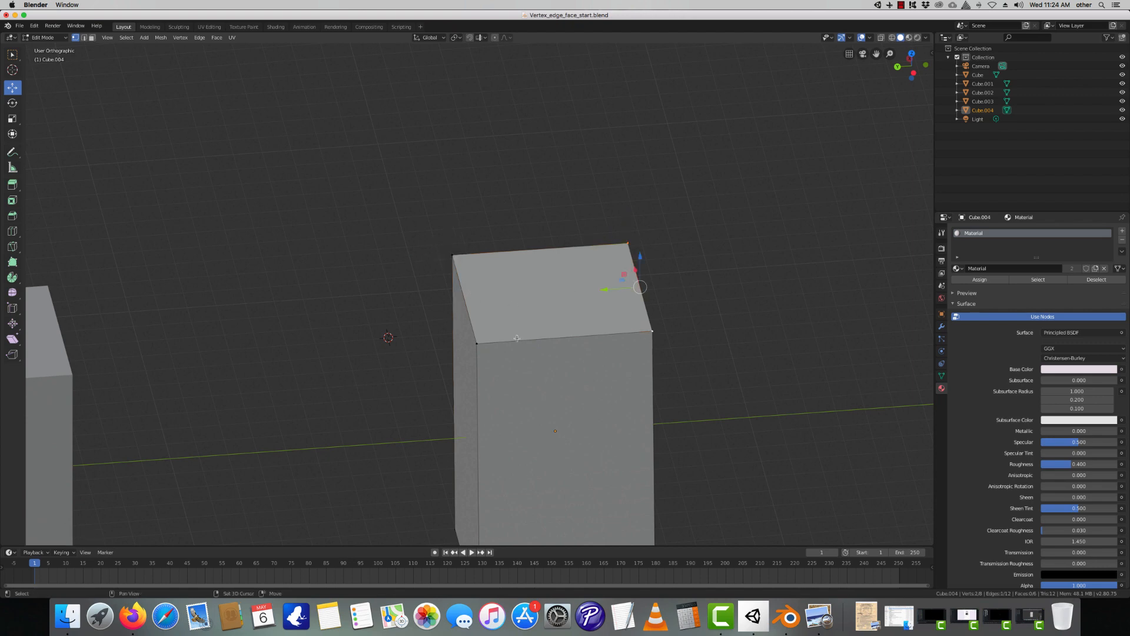
{"action": "left_click", "coordinate": [554, 288]}
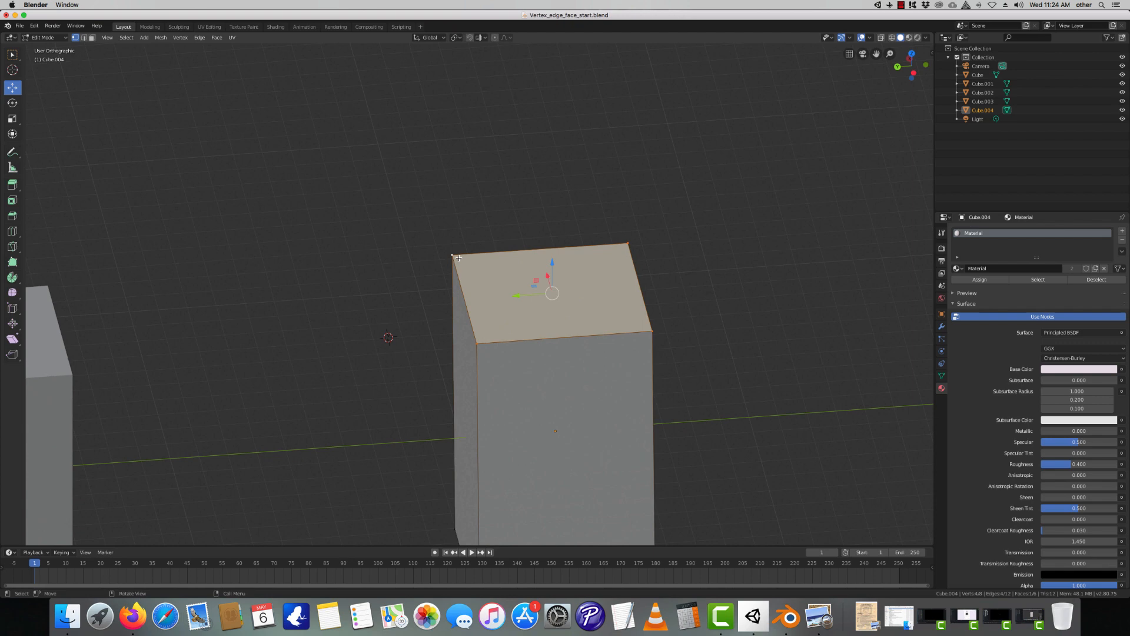
{"action": "mouse_move", "coordinate": [428, 250]}
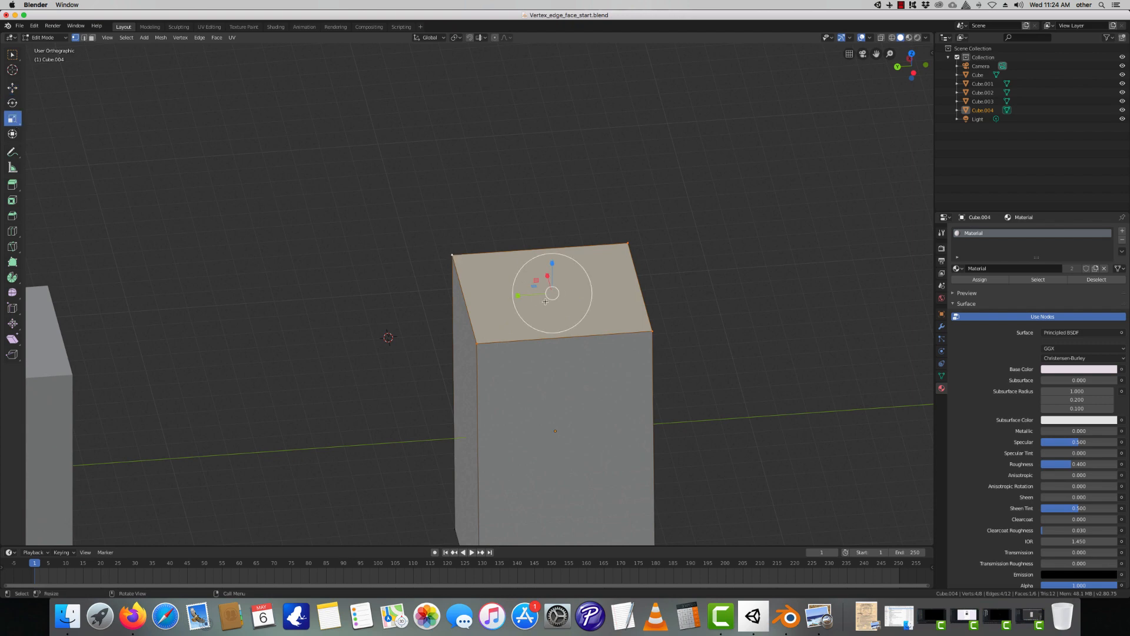
Scale the top face down repeatedly with S until the block tapers into a pointed spike
{"action": "key", "text": "s"}
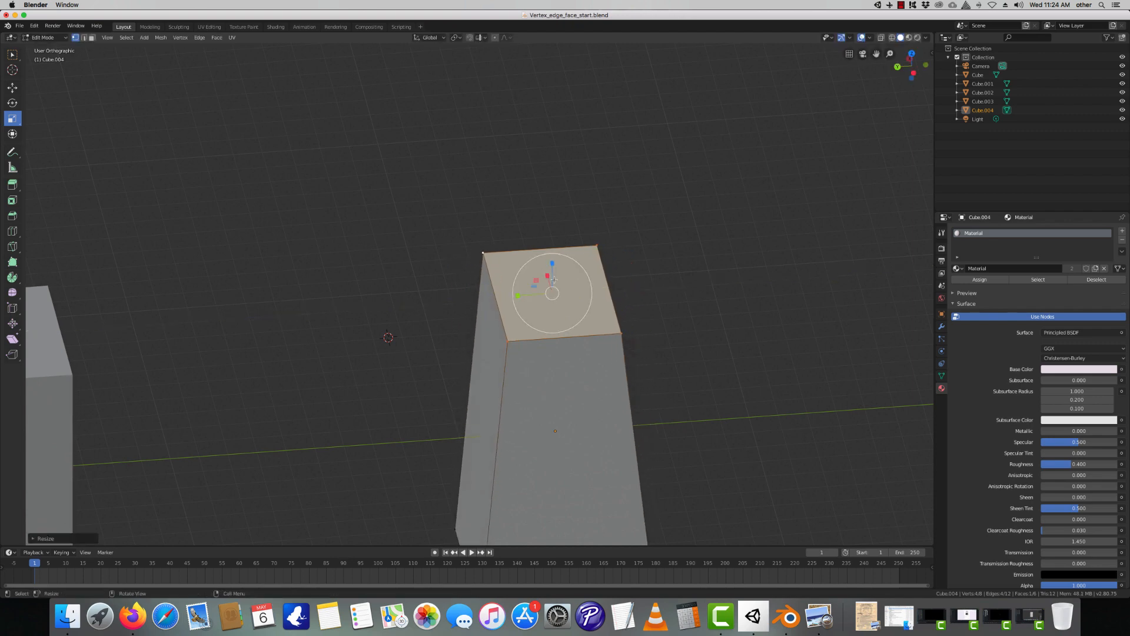
{"action": "key", "text": "s"}
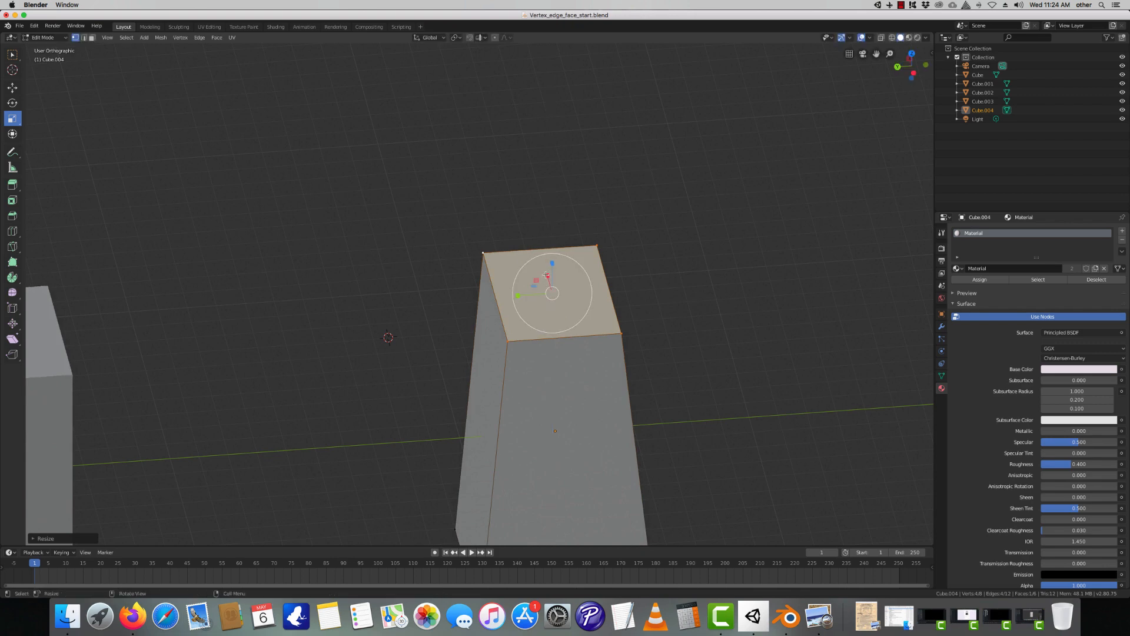
{"action": "key", "text": "s"}
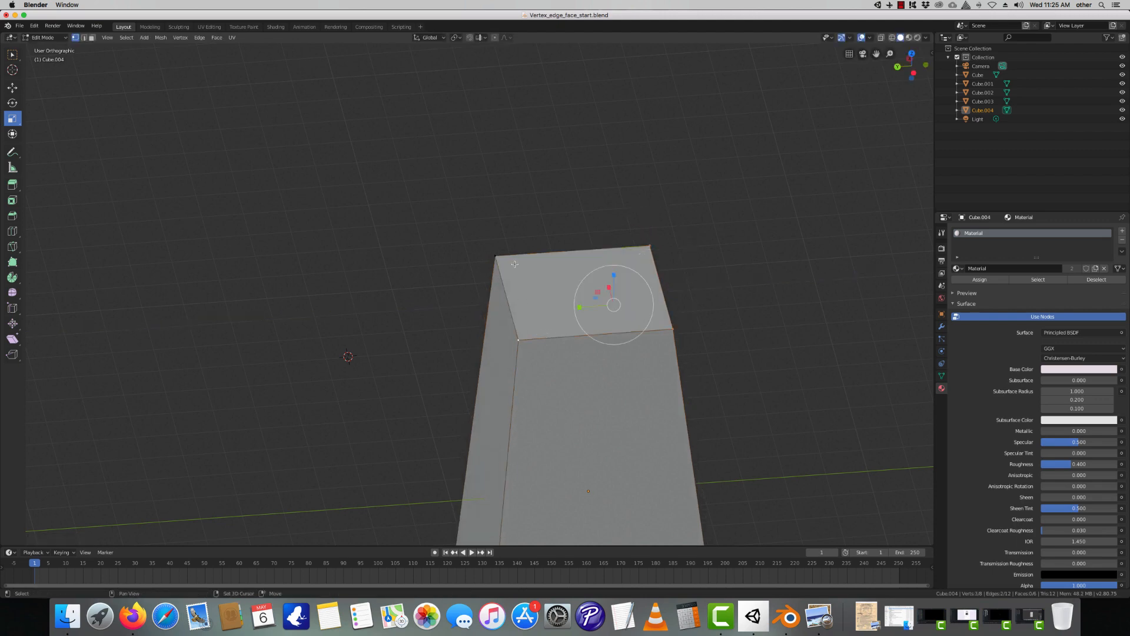
{"action": "key", "text": "s"}
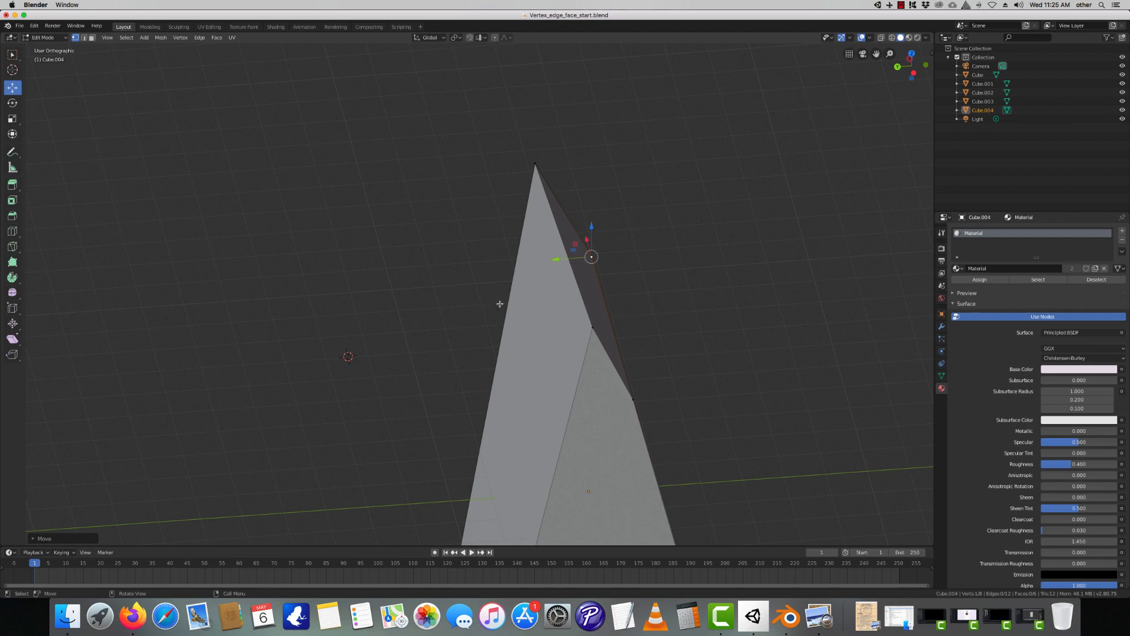
{"action": "mouse_move", "coordinate": [34, 68]}
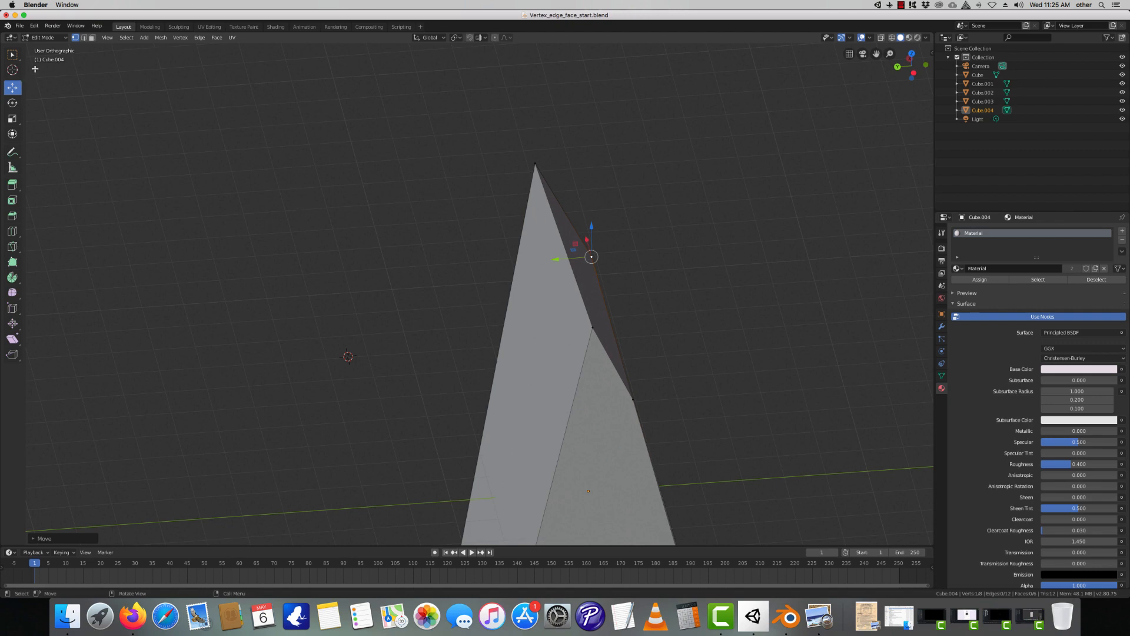
{"action": "mouse_move", "coordinate": [89, 47]}
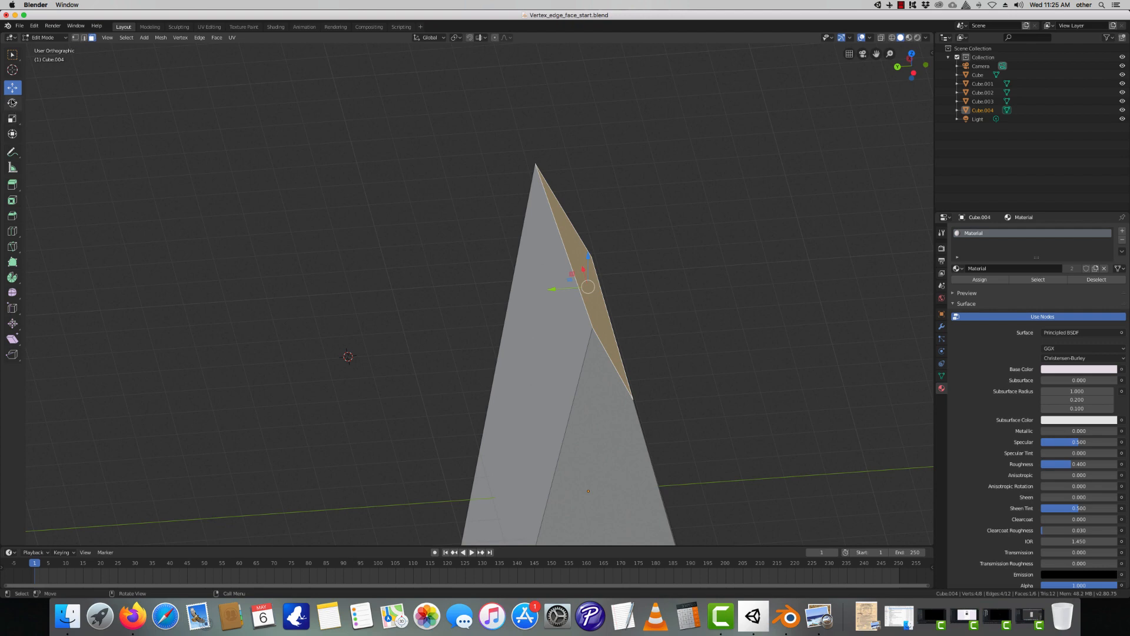
{"action": "mouse_move", "coordinate": [12, 119]}
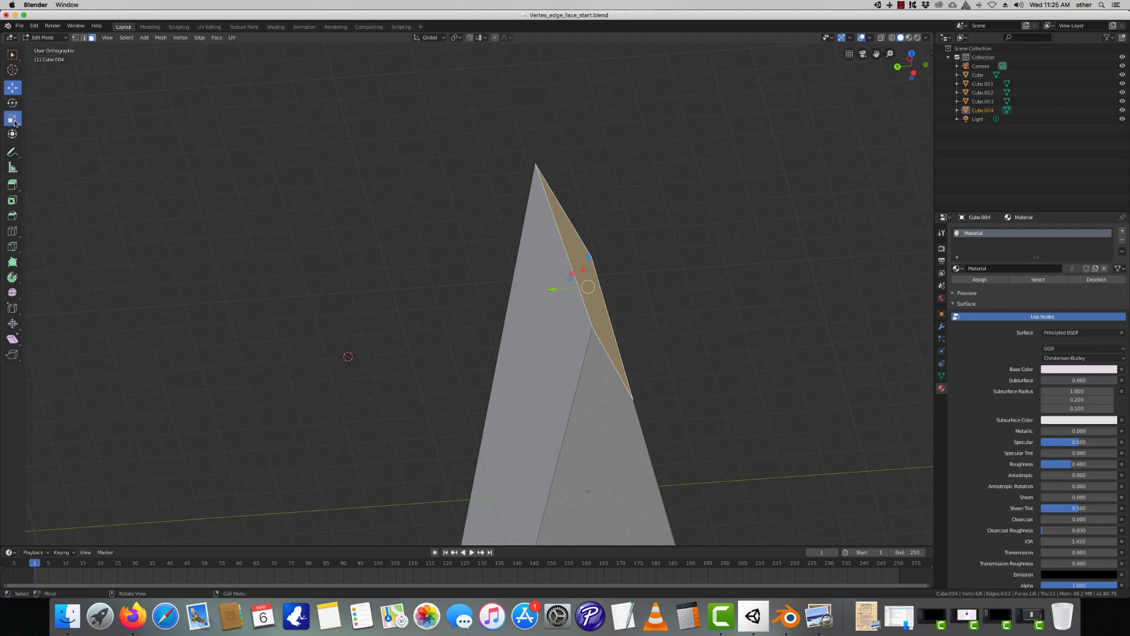
Scale the slanted top face down and check the block from the Back and Left views
{"action": "left_click", "coordinate": [11, 118]}
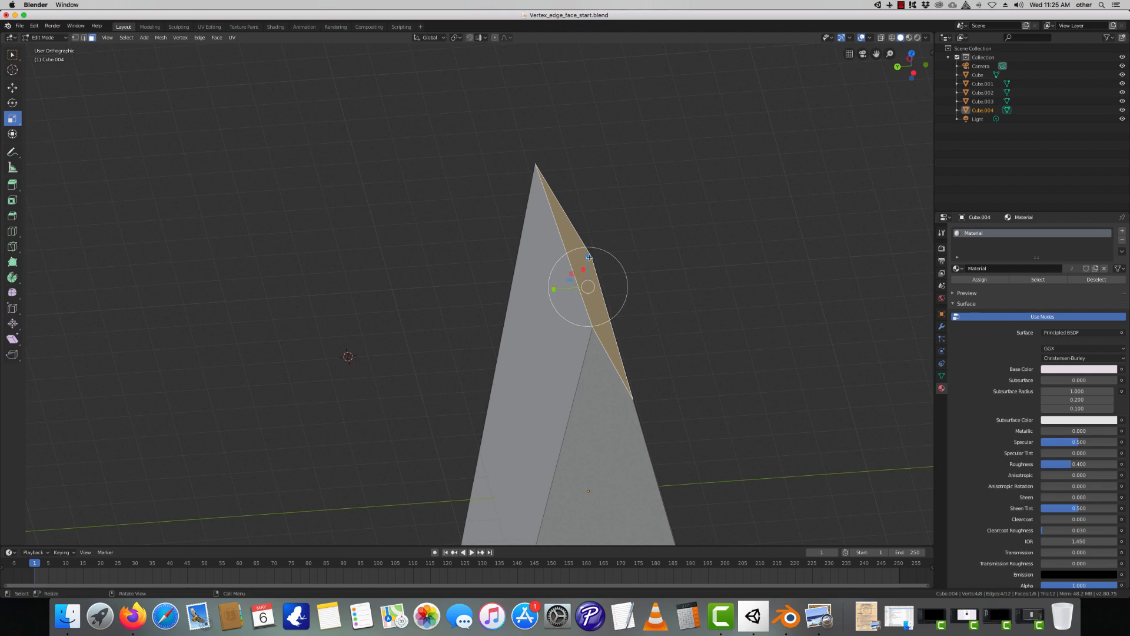
{"action": "key", "text": "s"}
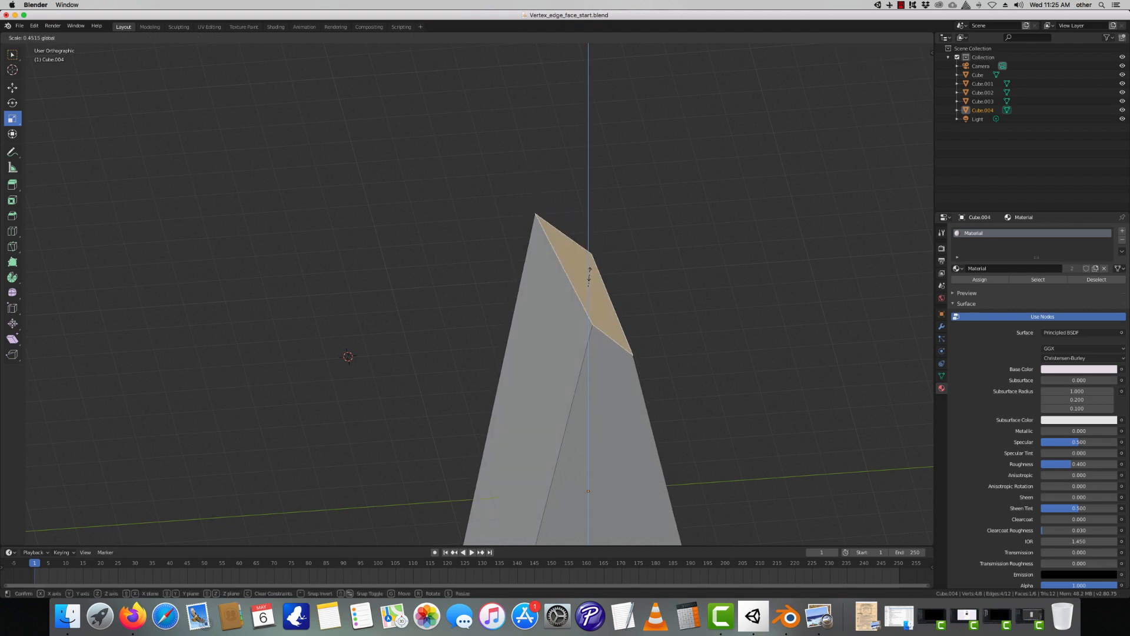
{"action": "mouse_move", "coordinate": [590, 289]}
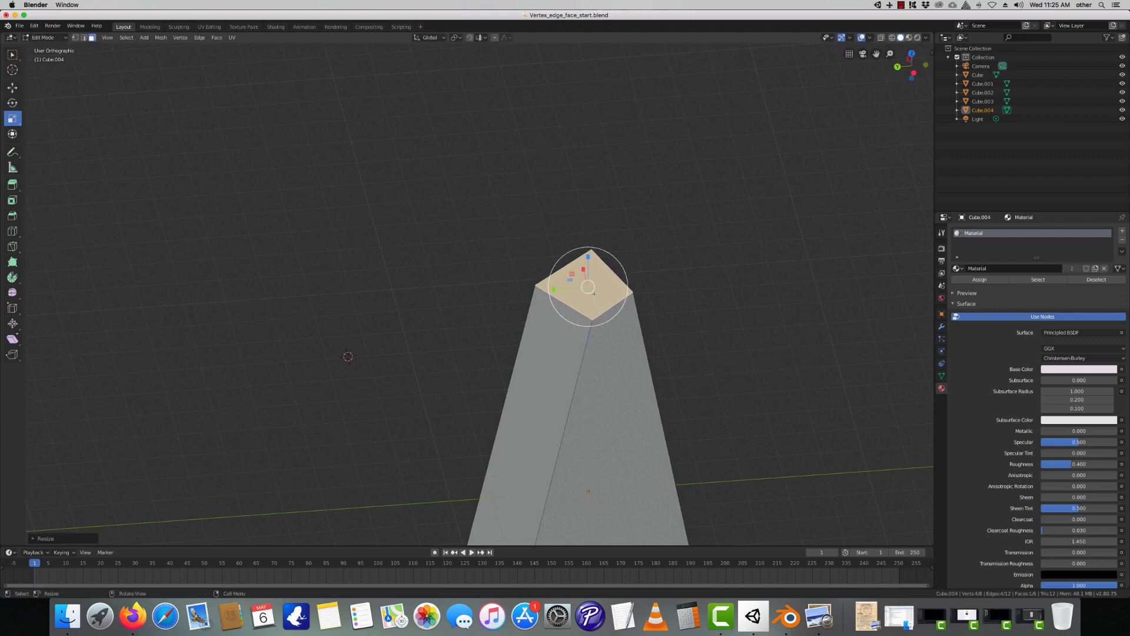
{"action": "left_click", "coordinate": [927, 66]}
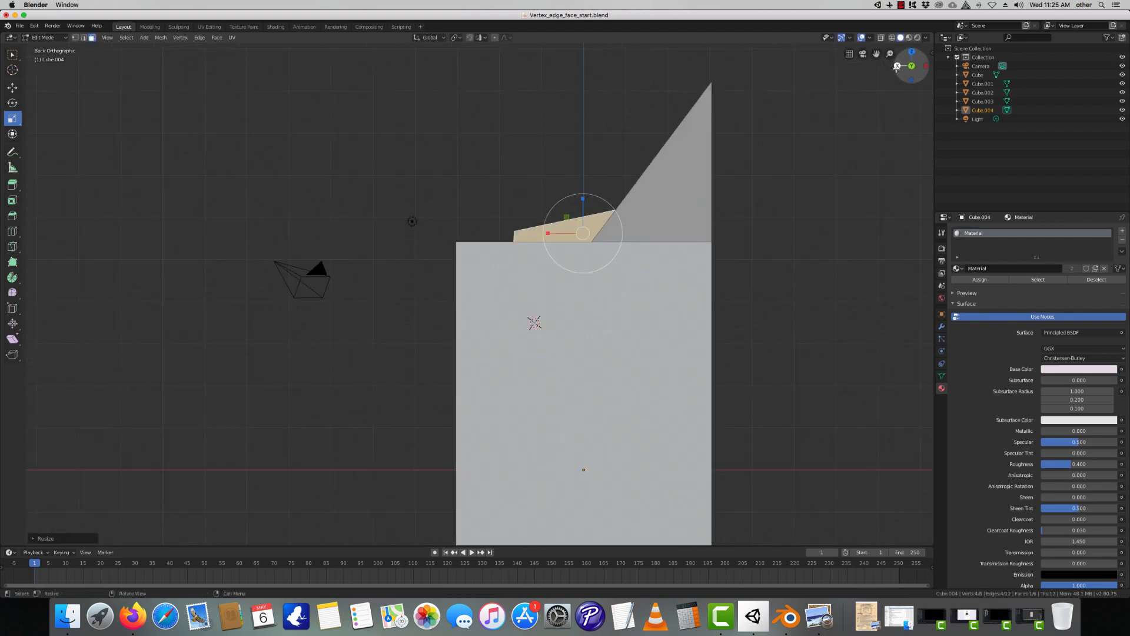
{"action": "left_click", "coordinate": [901, 66]}
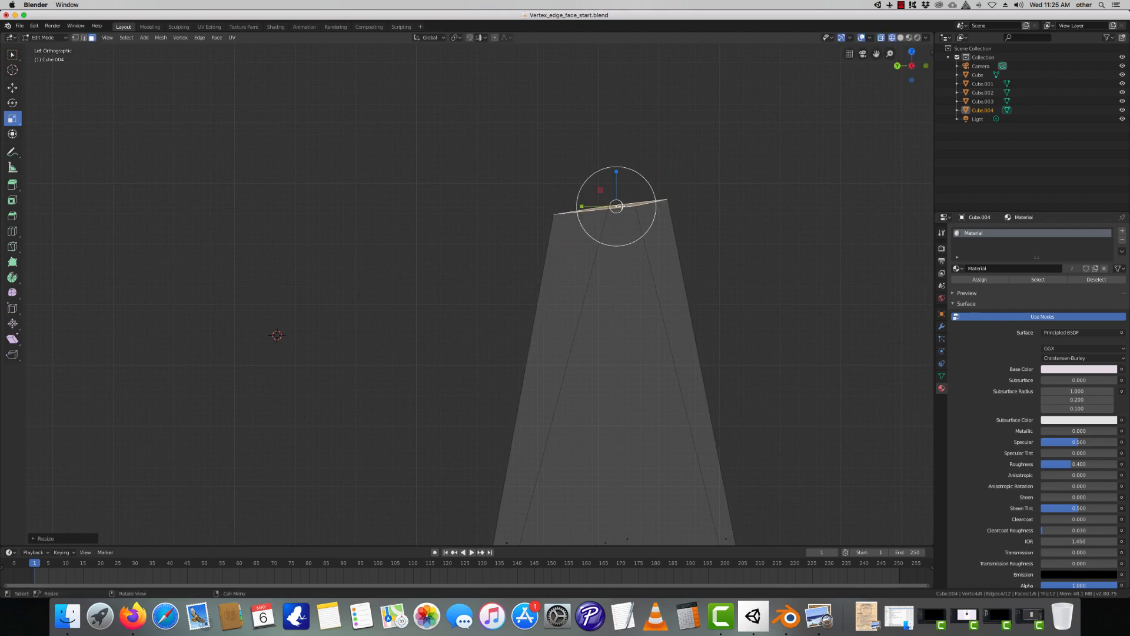
Flatten the top face level with S Z 0 and leave Edit Mode
{"action": "key", "text": "s"}
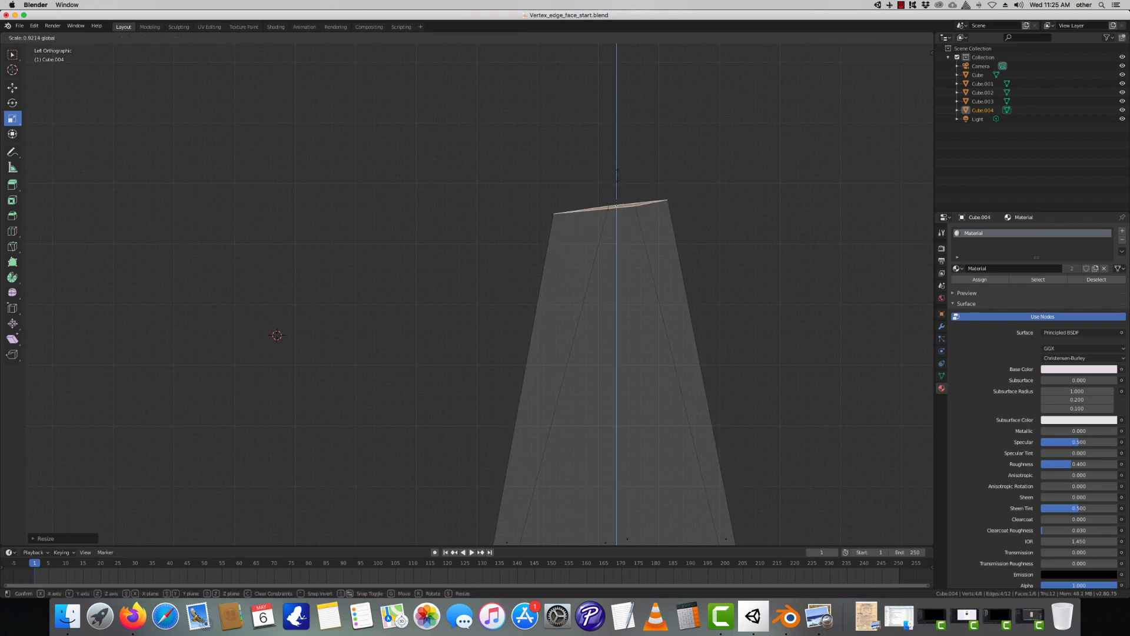
{"action": "mouse_move", "coordinate": [616, 201]}
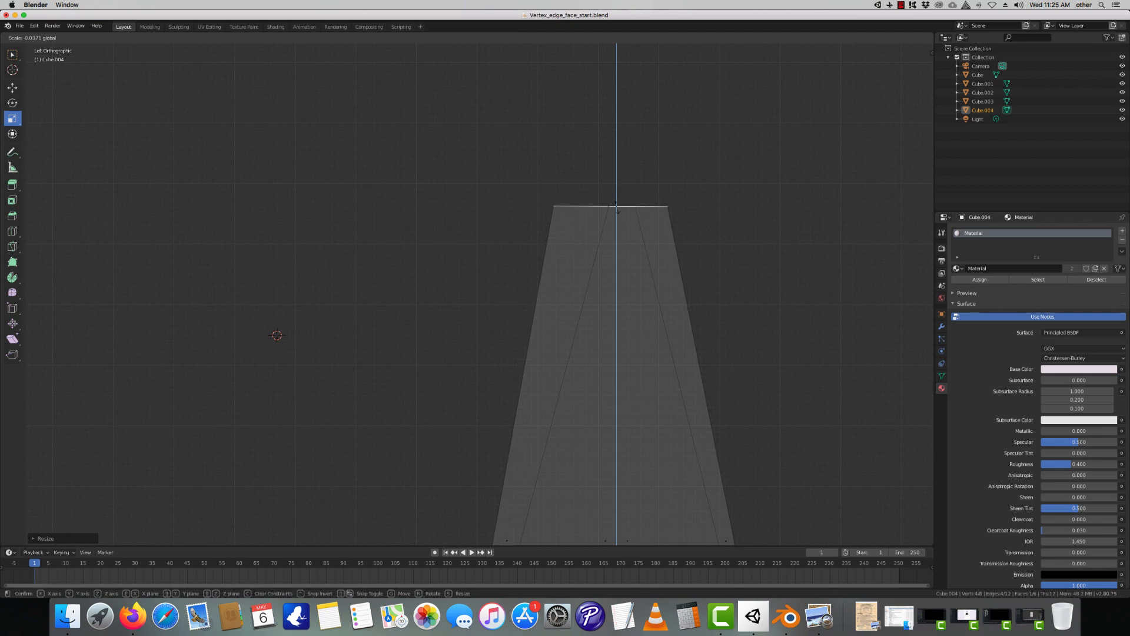
{"action": "key", "text": "Tab"}
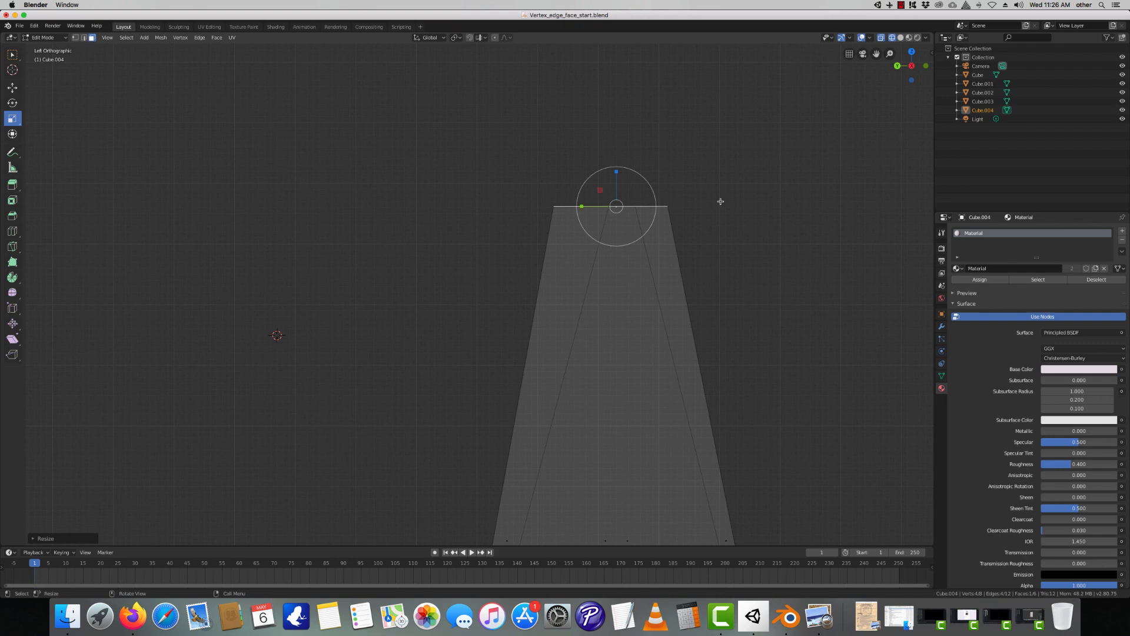
{"action": "mouse_move", "coordinate": [910, 66]}
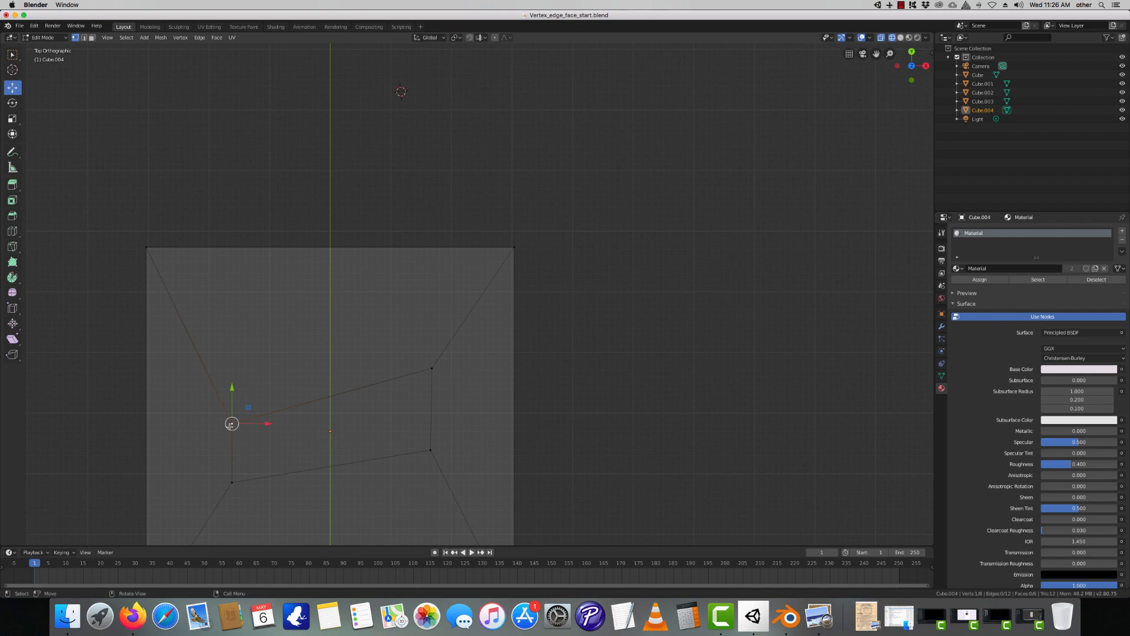
Move Cube.004's misplaced top vertices back over the base corners in Top Orthographic view
{"action": "key", "text": "g"}
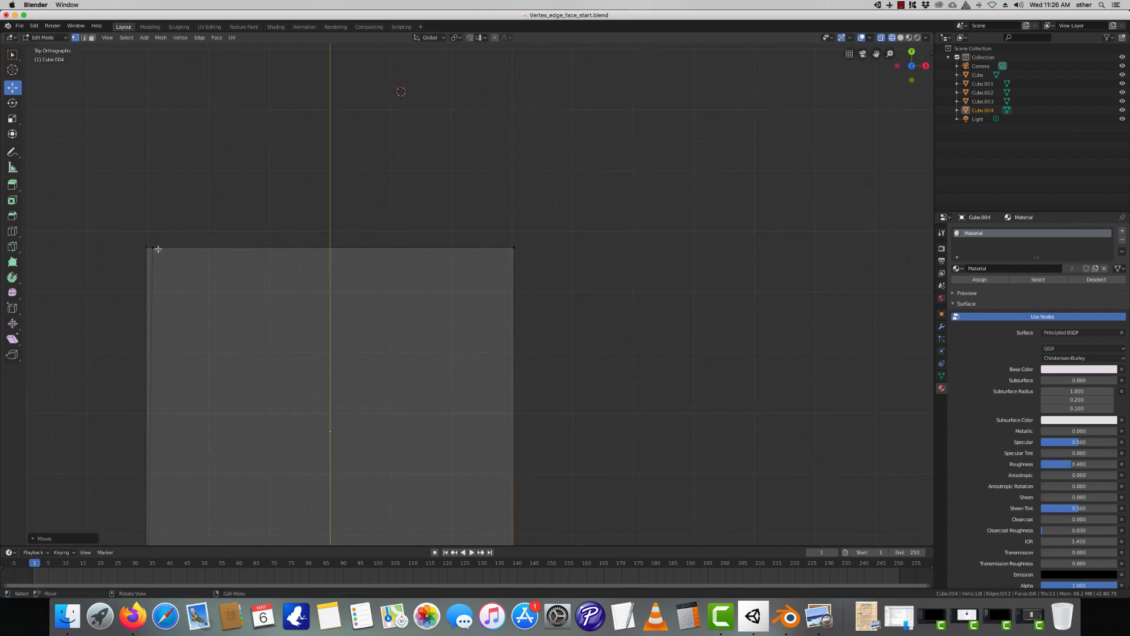
{"action": "key", "text": "g"}
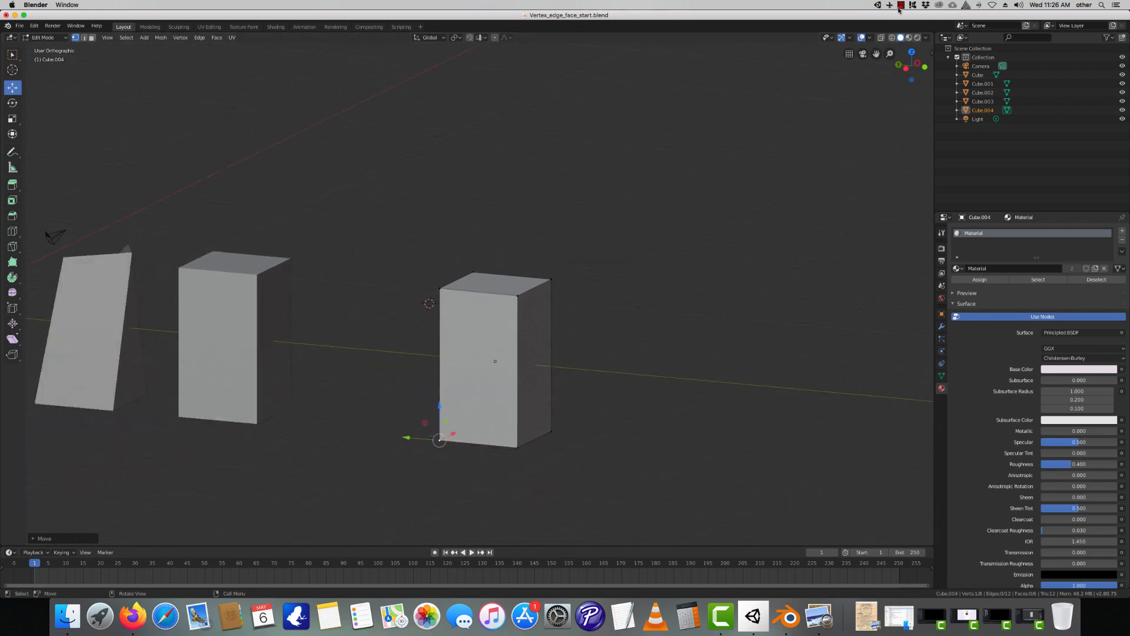
Cycle the header shading buttons through Wireframe, Solid and Look Dev material preview
{"action": "left_click", "coordinate": [899, 5]}
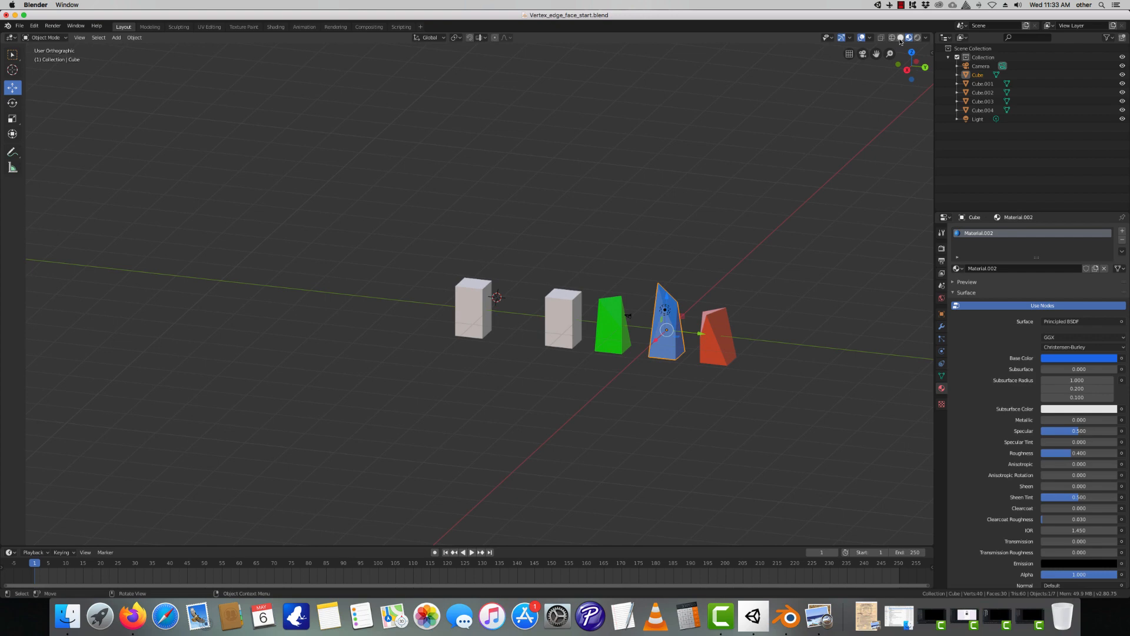
{"action": "left_click", "coordinate": [900, 36]}
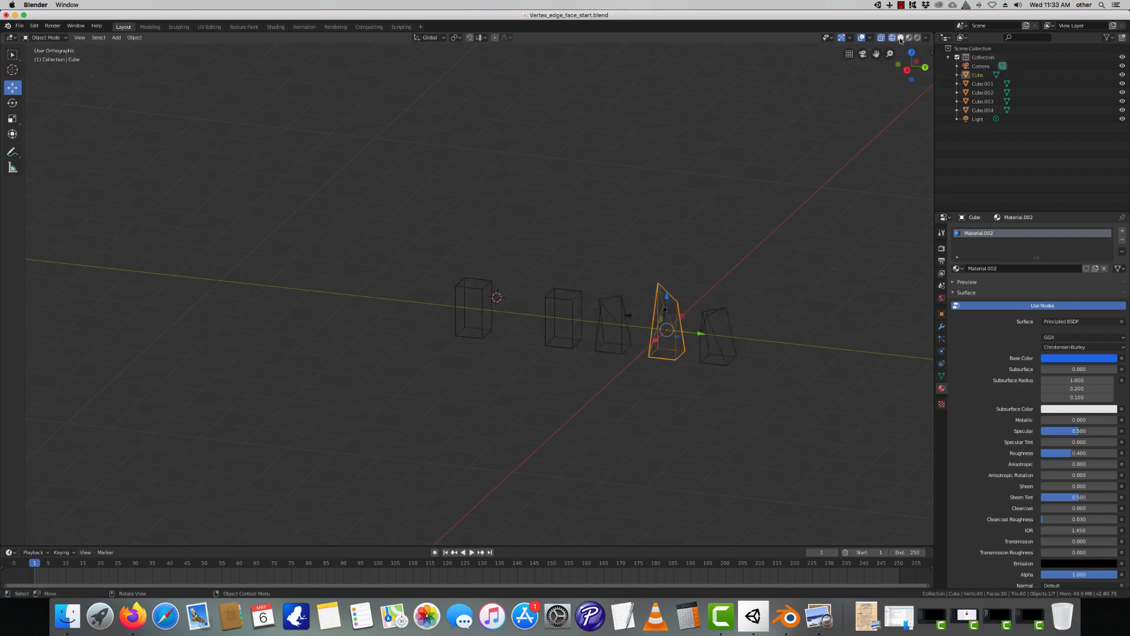
{"action": "left_click", "coordinate": [909, 38]}
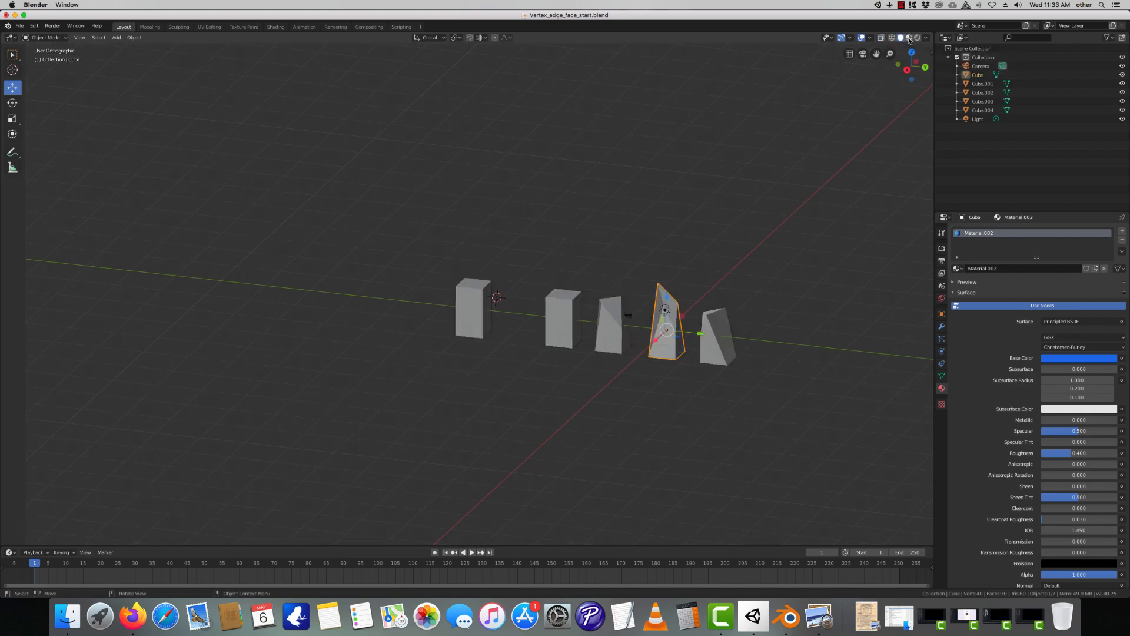
{"action": "left_click", "coordinate": [908, 37]}
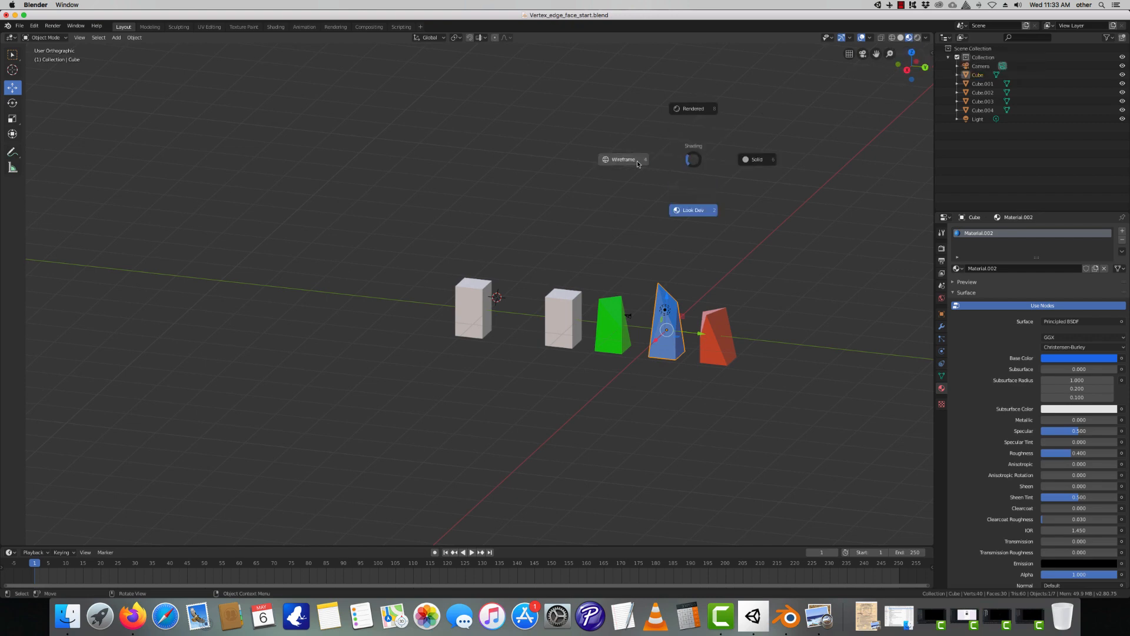
{"action": "mouse_move", "coordinate": [621, 159]}
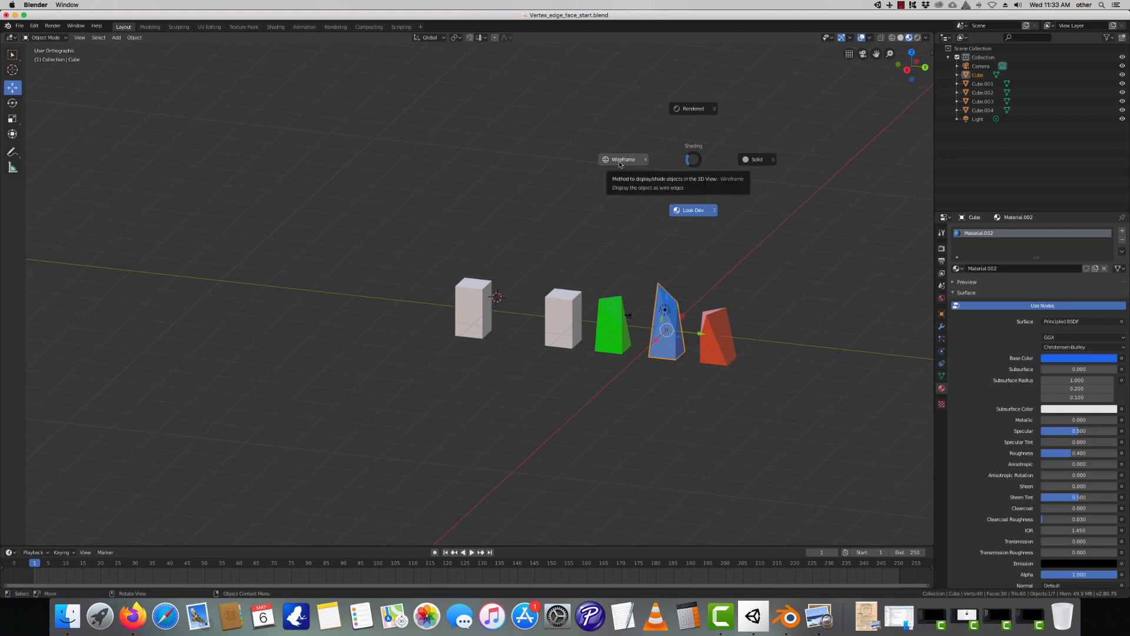
{"action": "mouse_move", "coordinate": [686, 213]}
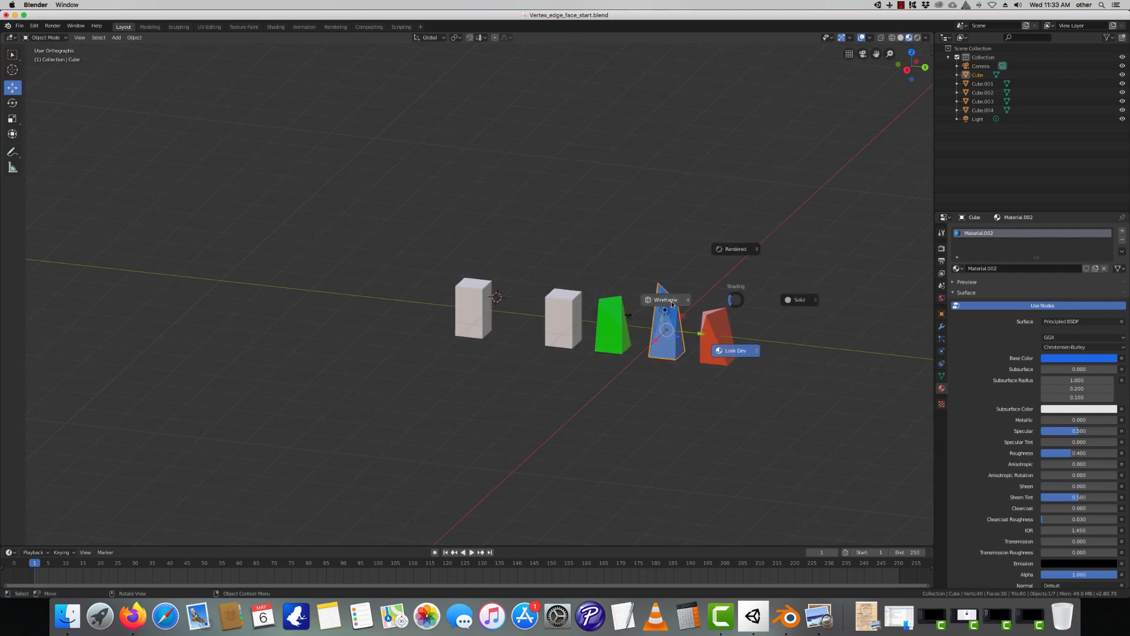
Use the Z pie menu to switch to Wireframe and back, finishing in Solid shading
{"action": "left_click", "coordinate": [664, 300]}
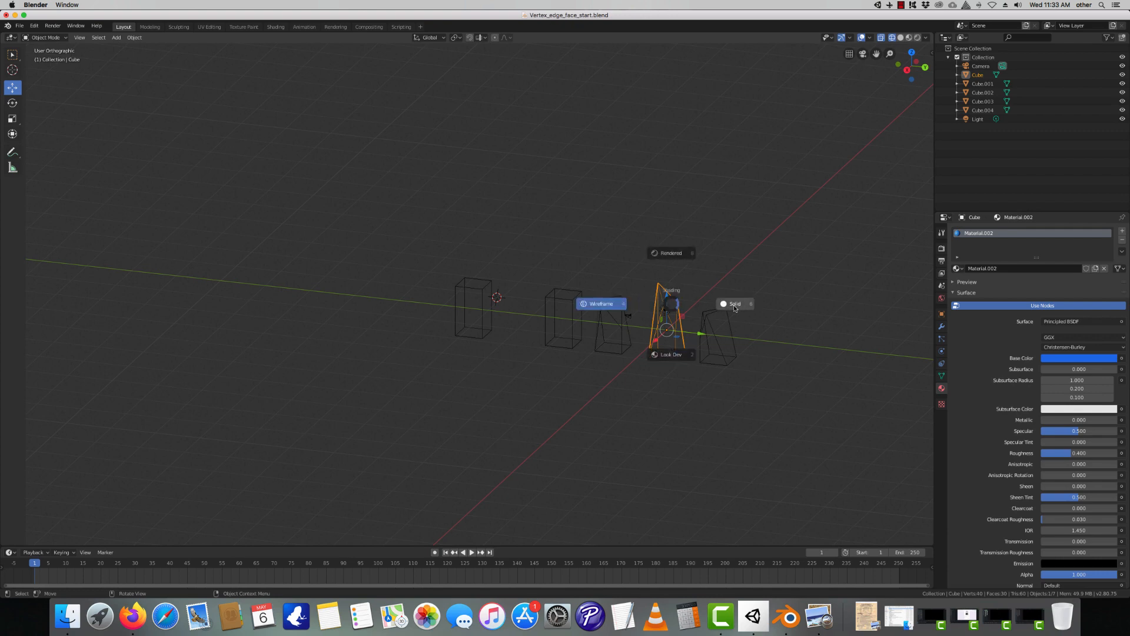
{"action": "left_click", "coordinate": [735, 304]}
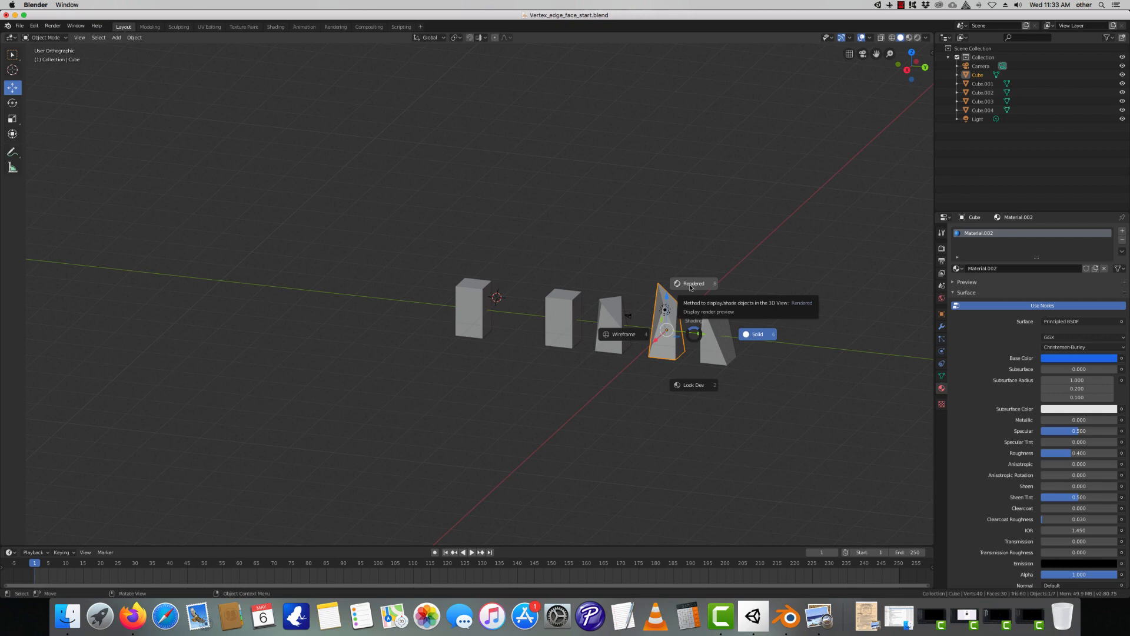
{"action": "mouse_move", "coordinate": [692, 383]}
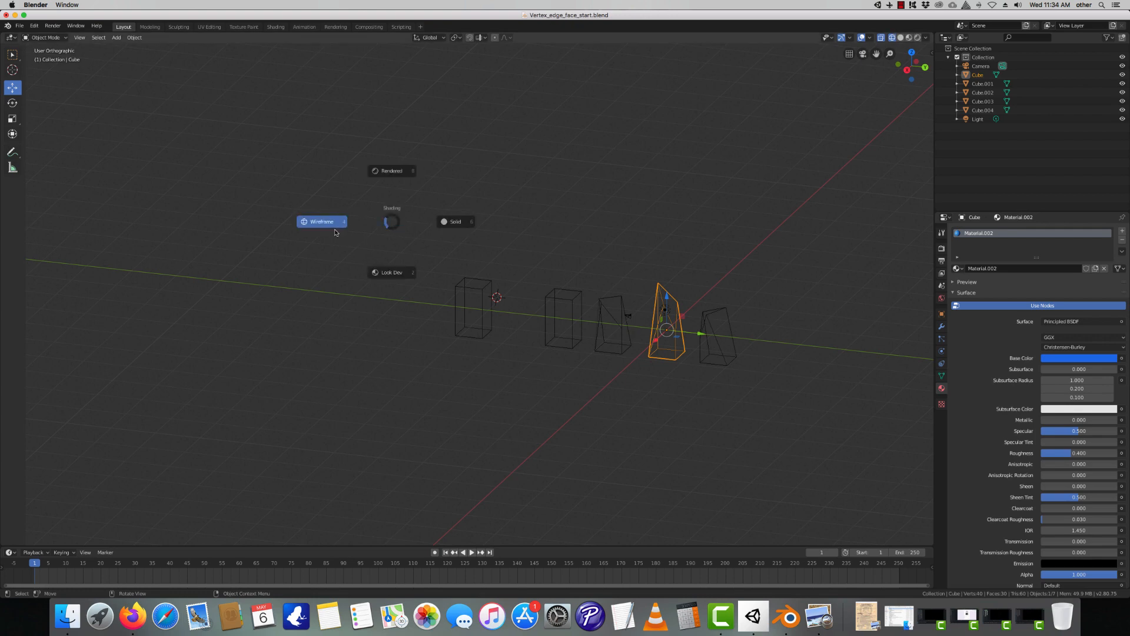
{"action": "mouse_move", "coordinate": [879, 46]}
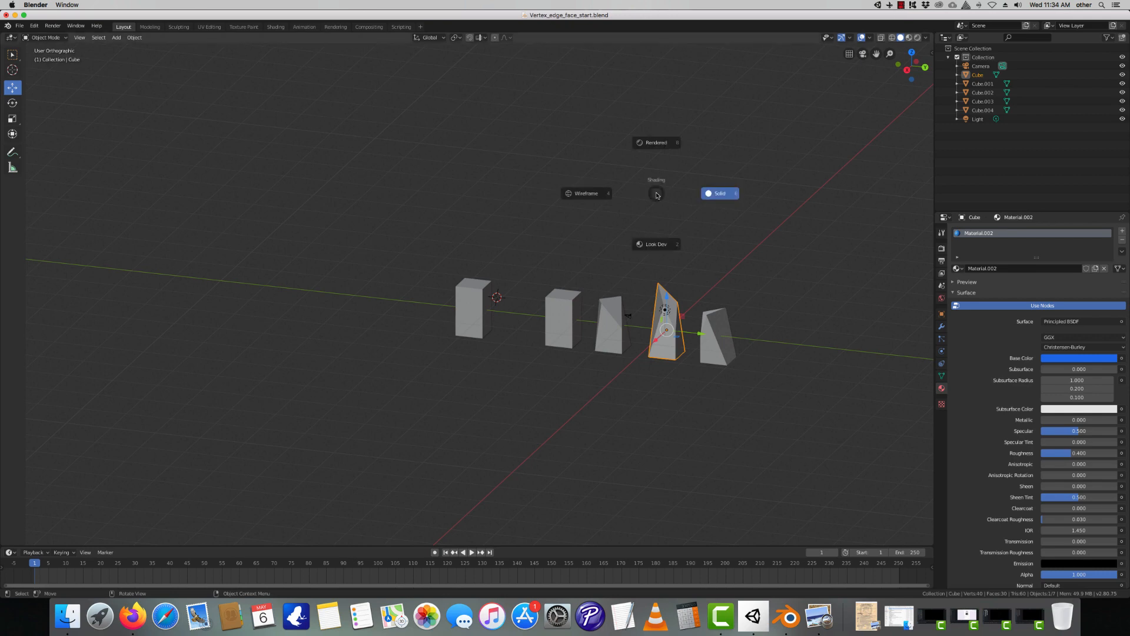
{"action": "left_click", "coordinate": [656, 244]}
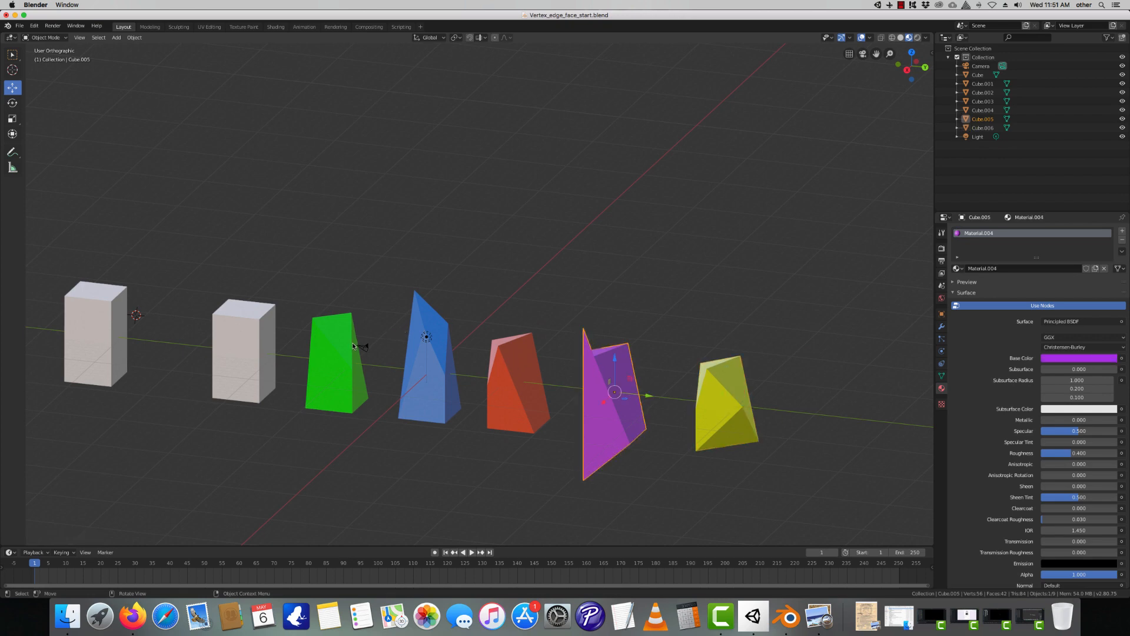
{"action": "mouse_move", "coordinate": [222, 374]}
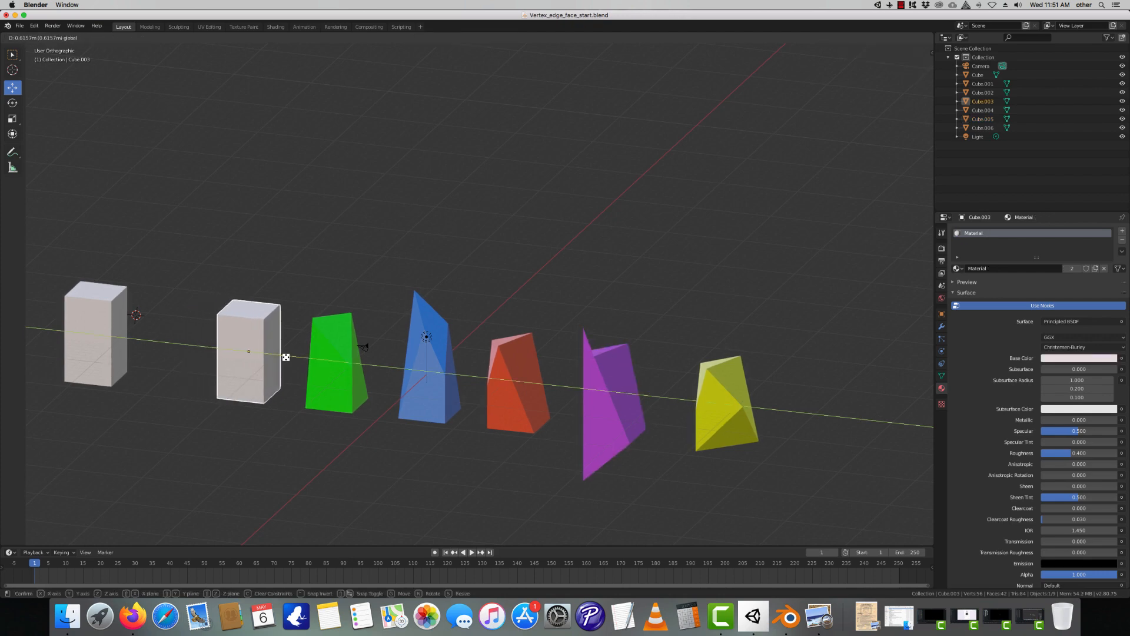
Select the green and yellow distorted shapes, then the second white box Cube.003, to inspect them
{"action": "left_click", "coordinate": [335, 360]}
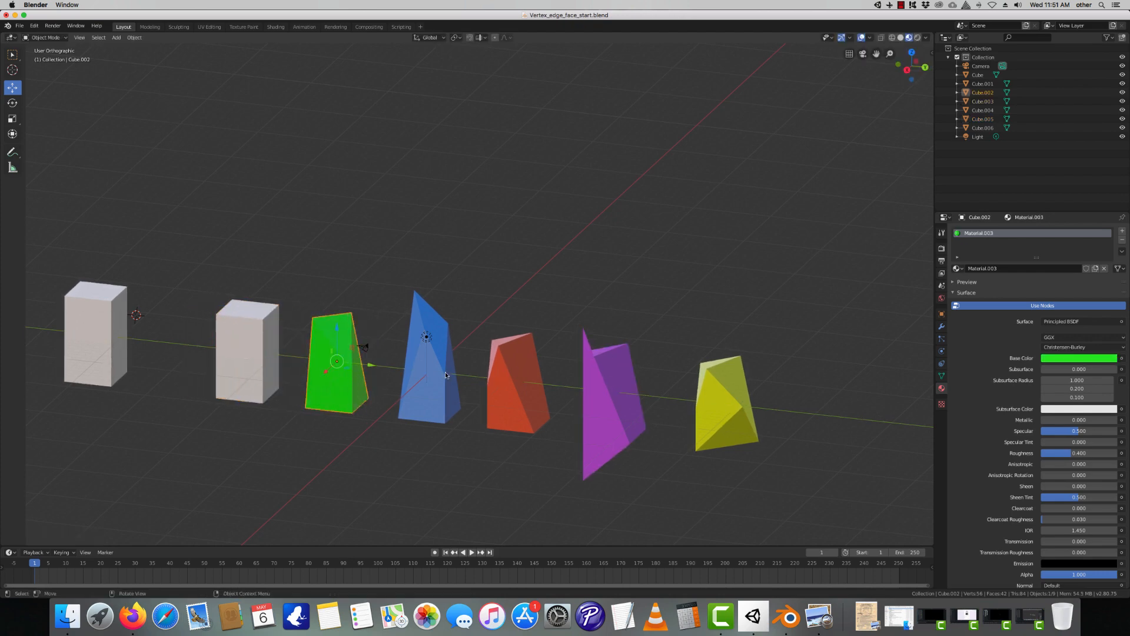
{"action": "left_click", "coordinate": [611, 393]}
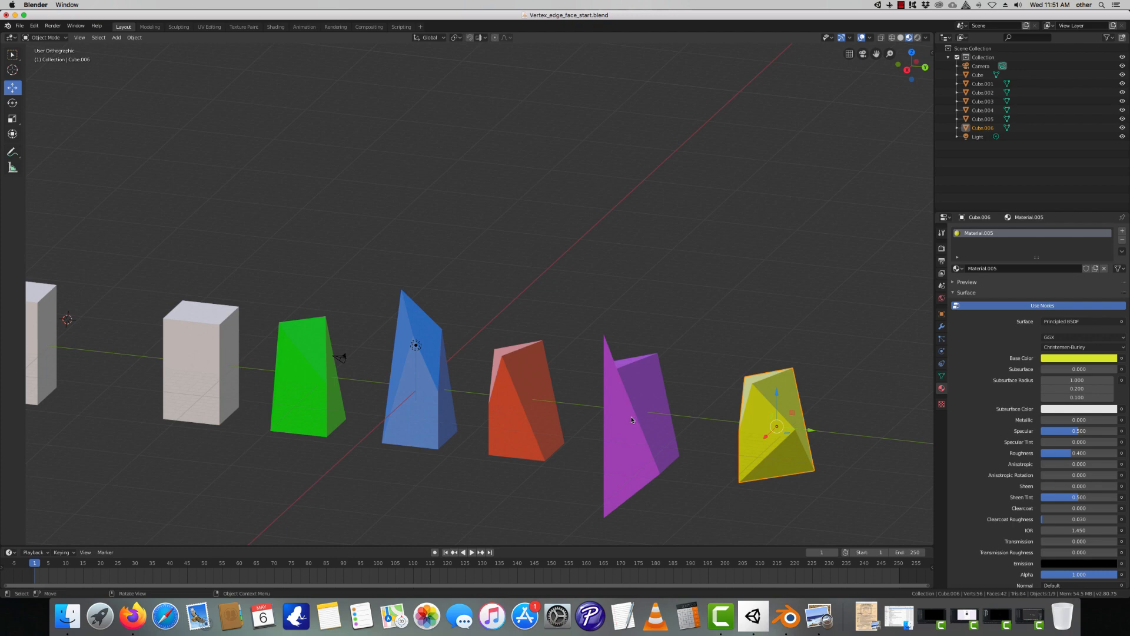
{"action": "mouse_move", "coordinate": [618, 419]}
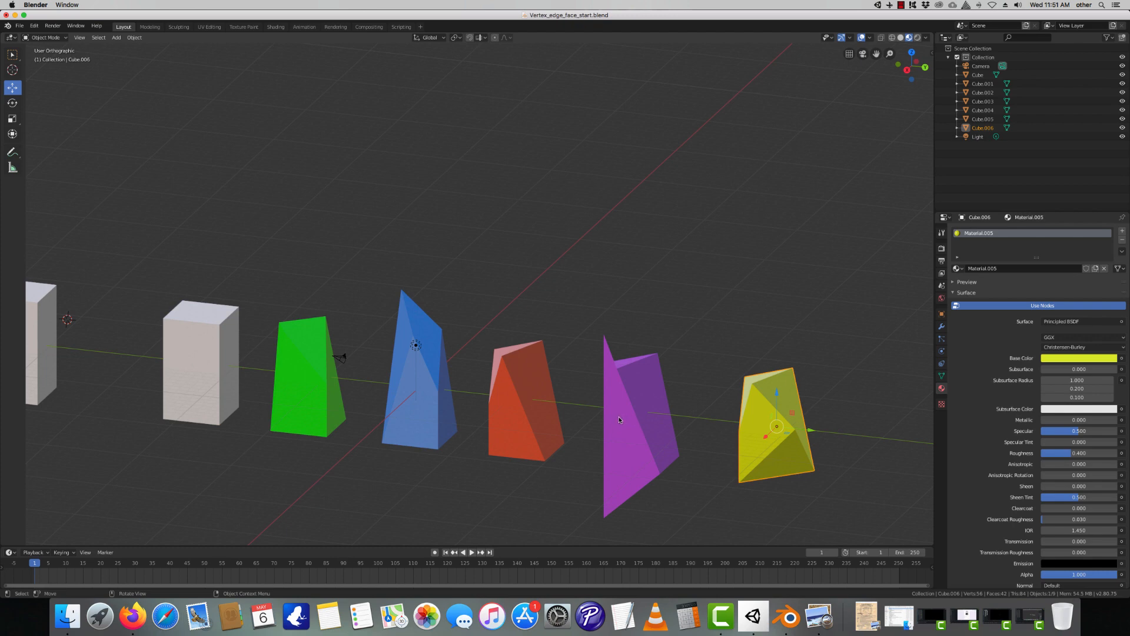
{"action": "mouse_move", "coordinate": [445, 378]}
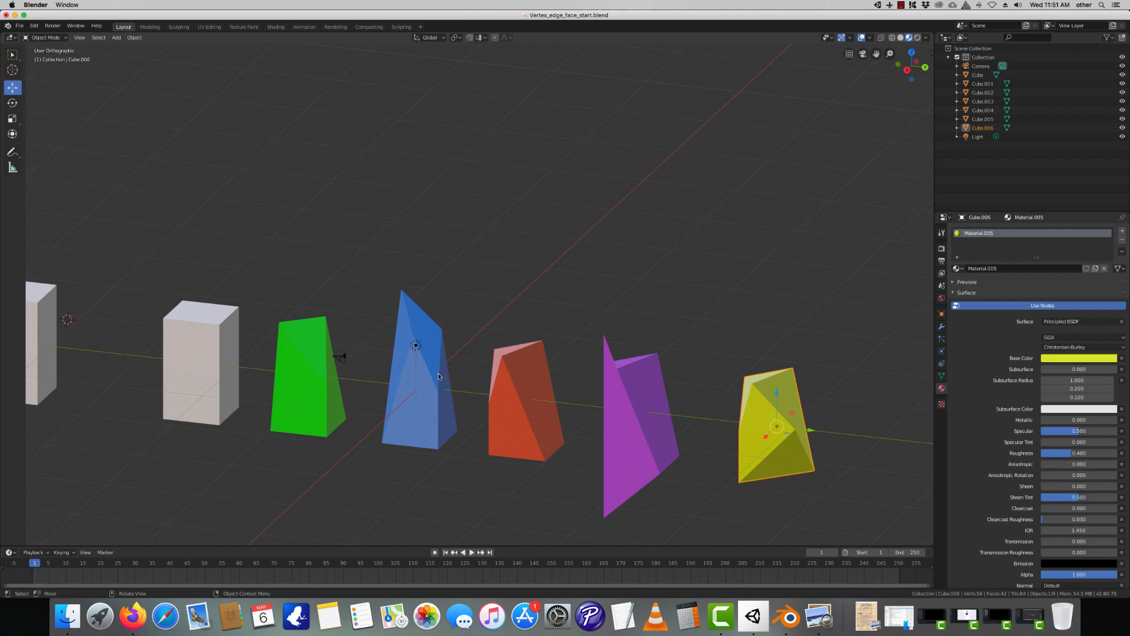
{"action": "mouse_move", "coordinate": [320, 367]}
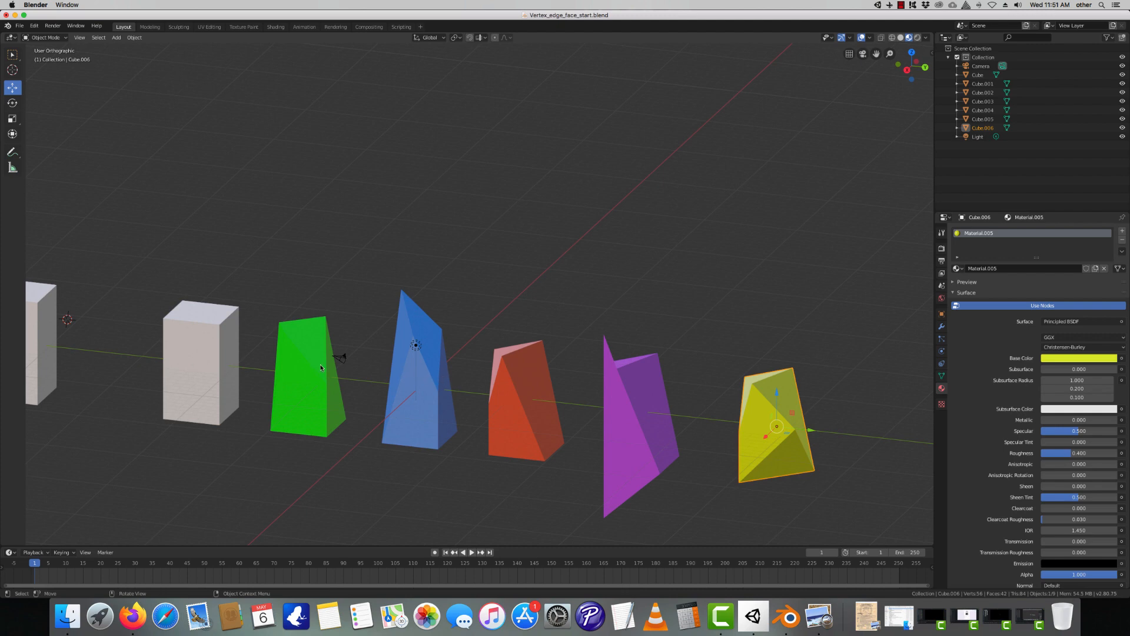
{"action": "mouse_move", "coordinate": [330, 362]}
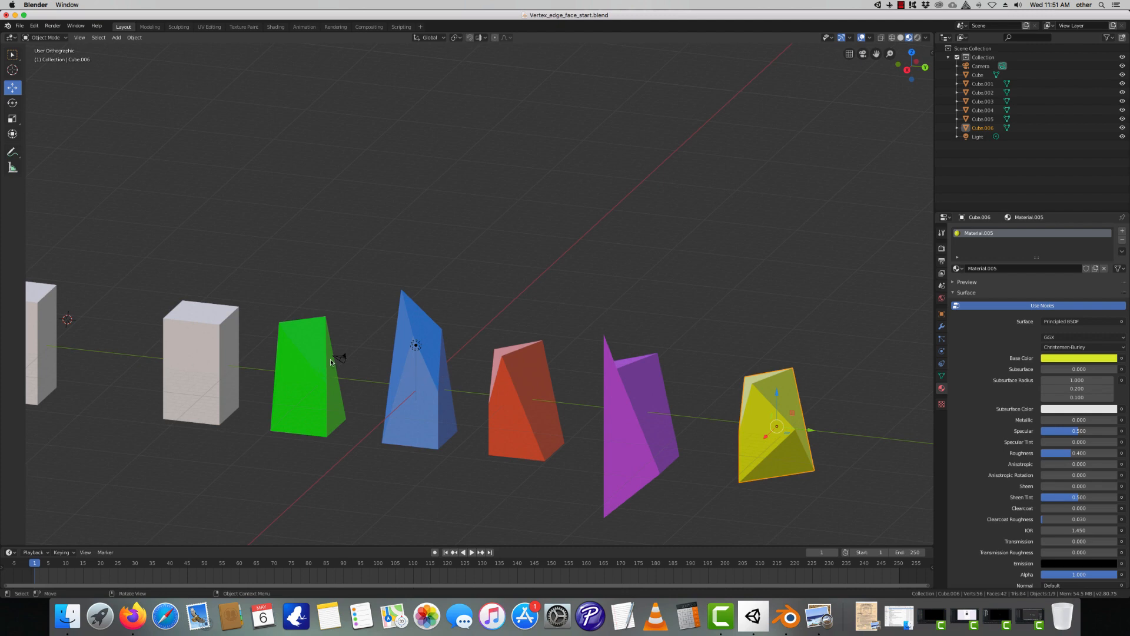
{"action": "mouse_move", "coordinate": [224, 344]}
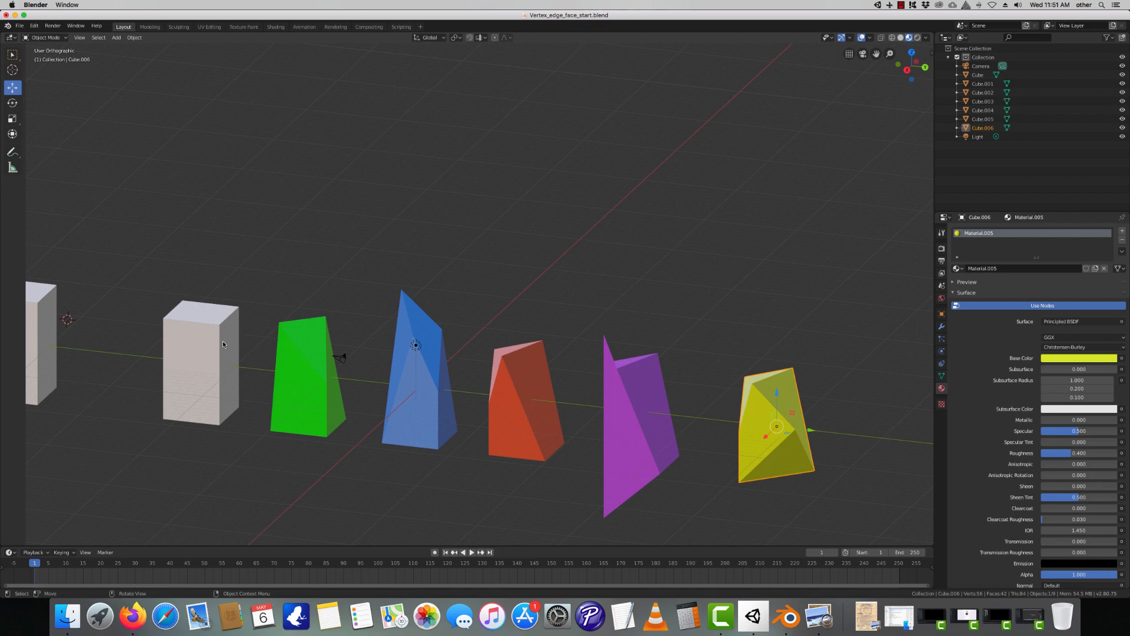
{"action": "left_click", "coordinate": [201, 364]}
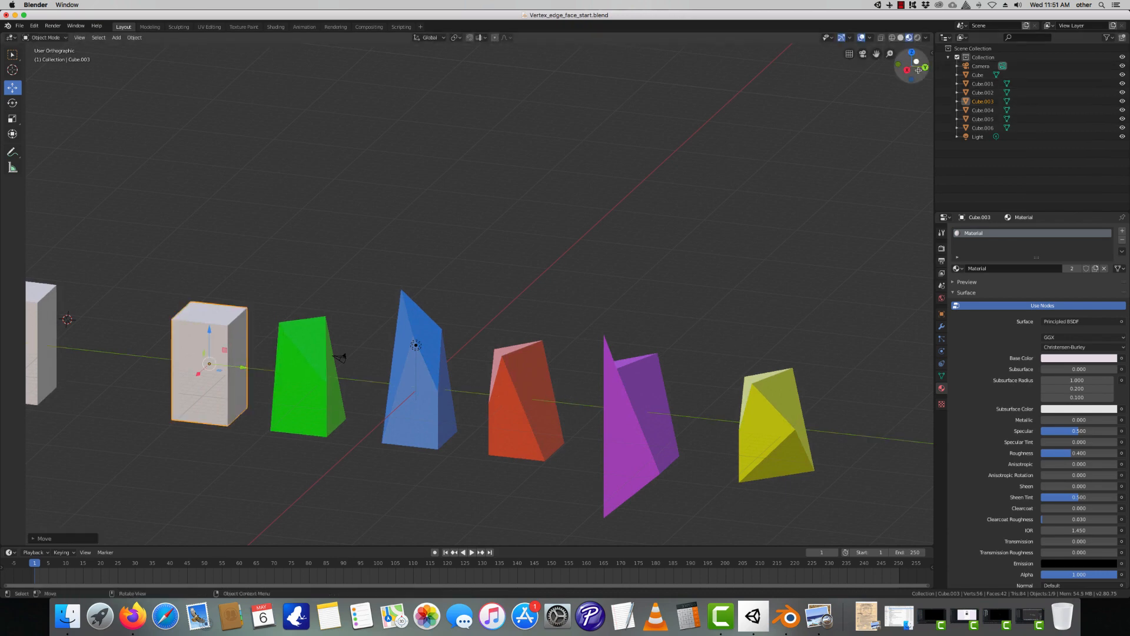
{"action": "mouse_move", "coordinate": [849, 53]}
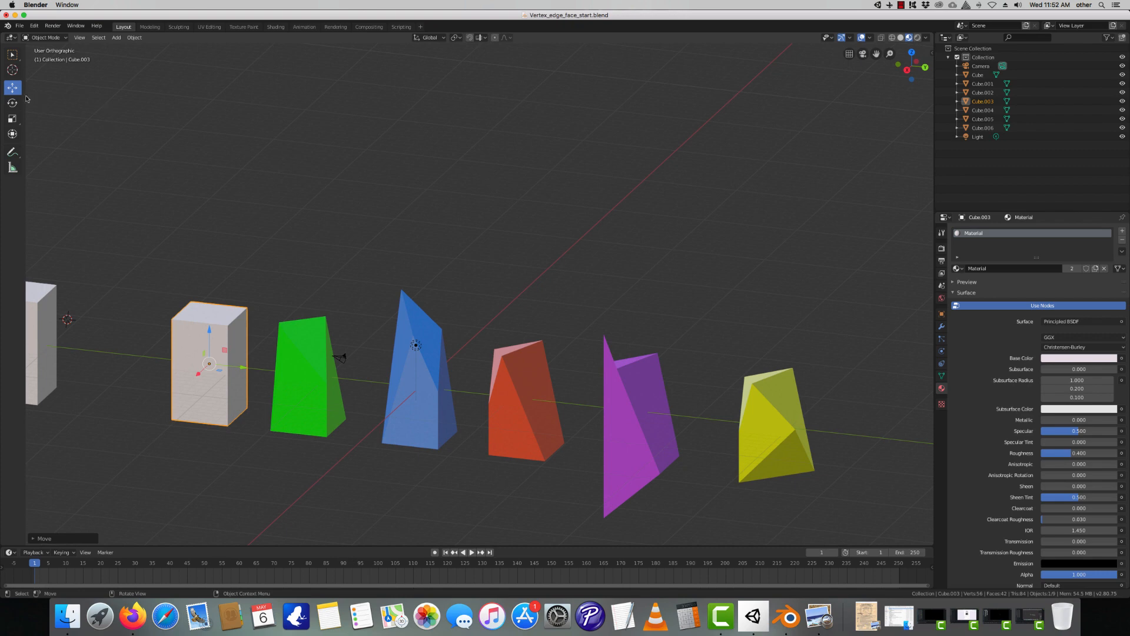
{"action": "mouse_move", "coordinate": [361, 336]}
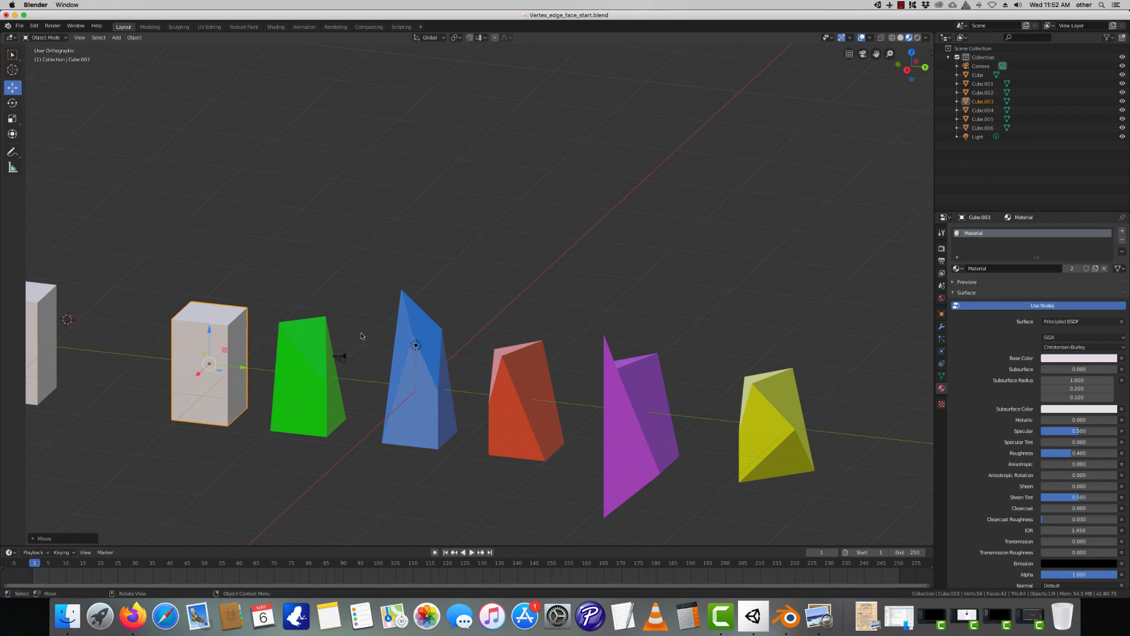